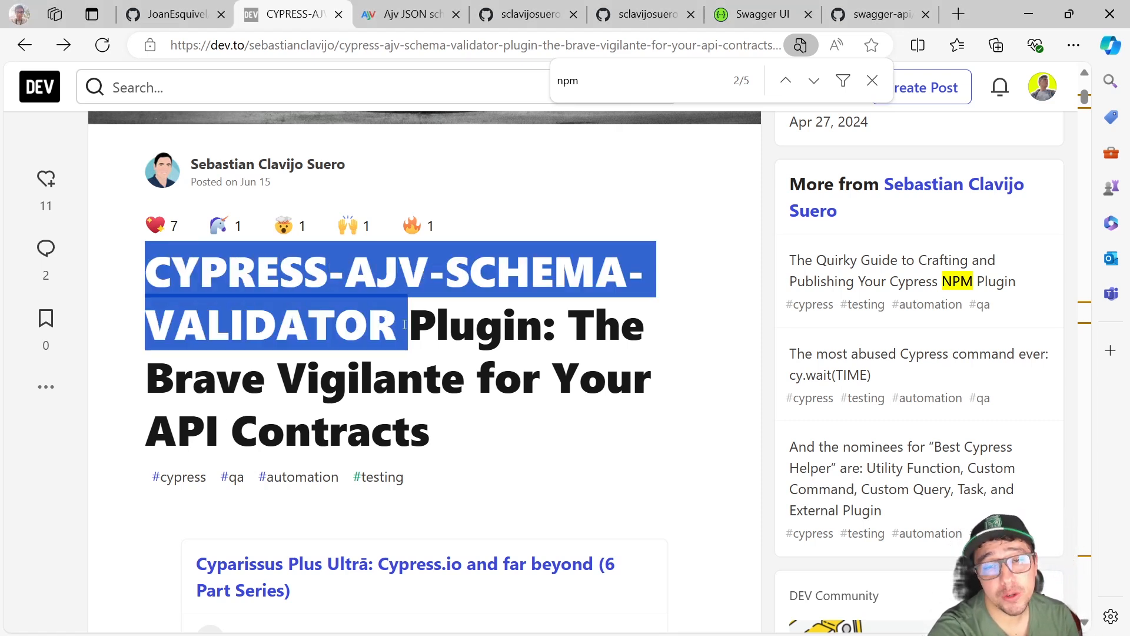
Step: Switch to the cypress-ajv-schema-validator GitHub repository and star it
{"action": "left_click", "coordinate": [555, 326]}
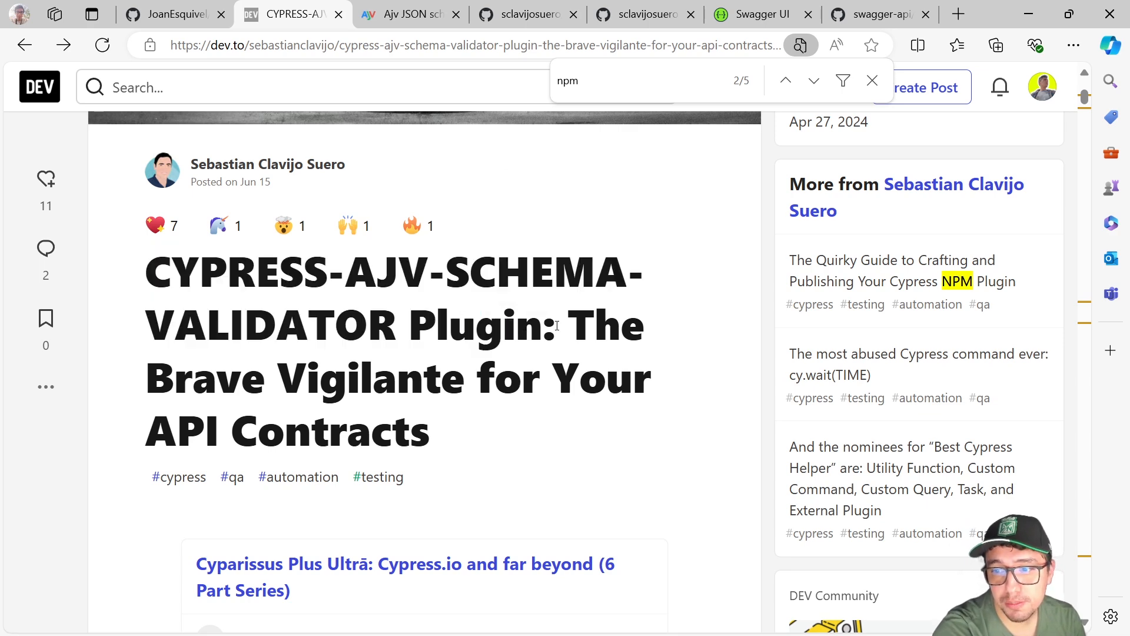
{"action": "double_click", "coordinate": [479, 324]}
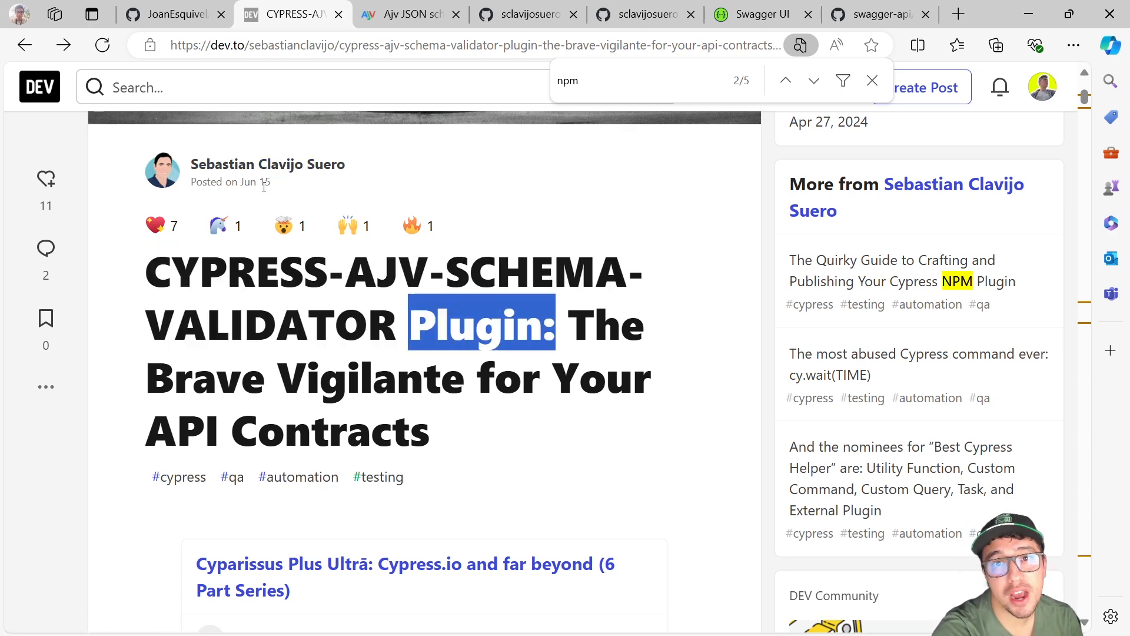
{"action": "left_click", "coordinate": [526, 13]}
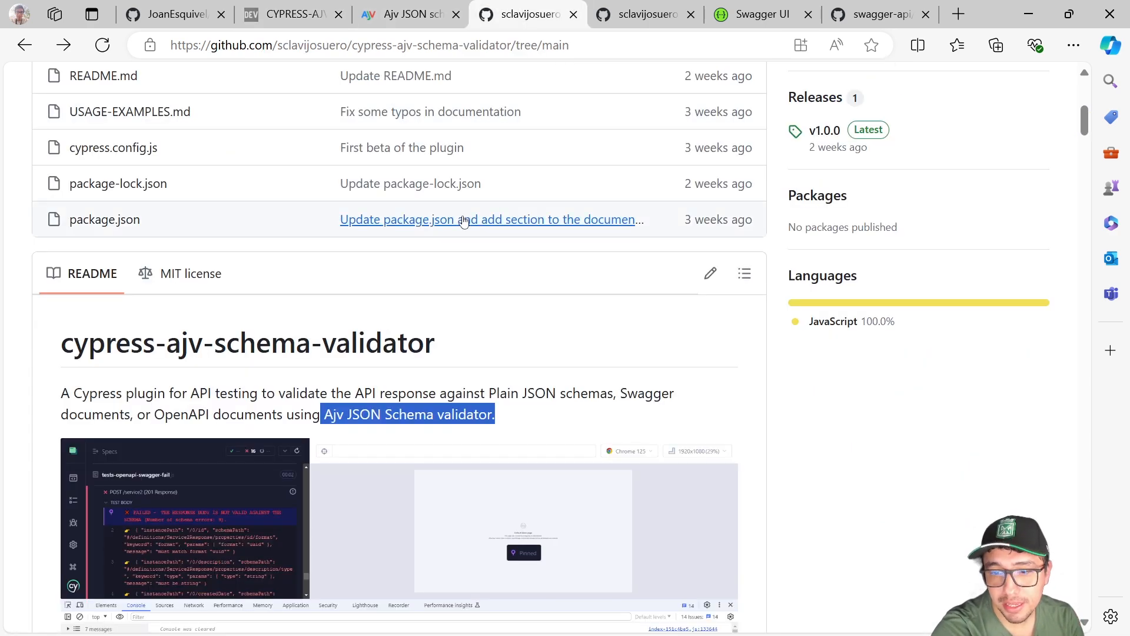
{"action": "scroll", "scroll_direction": "up", "scroll_amount": 3}
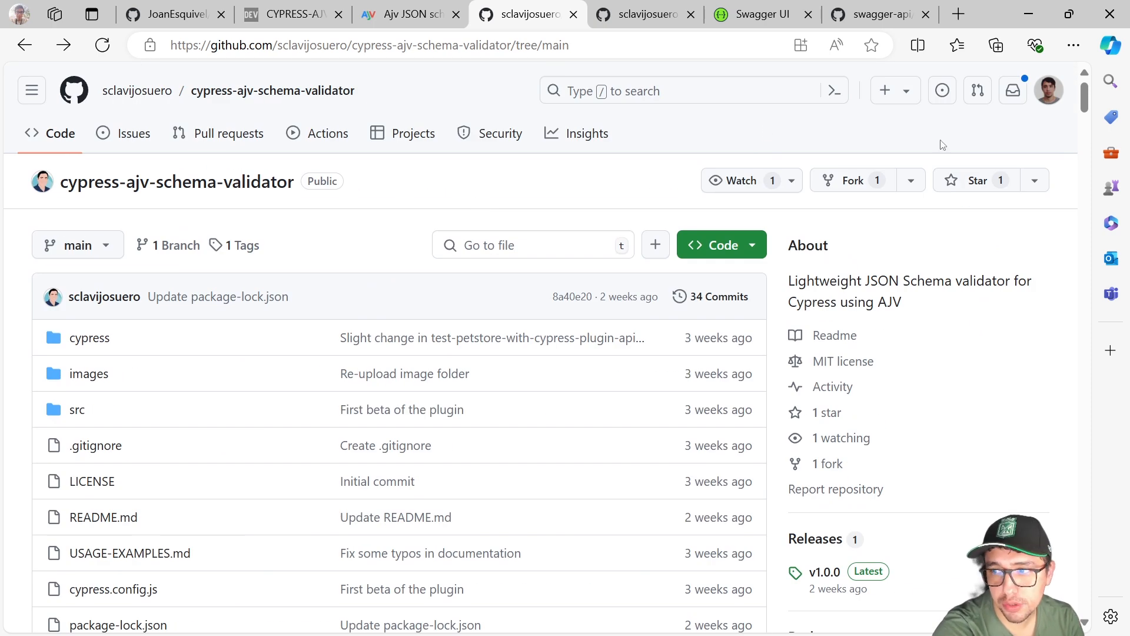
{"action": "left_click", "coordinate": [977, 180]}
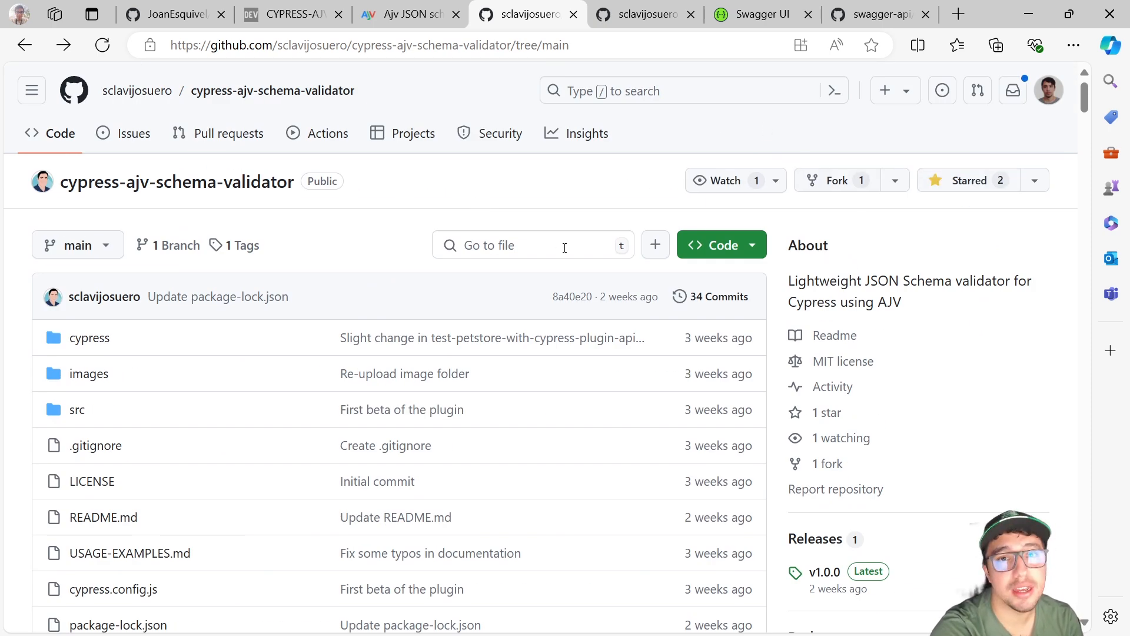
Step: Read through the README introduction on Ajv JSON Schema validation and open the linked DEV blog post
{"action": "scroll", "scroll_direction": "down", "scroll_amount": 3}
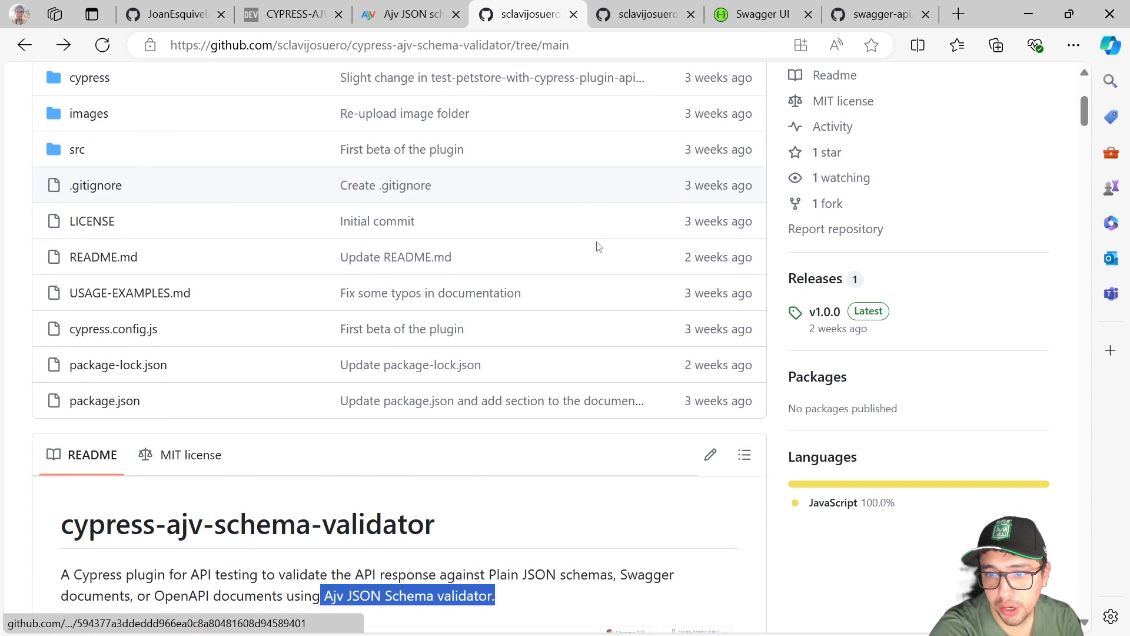
{"action": "scroll", "scroll_direction": "down", "scroll_amount": 3}
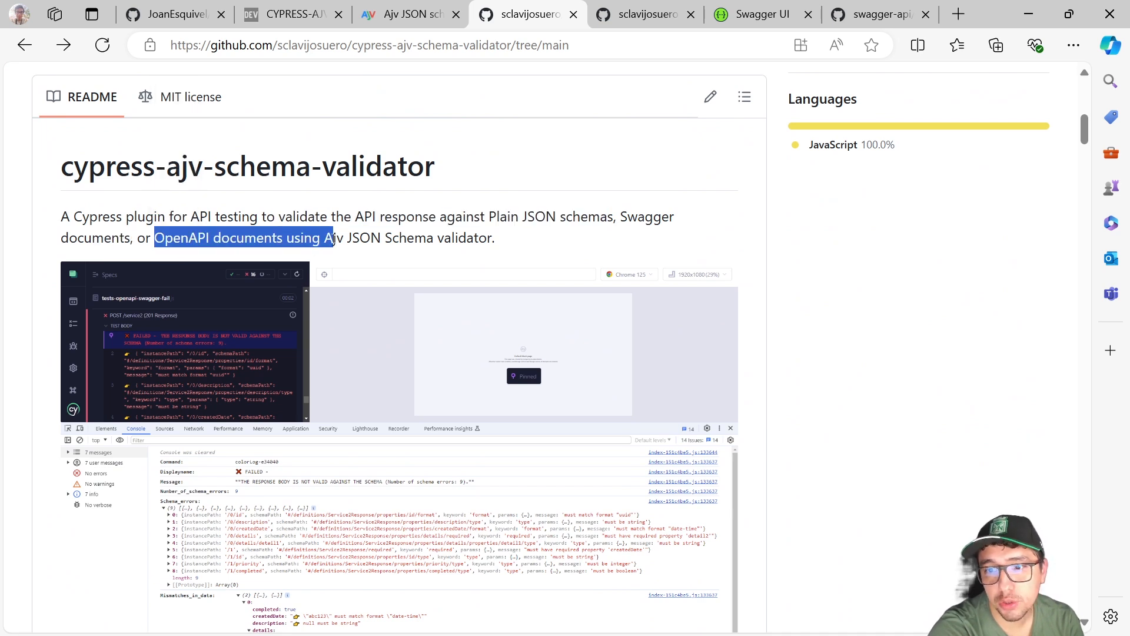
{"action": "left_click", "coordinate": [325, 237]}
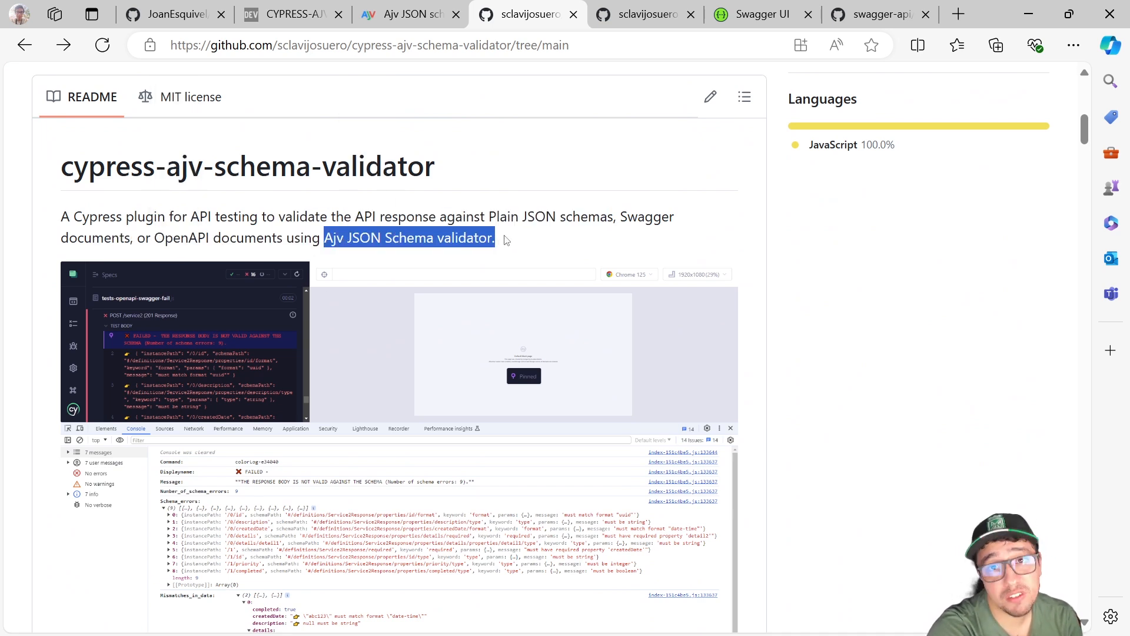
{"action": "scroll", "scroll_direction": "up", "scroll_amount": 3}
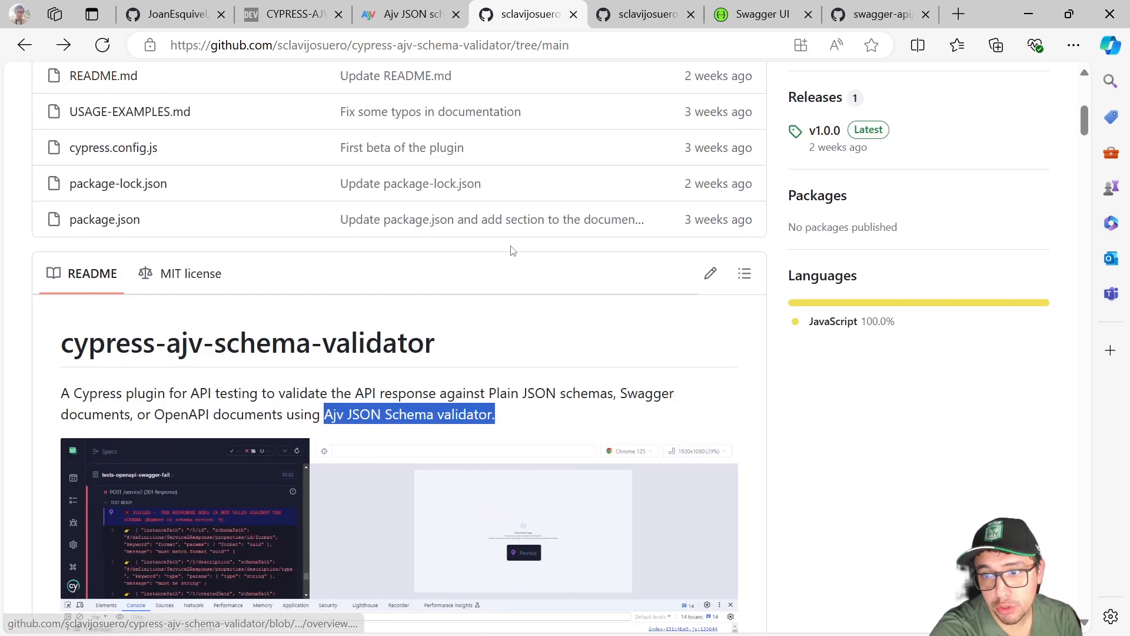
{"action": "scroll", "scroll_direction": "down", "scroll_amount": 3}
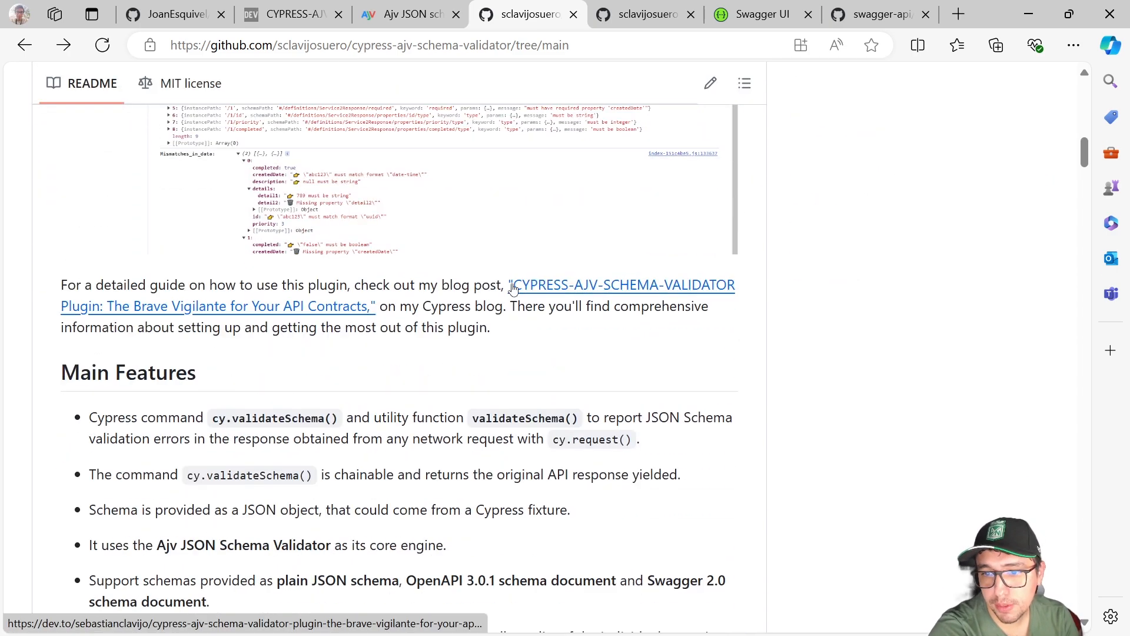
{"action": "scroll", "scroll_direction": "up", "scroll_amount": 3}
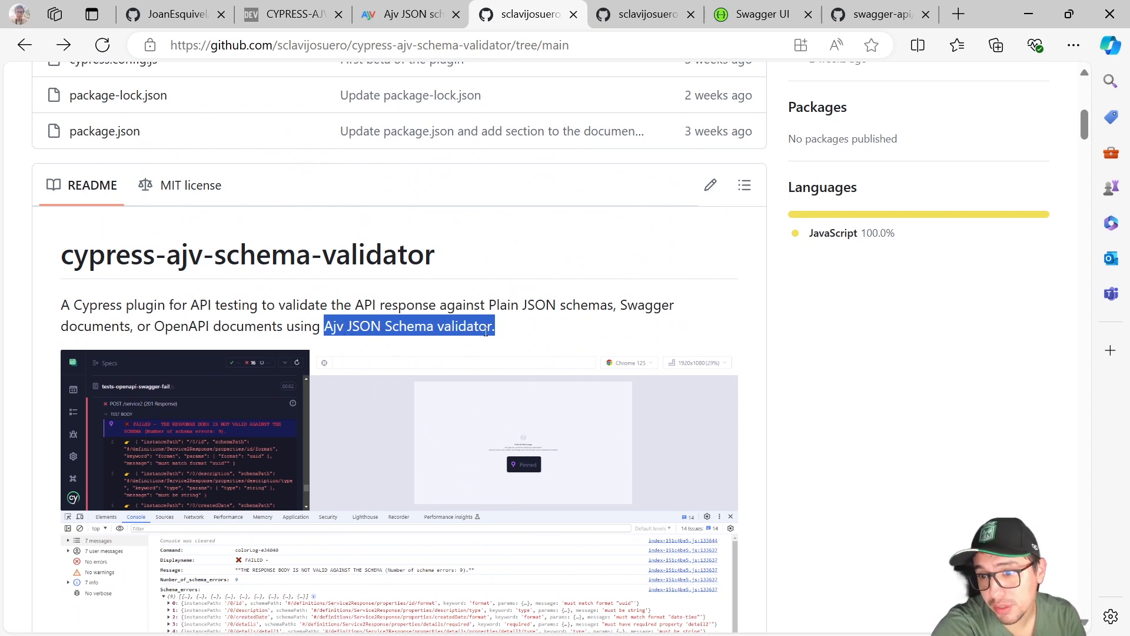
{"action": "left_click", "coordinate": [106, 295]}
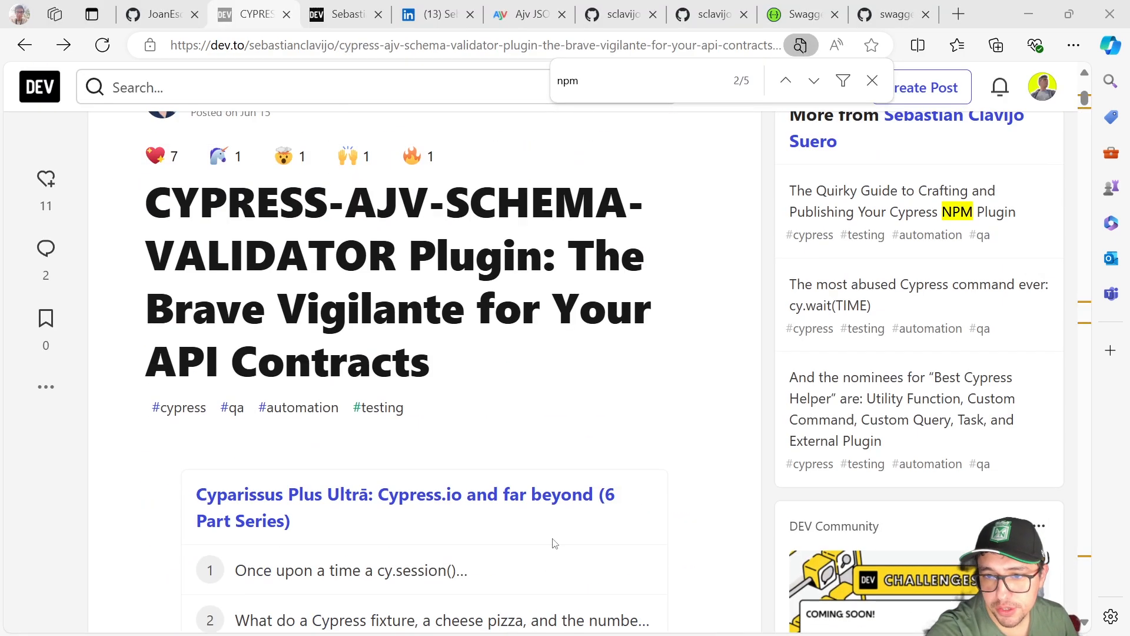
{"action": "scroll", "scroll_direction": "up", "scroll_amount": 3}
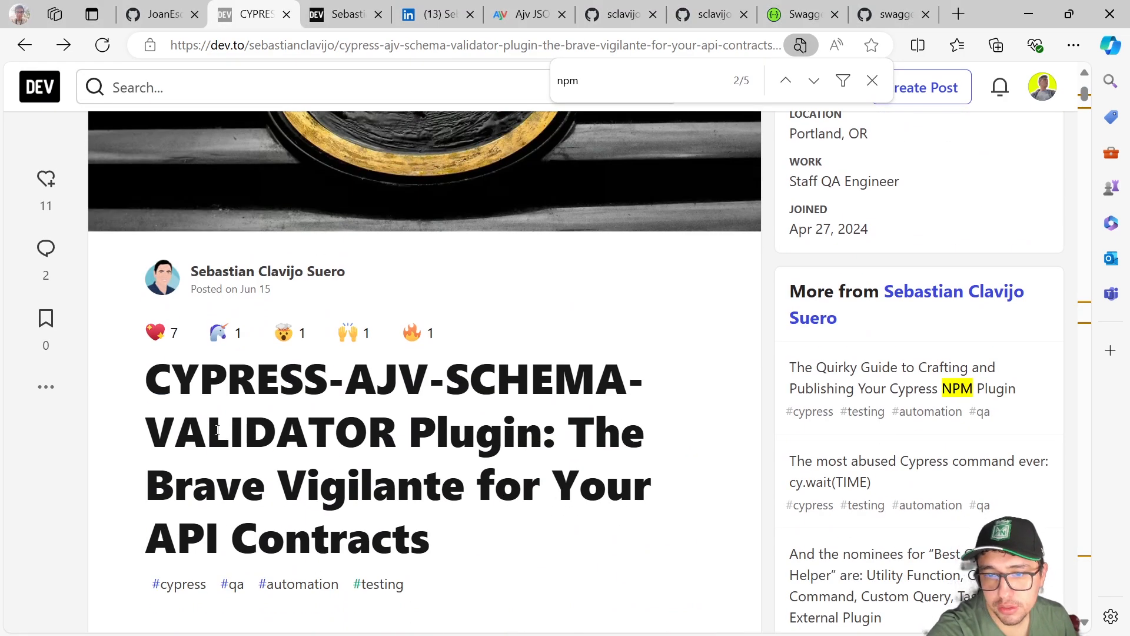
{"action": "scroll", "scroll_direction": "down", "scroll_amount": 3}
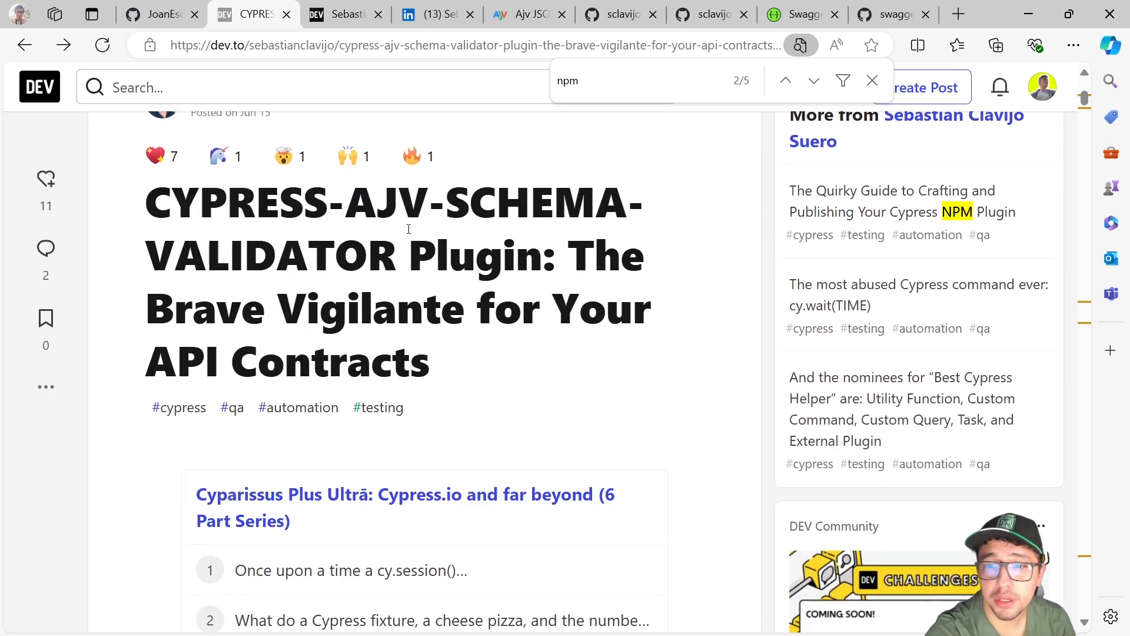
{"action": "scroll", "scroll_direction": "up", "scroll_amount": 3}
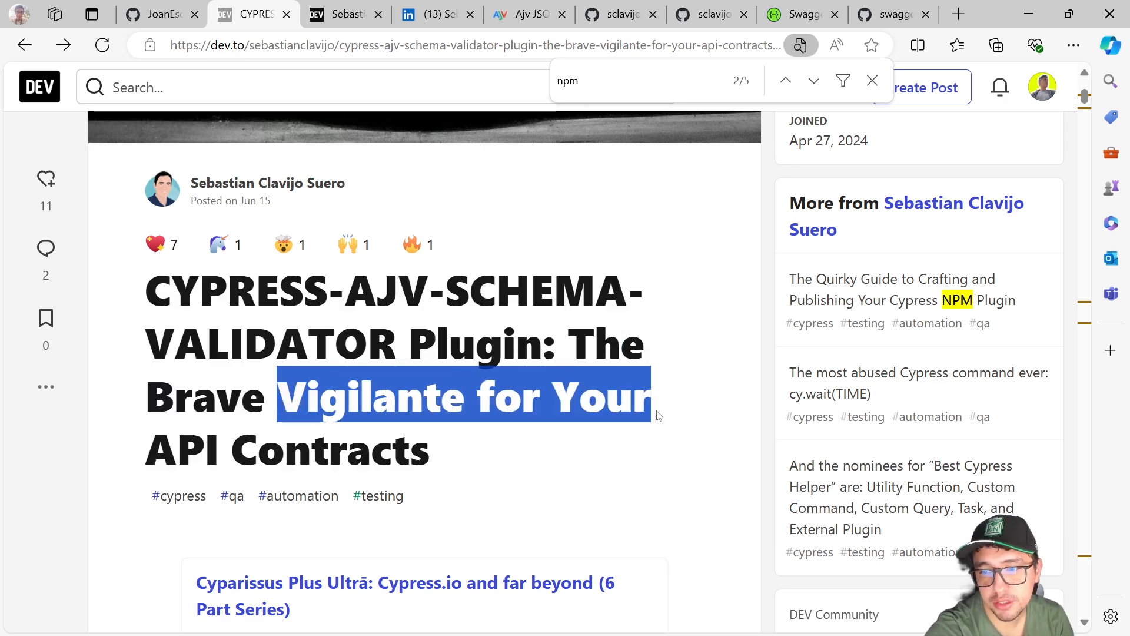
{"action": "scroll", "scroll_direction": "down", "scroll_amount": 3}
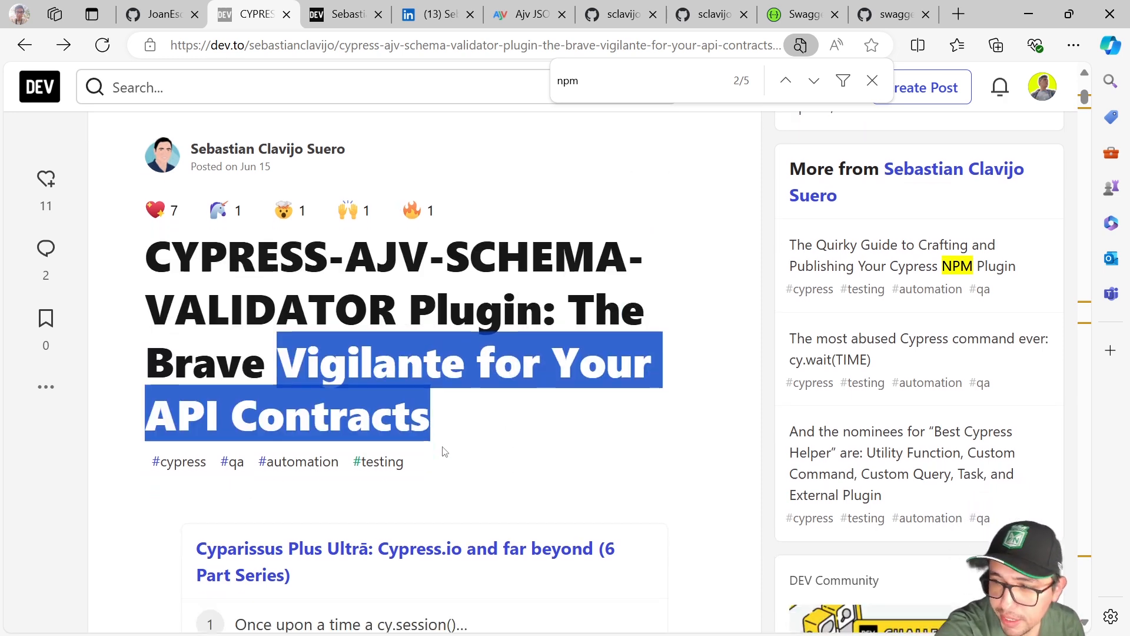
{"action": "scroll", "scroll_direction": "down", "scroll_amount": 3}
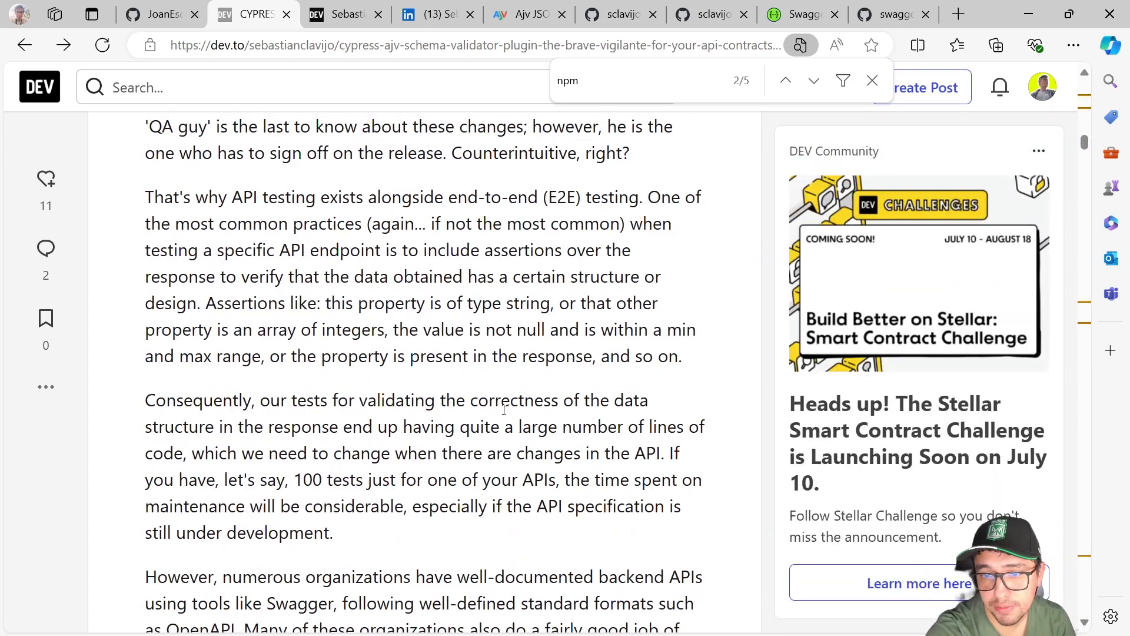
{"action": "scroll", "scroll_direction": "down", "scroll_amount": 3}
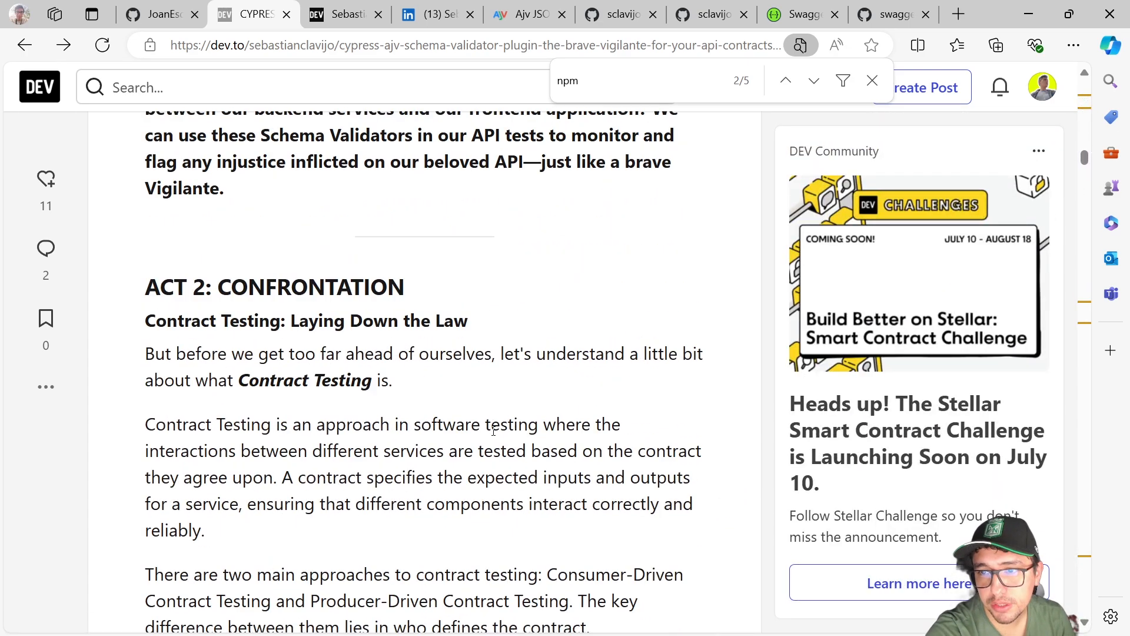
{"action": "scroll", "scroll_direction": "up", "scroll_amount": 3}
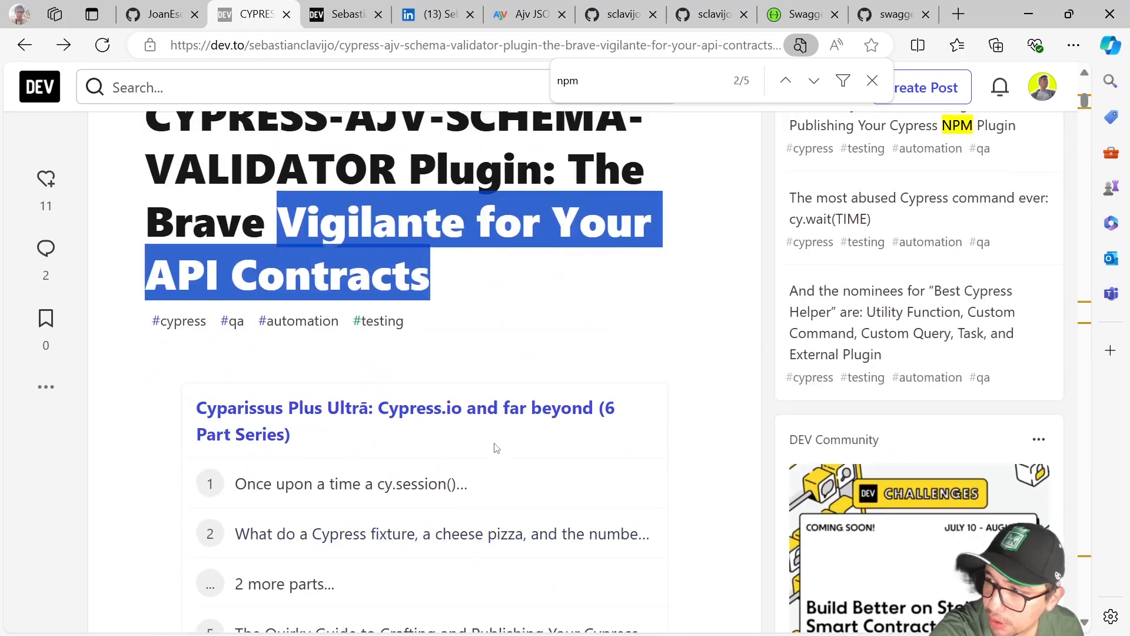
{"action": "scroll", "scroll_direction": "up", "scroll_amount": 3}
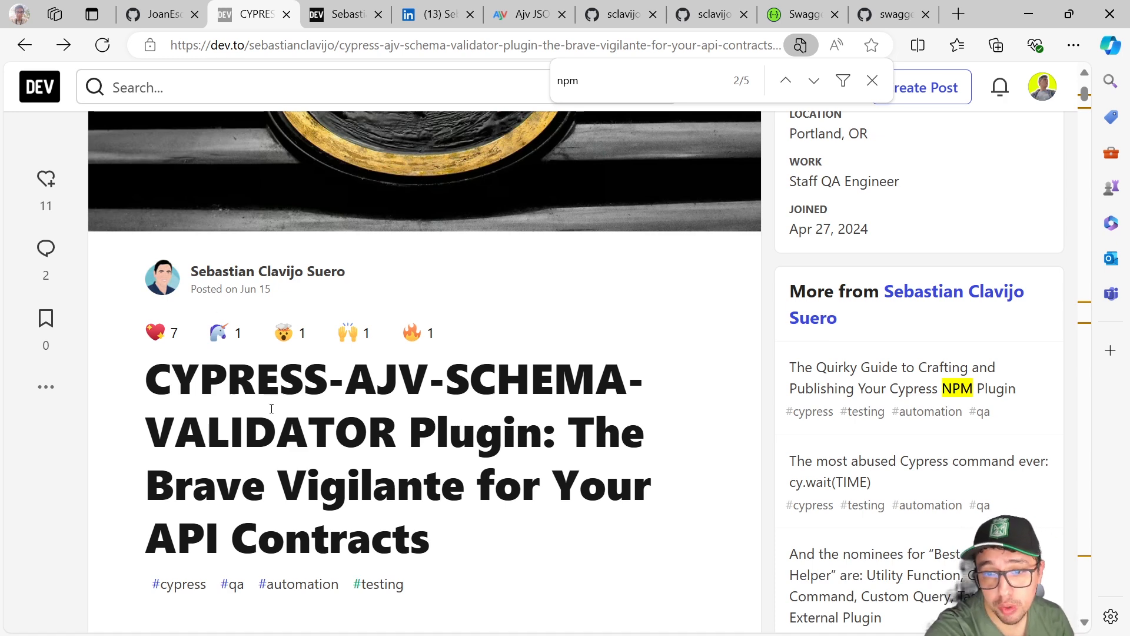
{"action": "scroll", "scroll_direction": "down", "scroll_amount": 3}
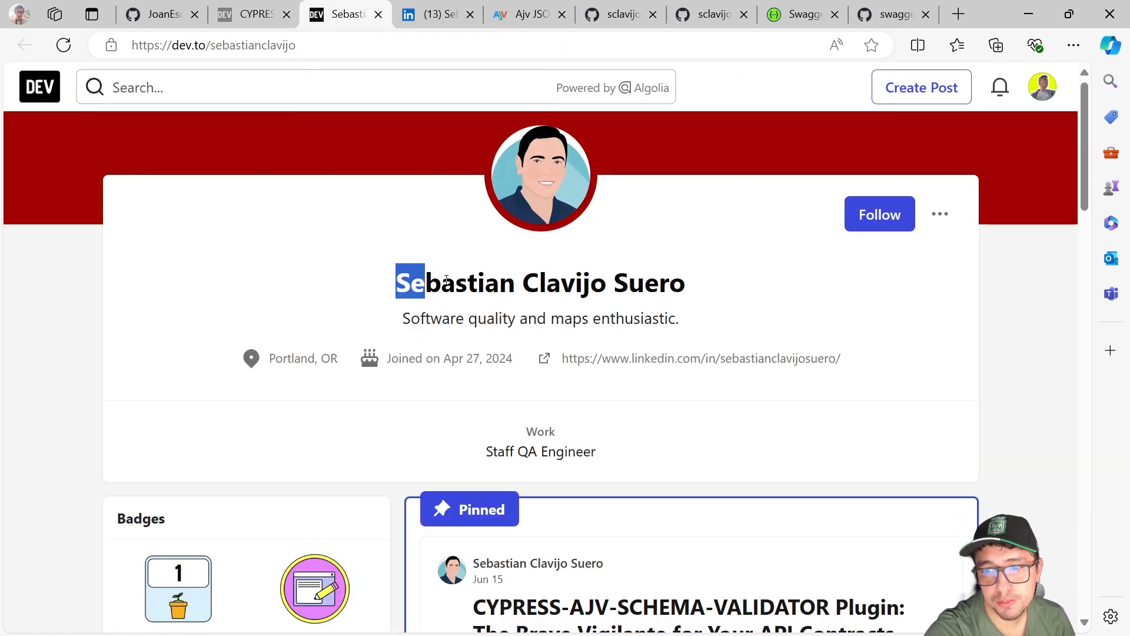
Step: View Sebastian Clavijo Suero's LinkedIn profile, then return to the plugin's GitHub README
{"action": "left_click", "coordinate": [433, 13]}
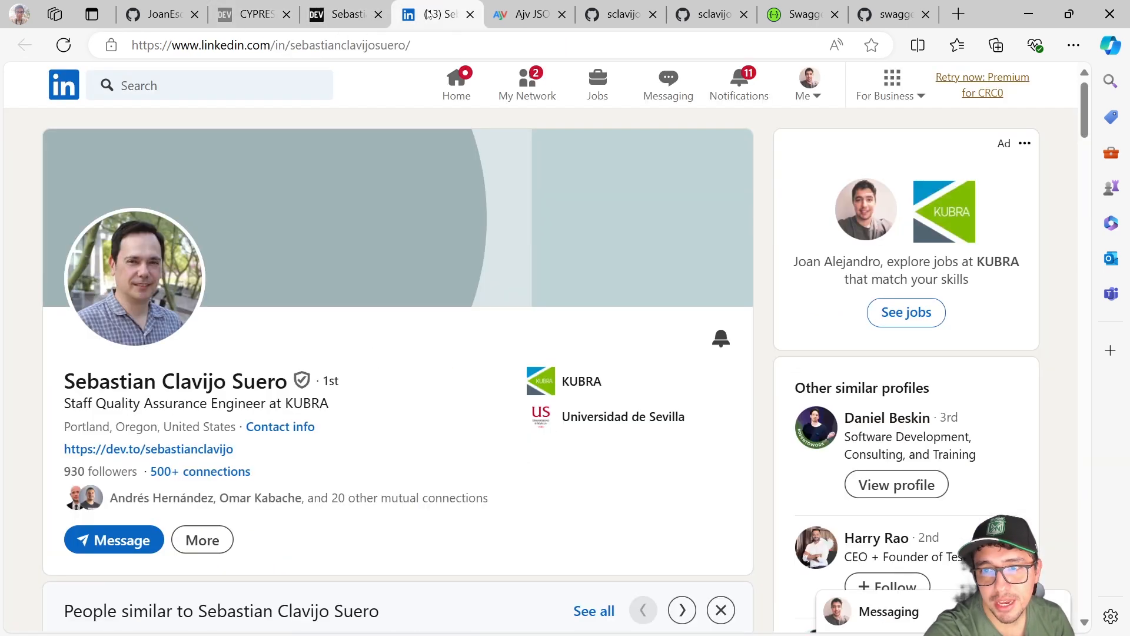
{"action": "scroll", "scroll_direction": "down", "scroll_amount": 3}
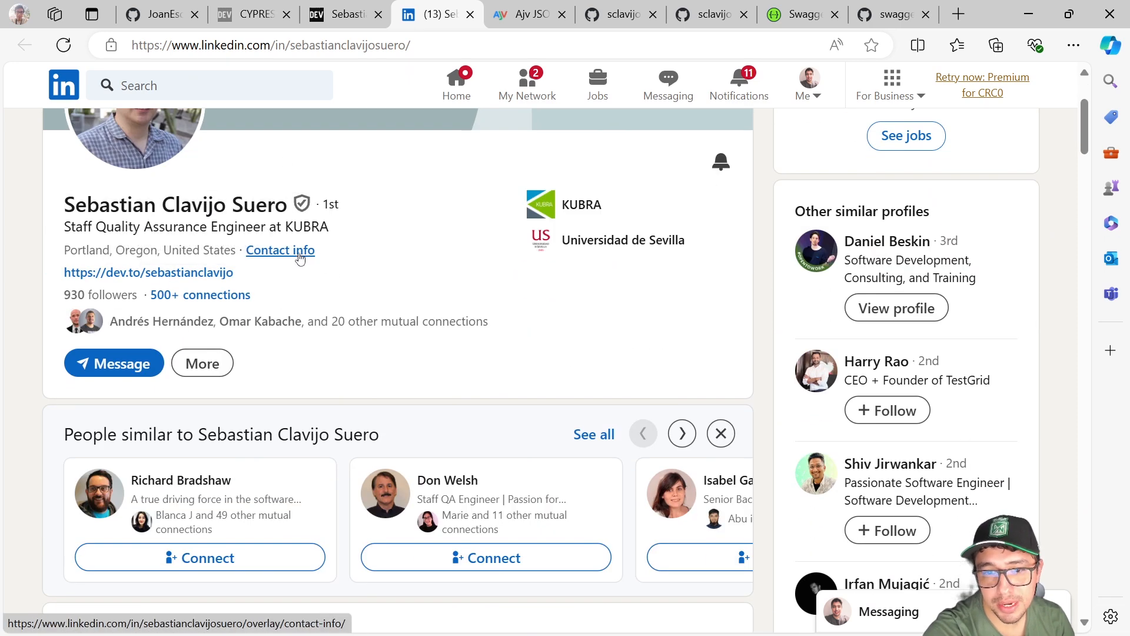
{"action": "double_click", "coordinate": [177, 204]}
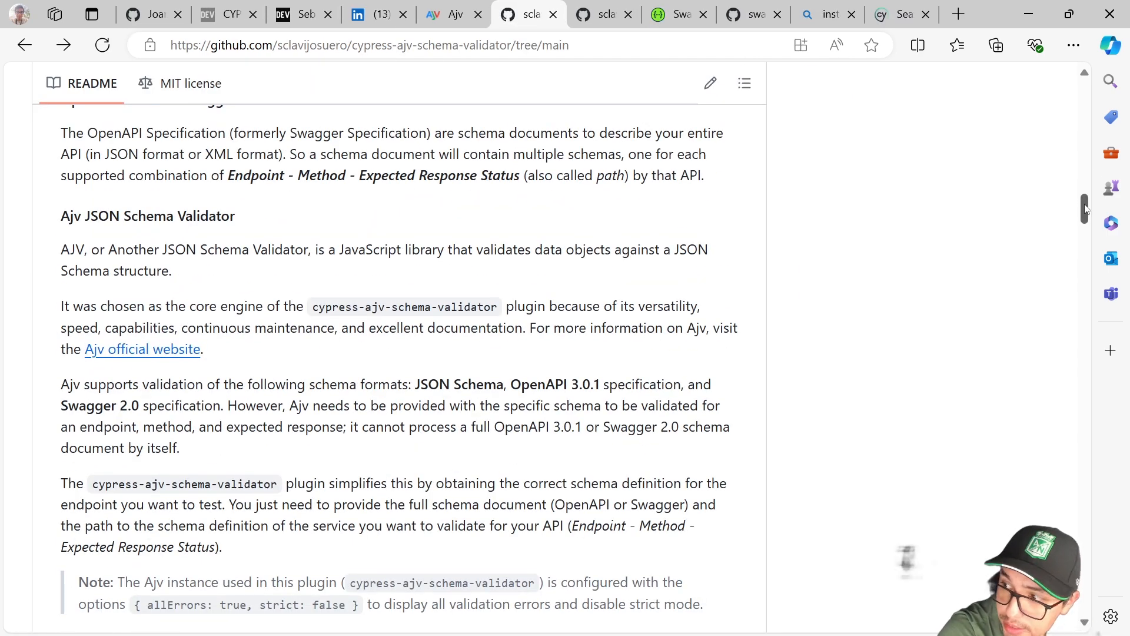
Step: Scroll the README past Main Features to the Installation section's npm install command
{"action": "scroll", "scroll_direction": "up", "scroll_amount": 3}
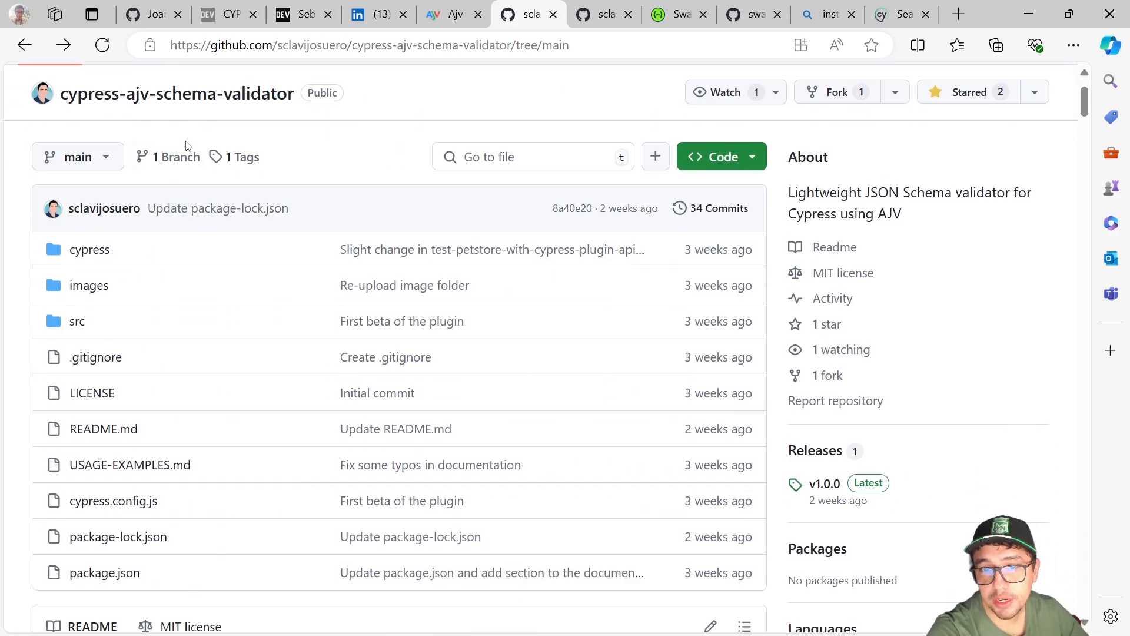
{"action": "scroll", "scroll_direction": "down", "scroll_amount": 3}
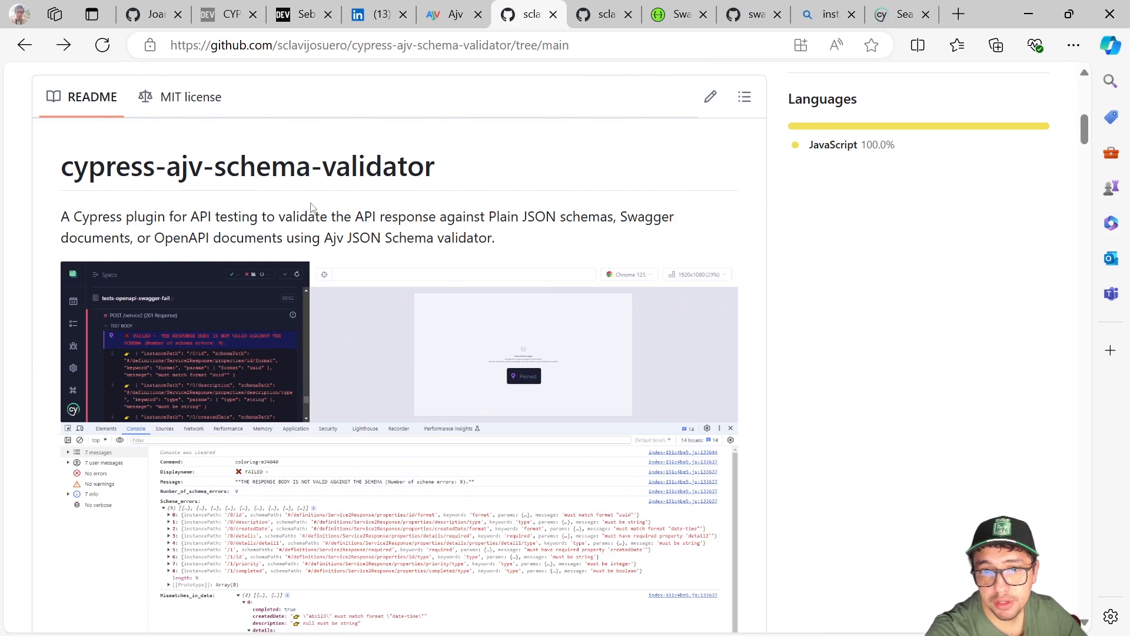
{"action": "scroll", "scroll_direction": "down", "scroll_amount": 3}
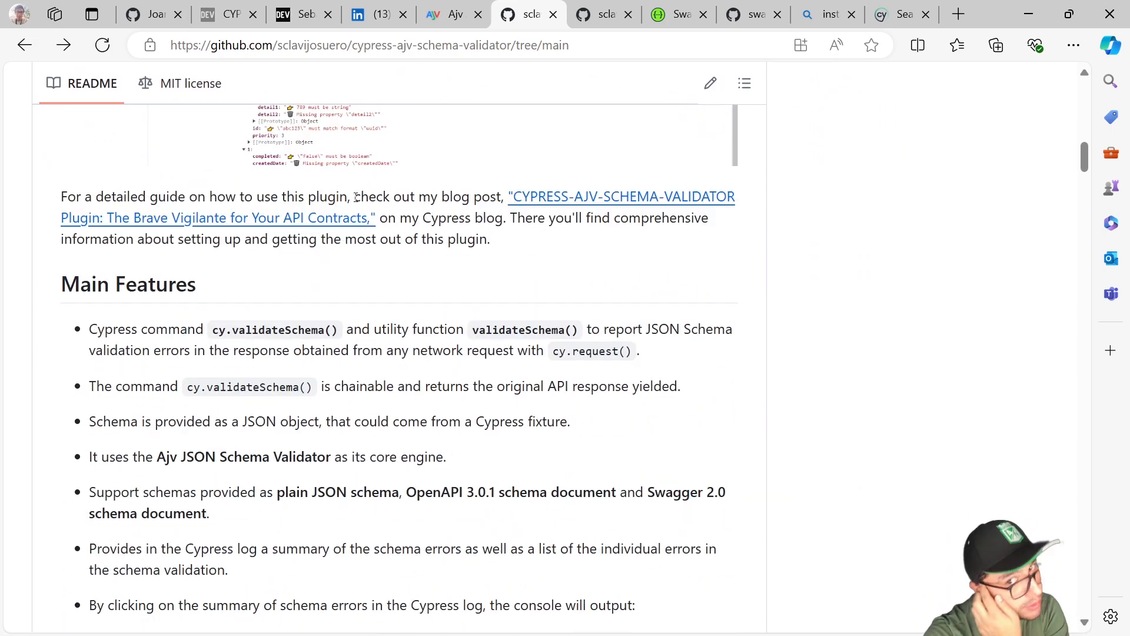
{"action": "scroll", "scroll_direction": "down", "scroll_amount": 3}
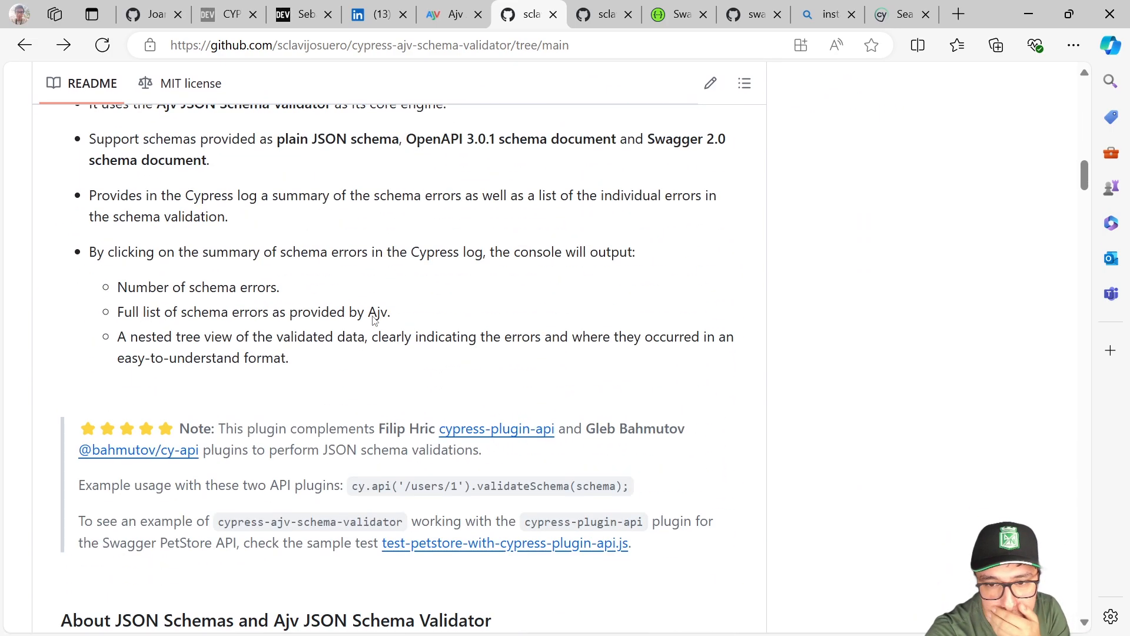
{"action": "scroll", "scroll_direction": "down", "scroll_amount": 3}
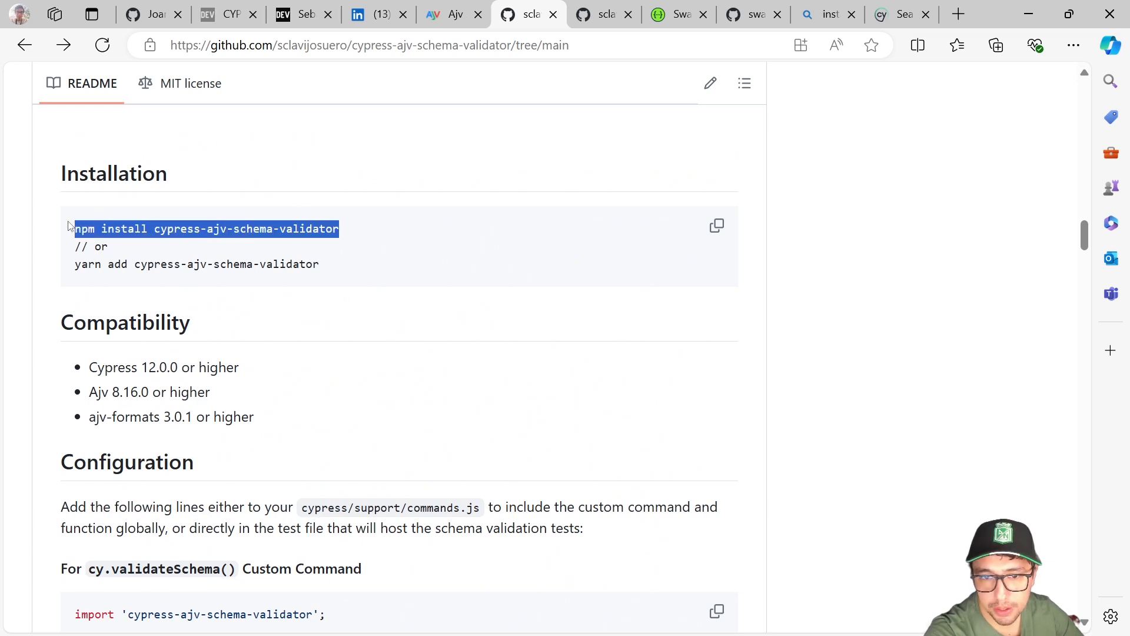
{"action": "left_click", "coordinate": [380, 240]}
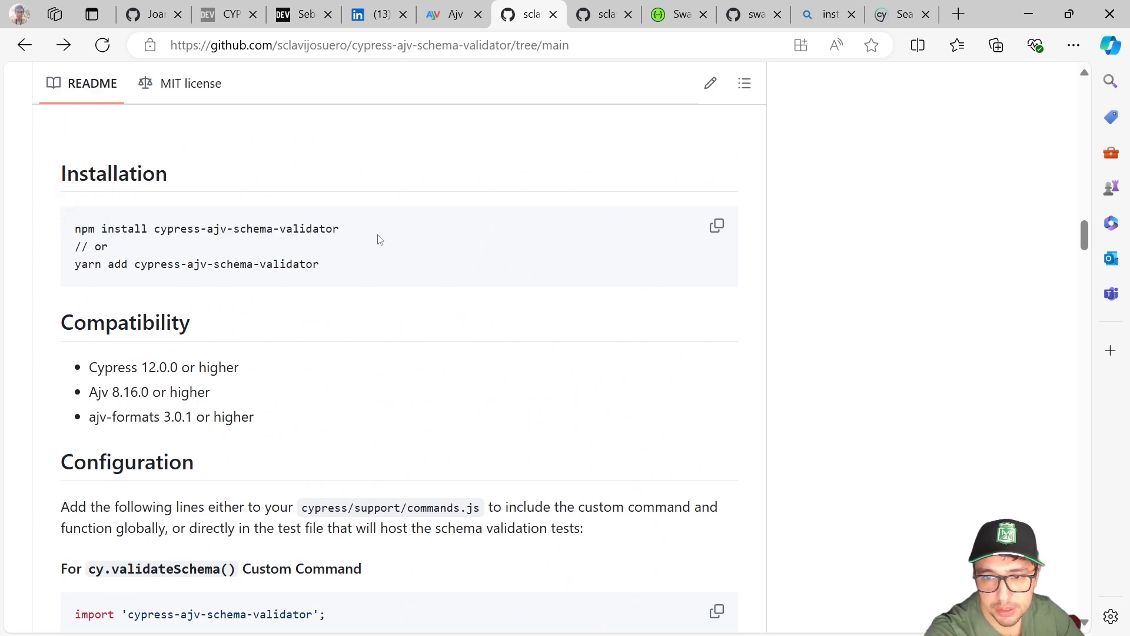
{"action": "mouse_move", "coordinate": [166, 253]}
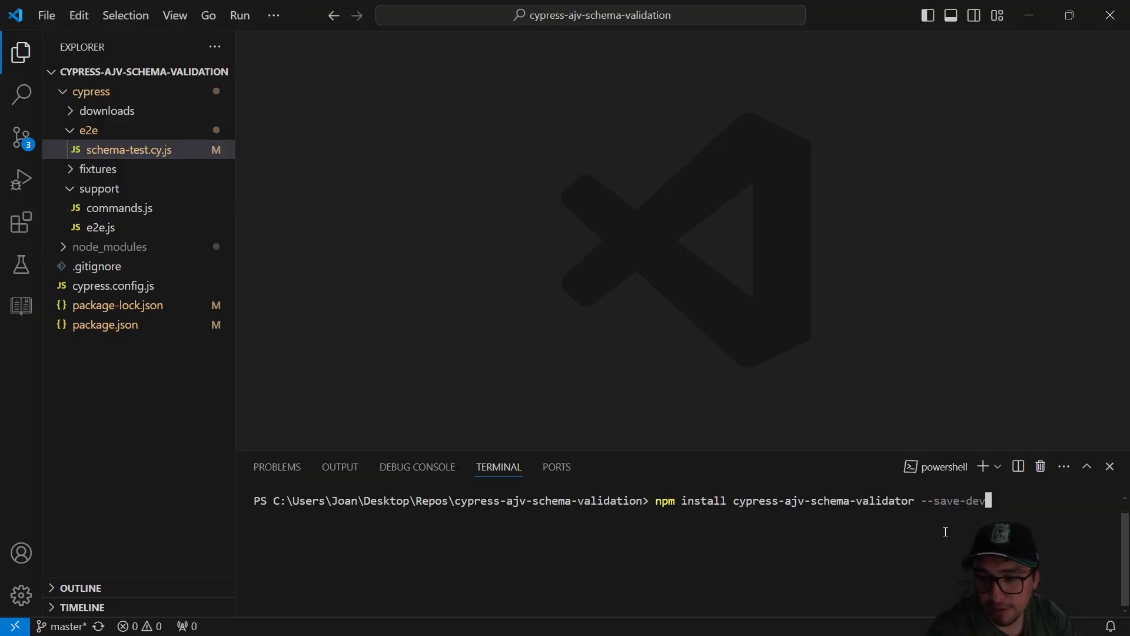
Step: Install cypress-ajv-schema-validator with --save-dev and confirm it appears in package.json devDependencies
{"action": "key", "text": "Return"}
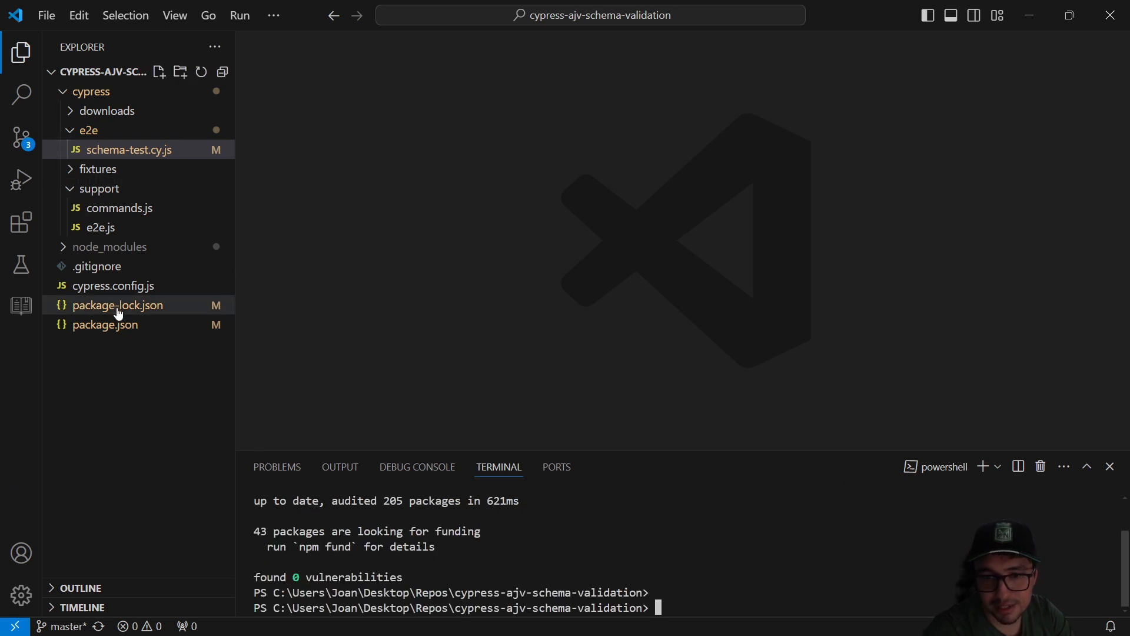
{"action": "left_click", "coordinate": [105, 325]}
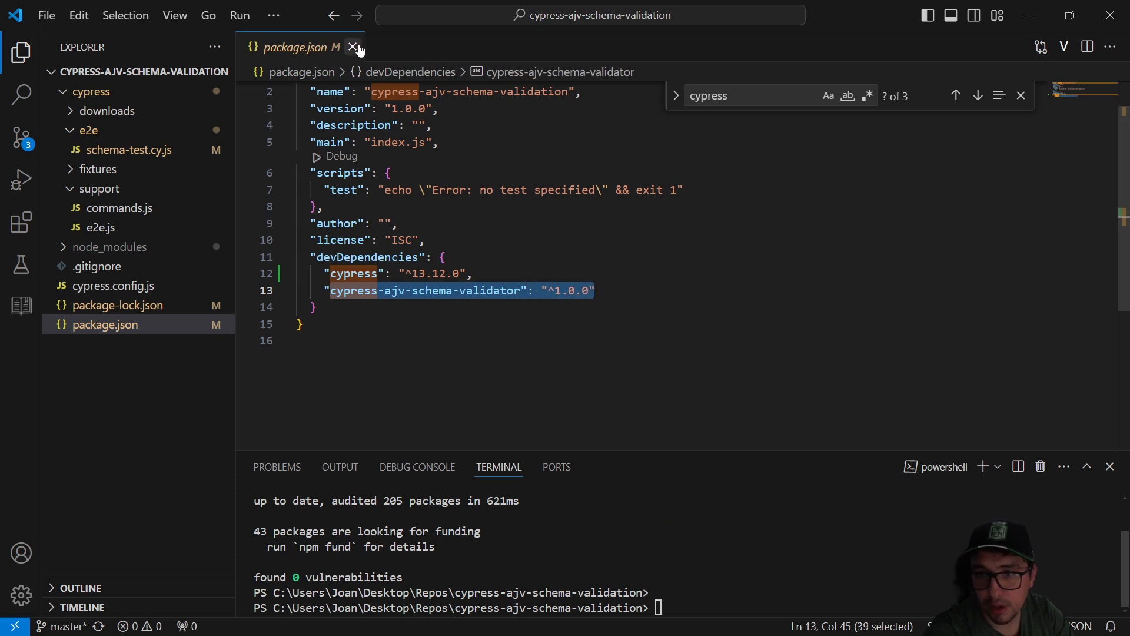
{"action": "mouse_move", "coordinate": [353, 47]}
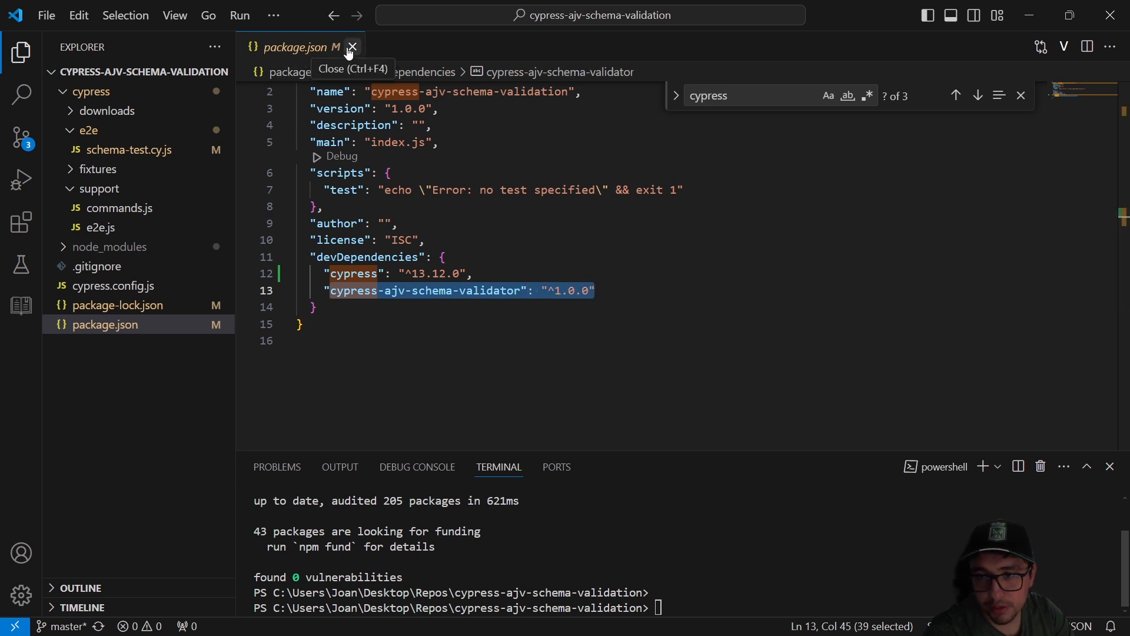
{"action": "left_click", "coordinate": [353, 48]}
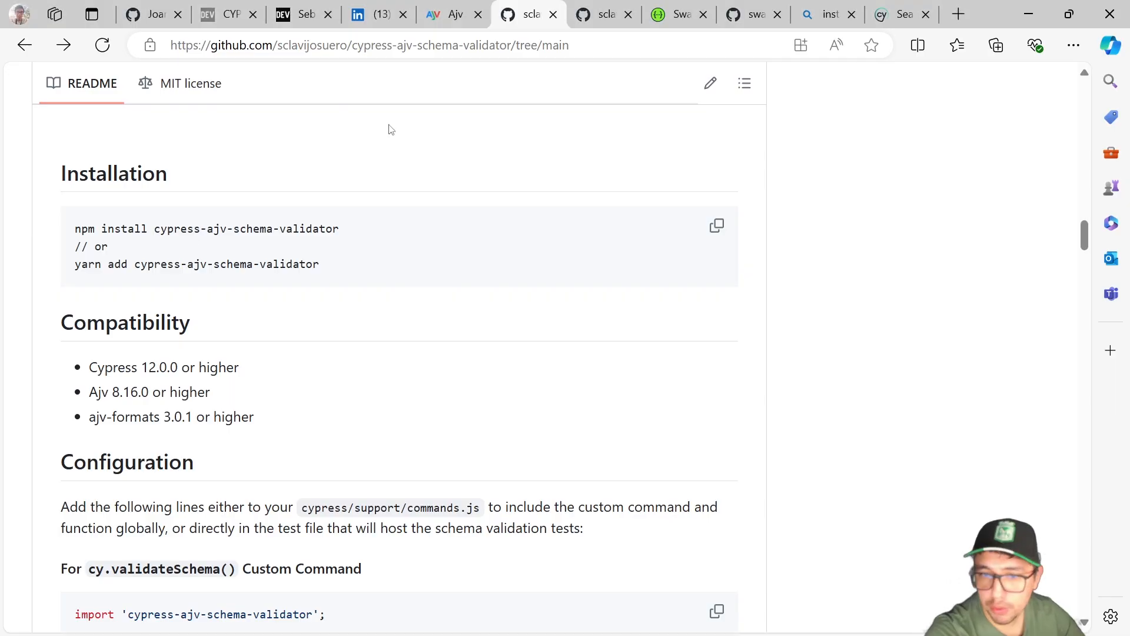
{"action": "scroll", "scroll_direction": "down", "scroll_amount": 3}
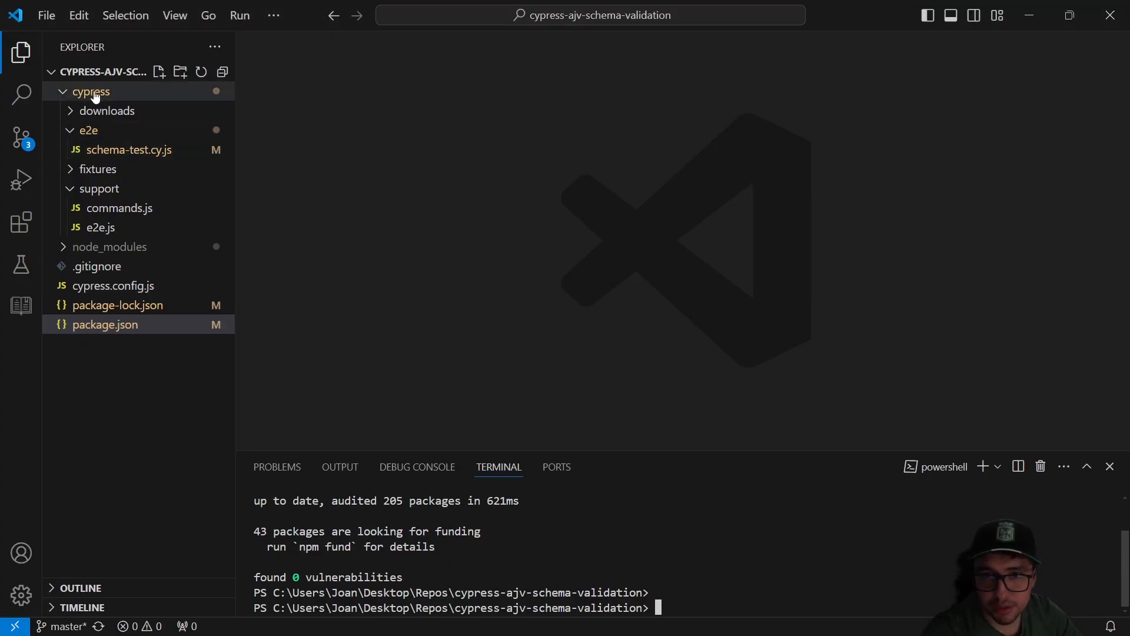
{"action": "left_click", "coordinate": [87, 130]}
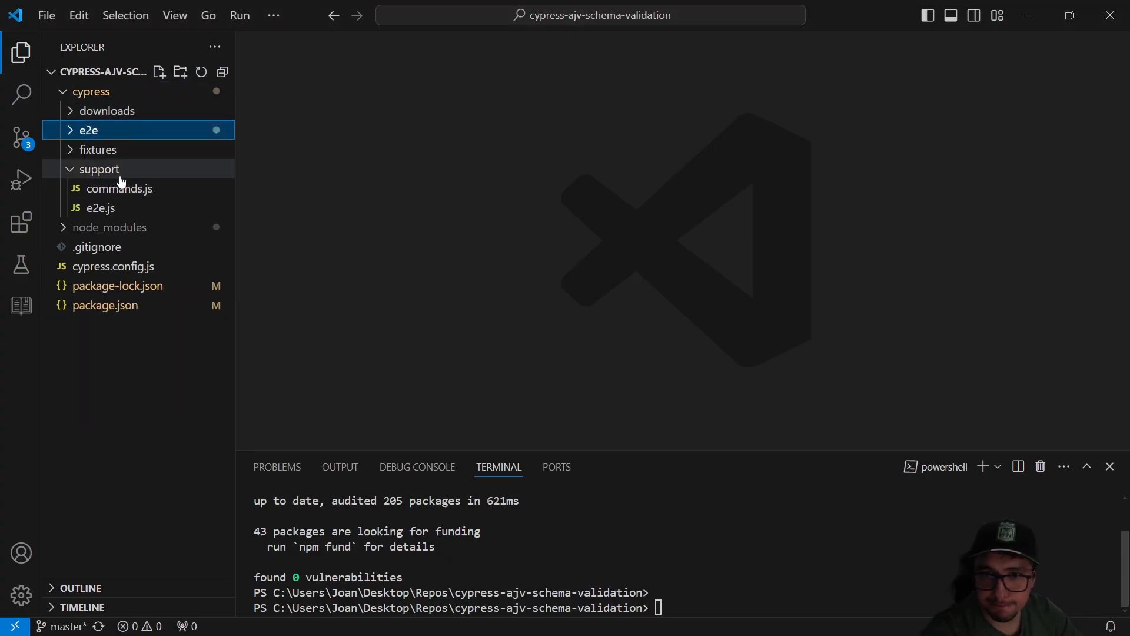
{"action": "left_click", "coordinate": [120, 189]}
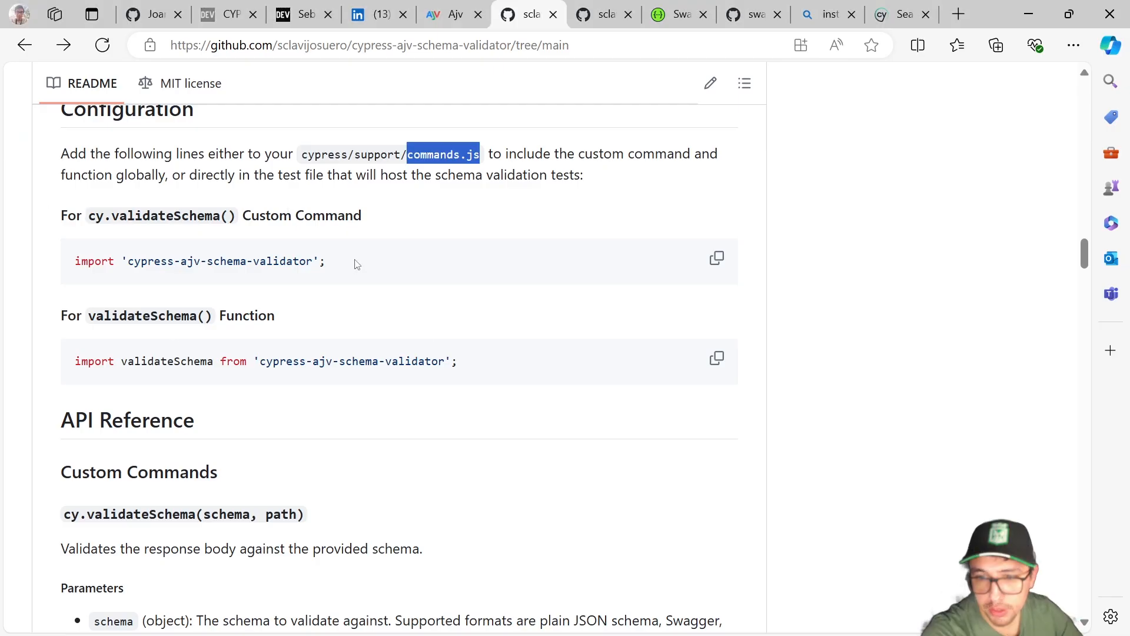
{"action": "triple_click", "coordinate": [200, 261]}
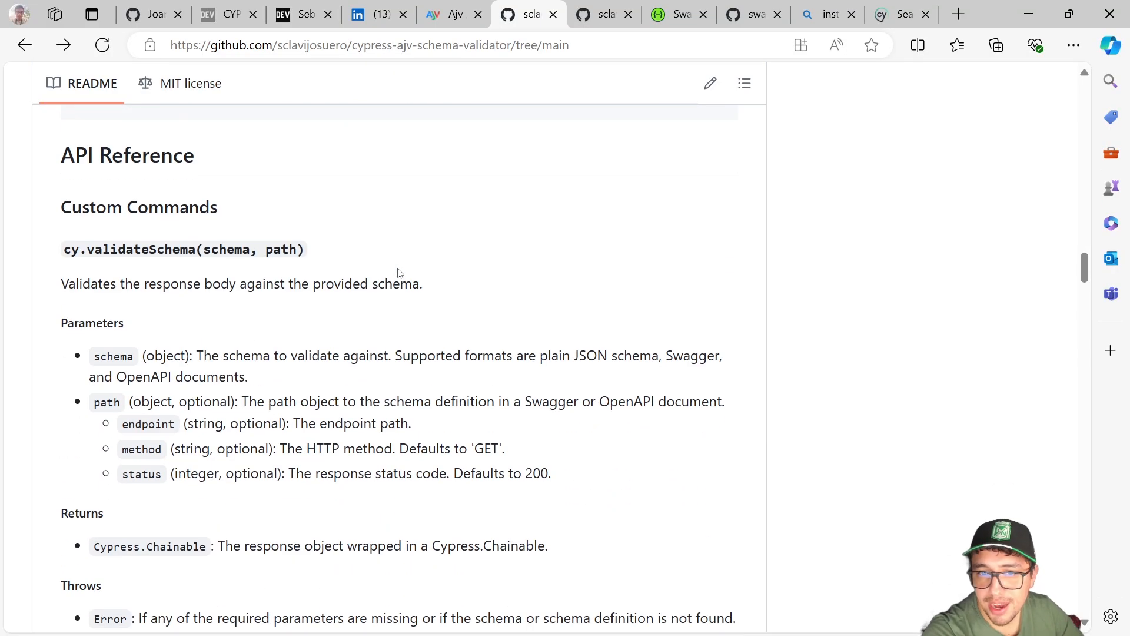
{"action": "double_click", "coordinate": [161, 155]}
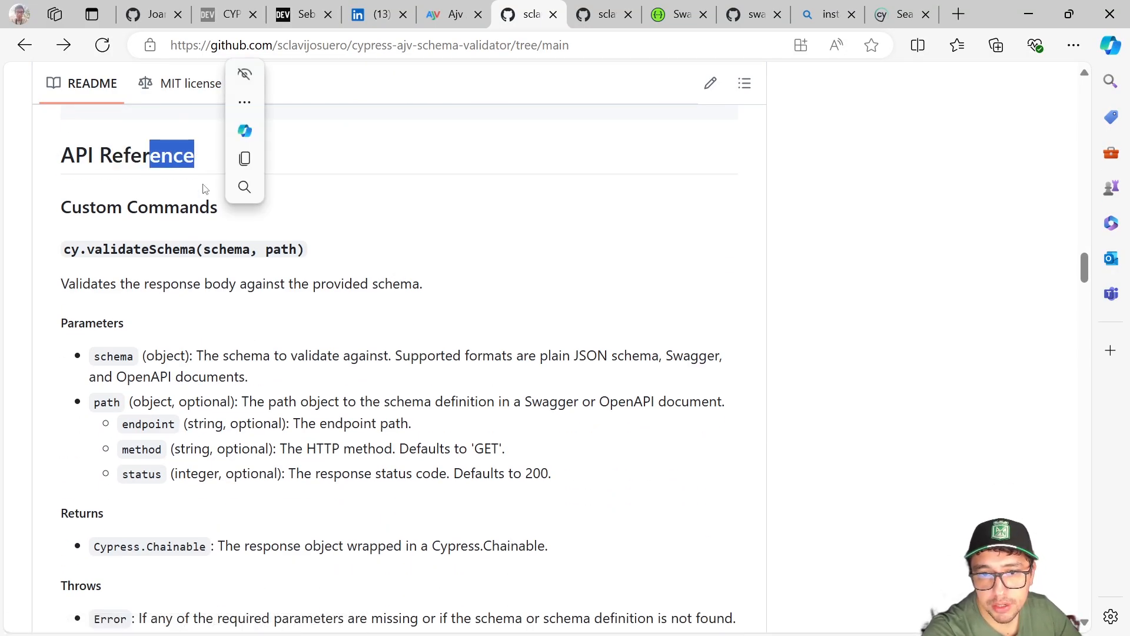
{"action": "scroll", "scroll_direction": "up", "scroll_amount": 3}
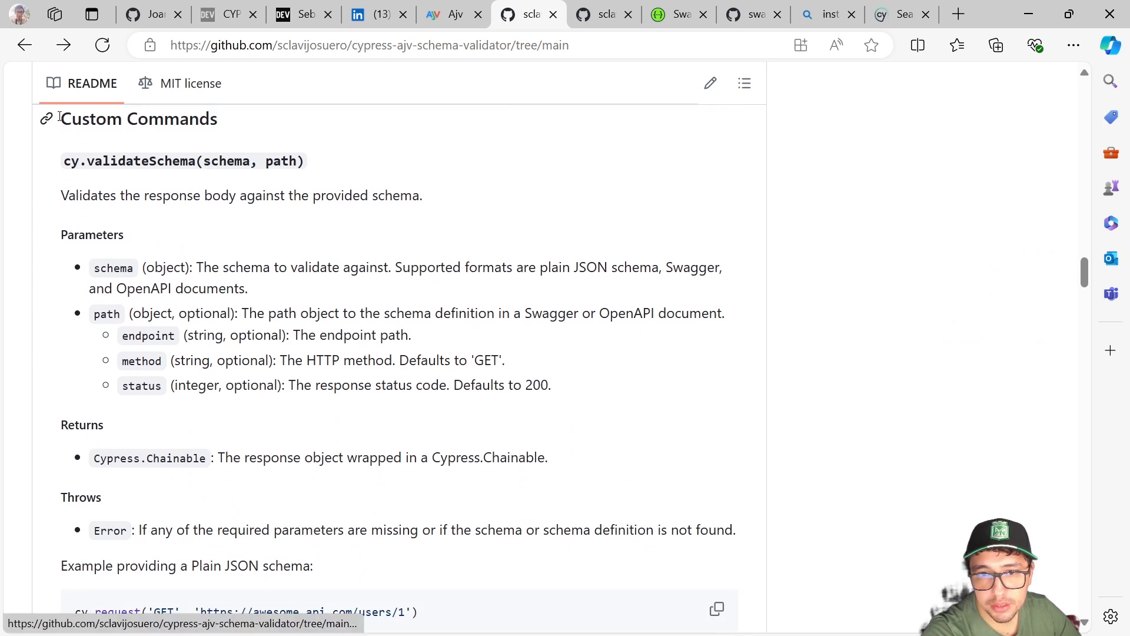
{"action": "double_click", "coordinate": [224, 160]}
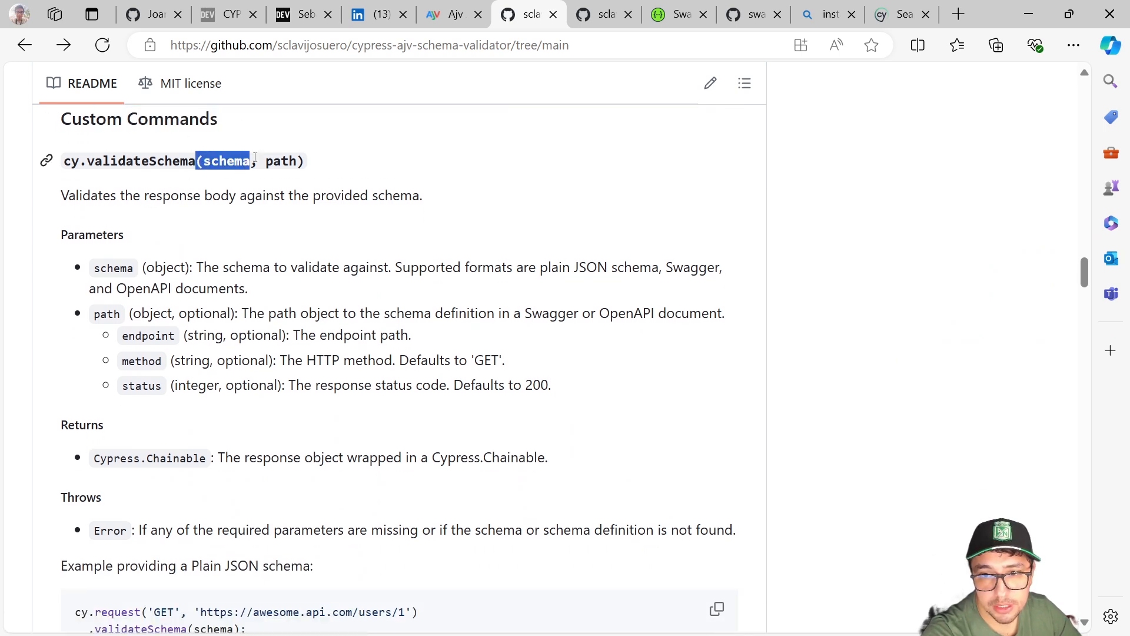
{"action": "double_click", "coordinate": [279, 161]}
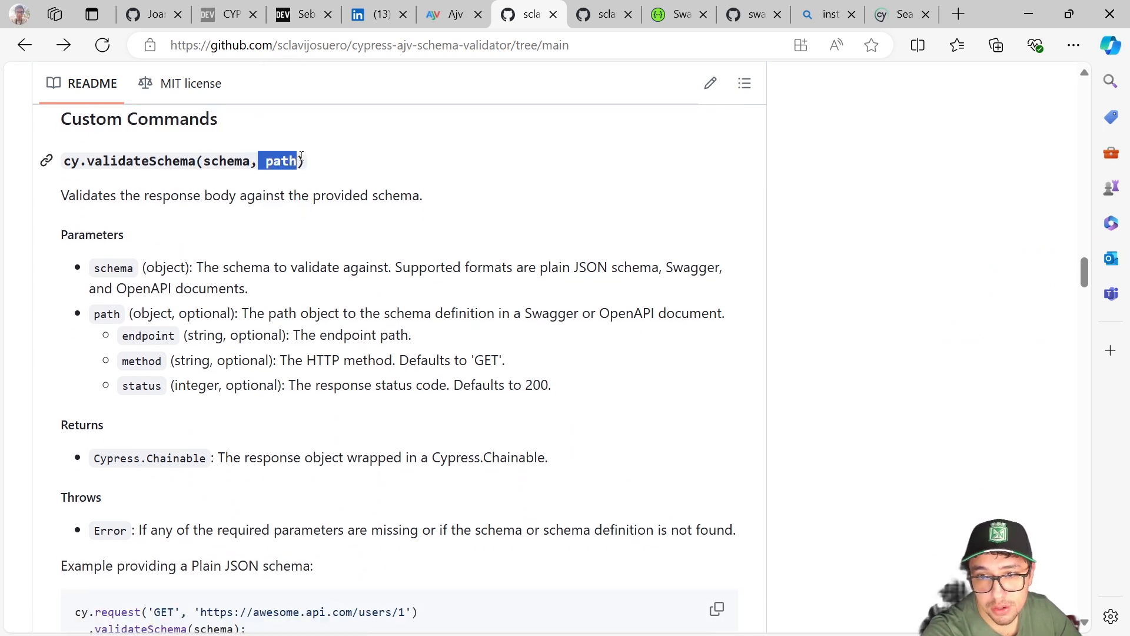
{"action": "scroll", "scroll_direction": "down", "scroll_amount": 3}
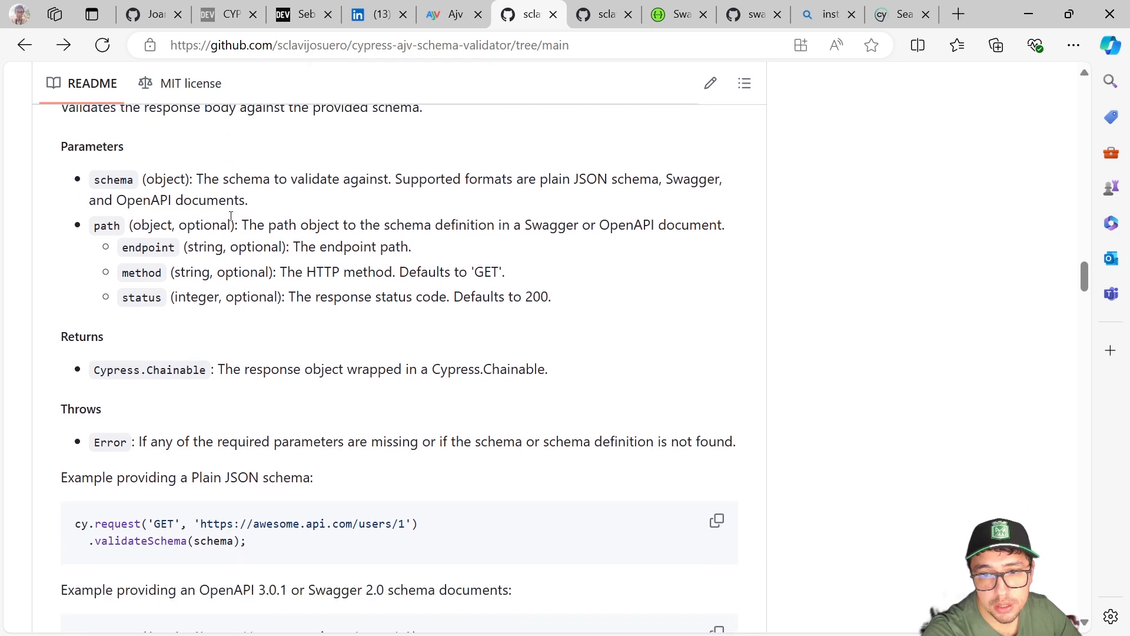
{"action": "mouse_move", "coordinate": [443, 319]}
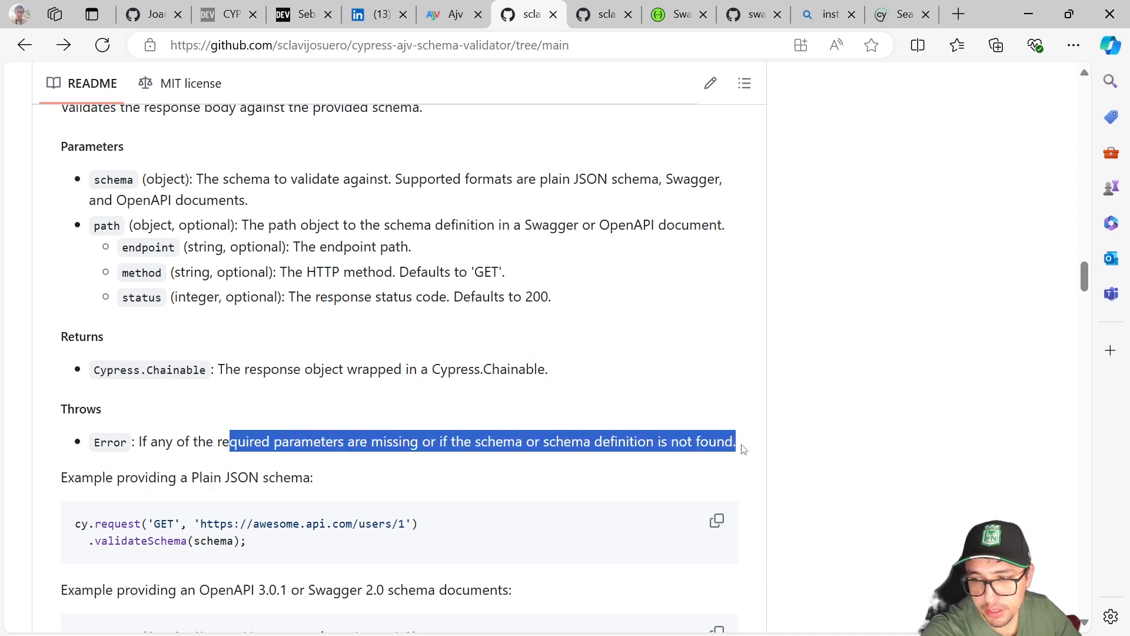
{"action": "scroll", "scroll_direction": "down", "scroll_amount": 3}
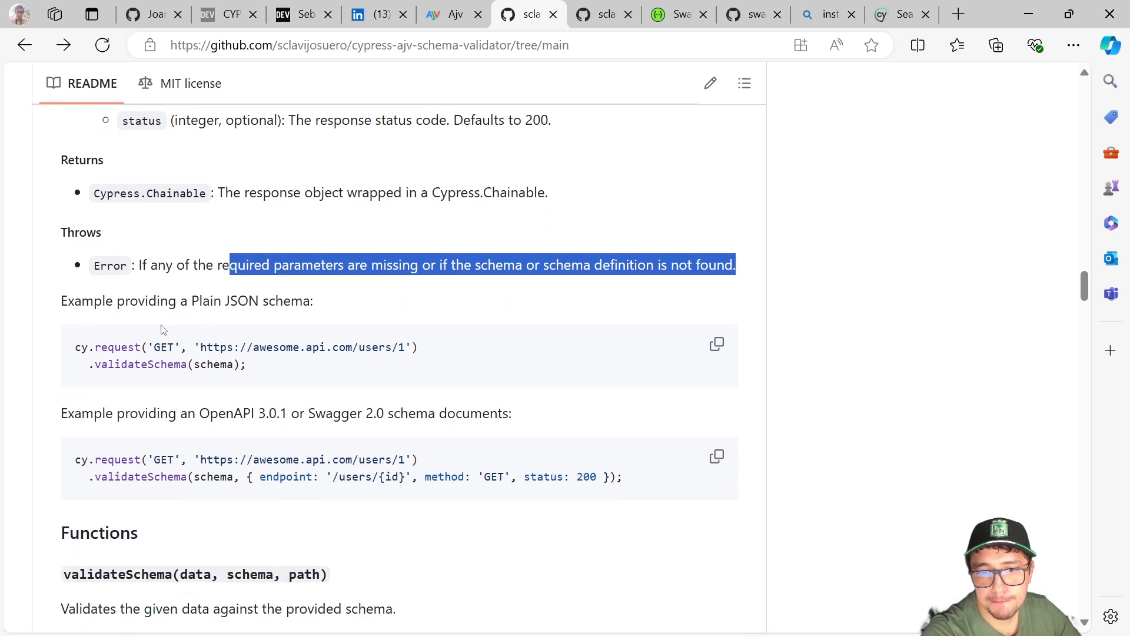
{"action": "scroll", "scroll_direction": "down", "scroll_amount": 3}
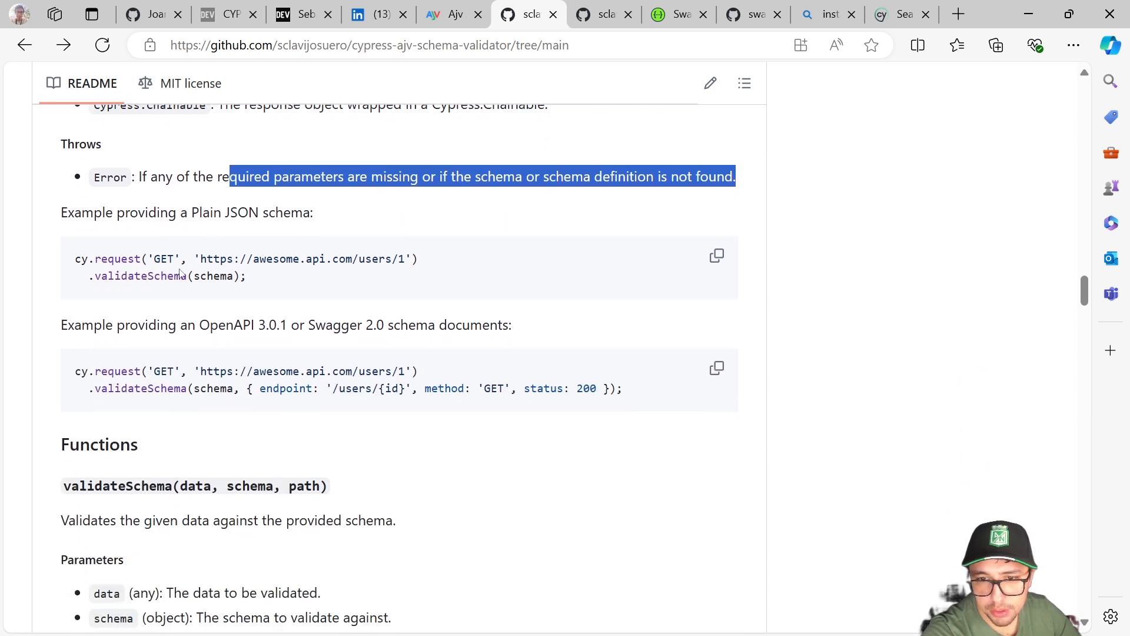
{"action": "left_click", "coordinate": [555, 415]}
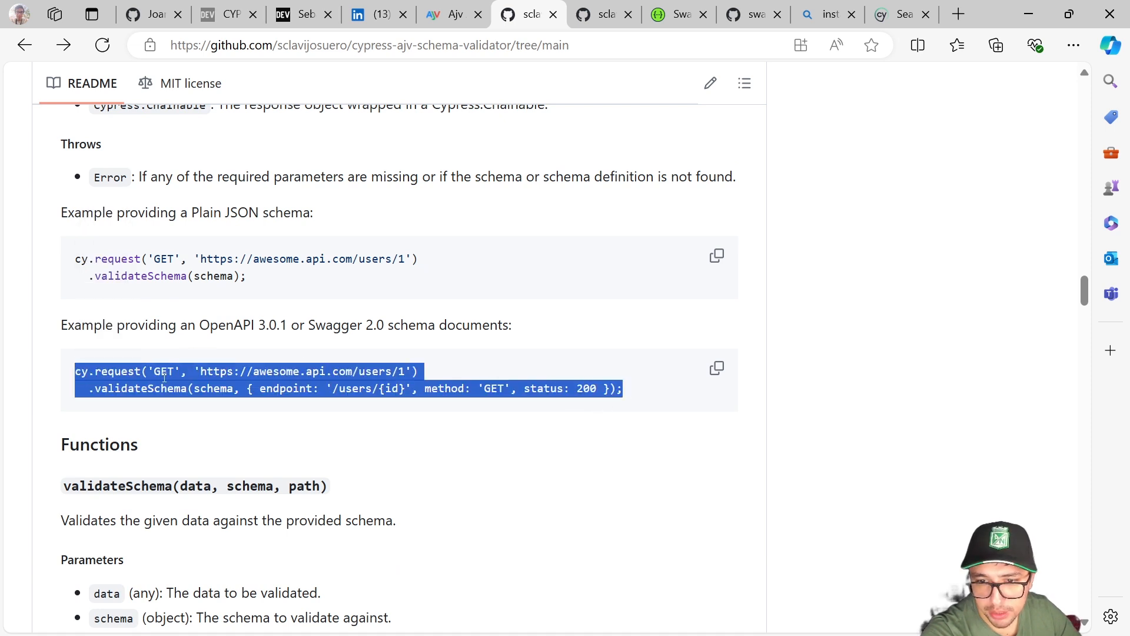
{"action": "scroll", "scroll_direction": "down", "scroll_amount": 3}
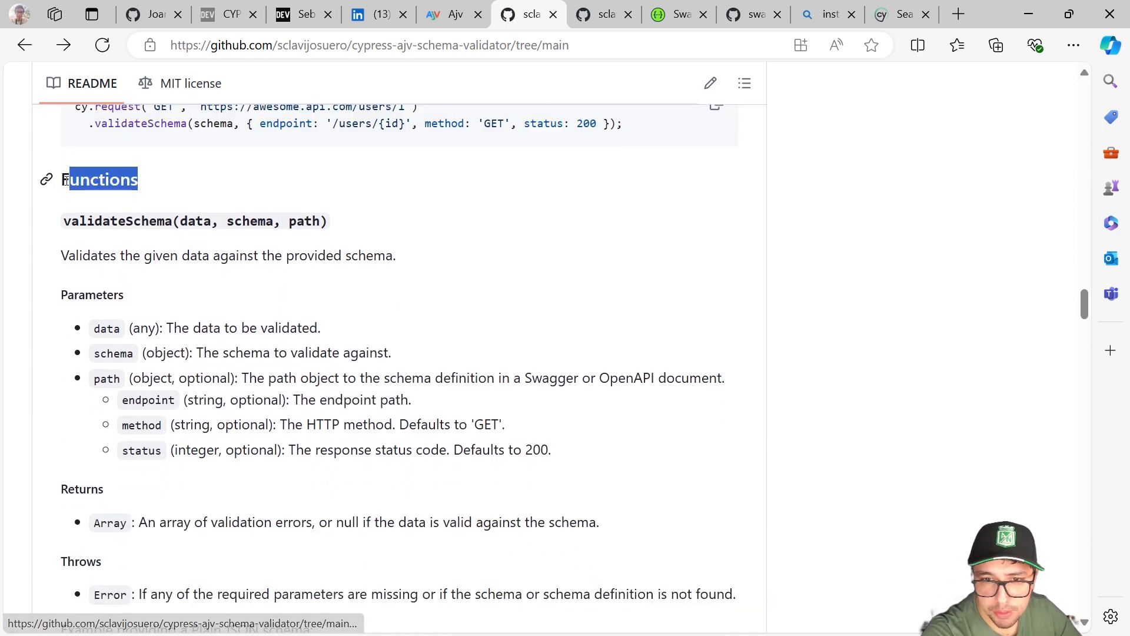
{"action": "scroll", "scroll_direction": "down", "scroll_amount": 3}
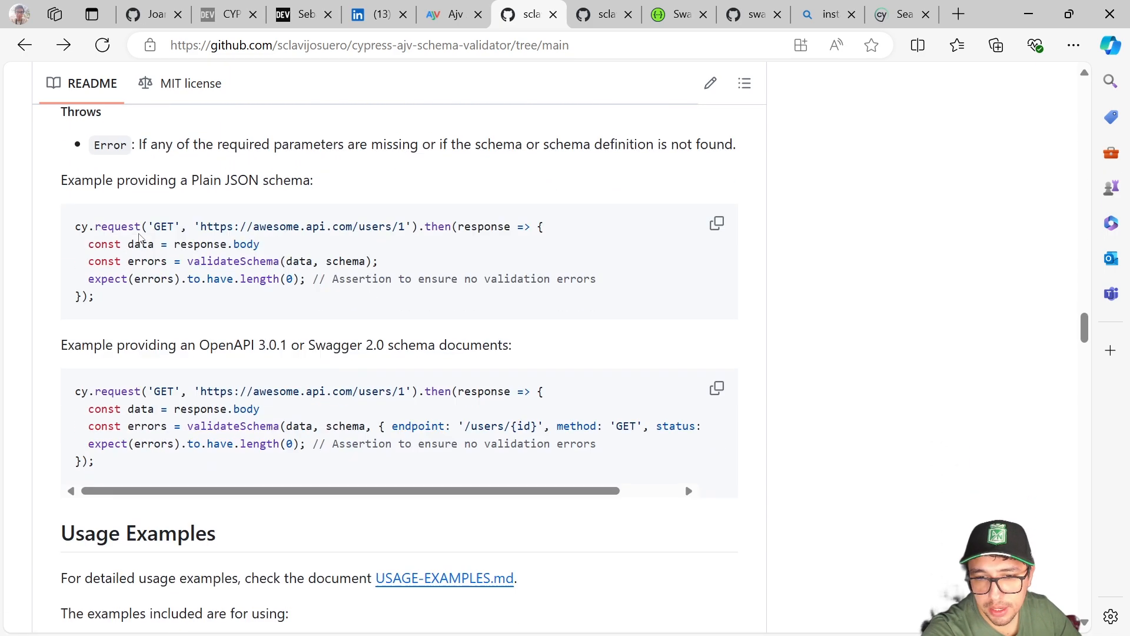
{"action": "scroll", "scroll_direction": "down", "scroll_amount": 3}
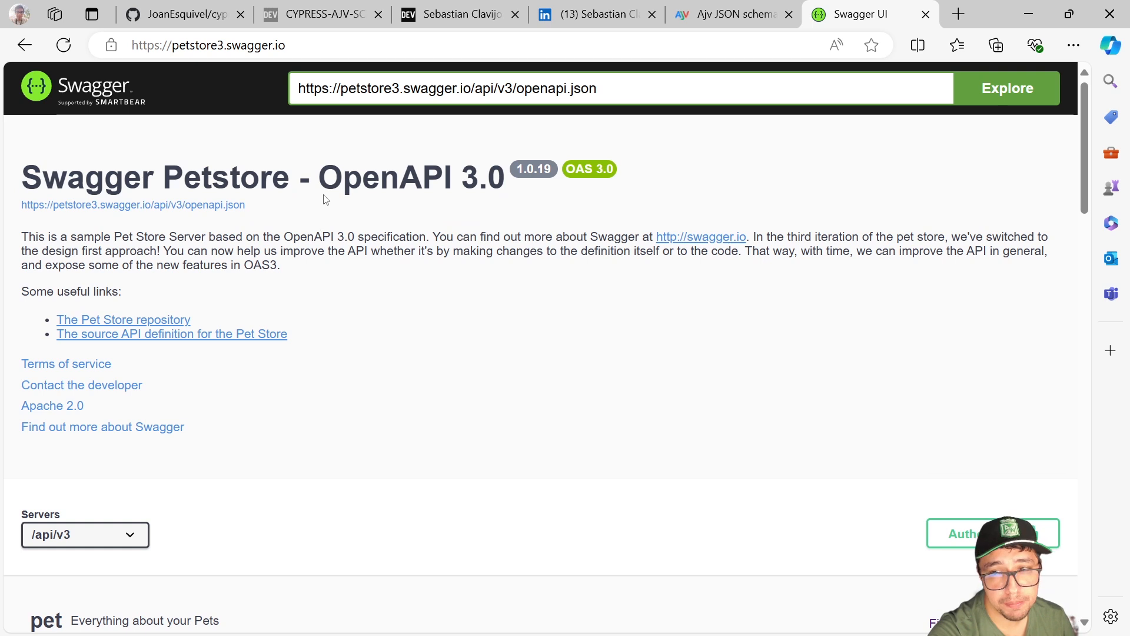
Step: Navigate the swagger-petstore repo through src/main/resources to openapi.yaml
{"action": "double_click", "coordinate": [383, 178]}
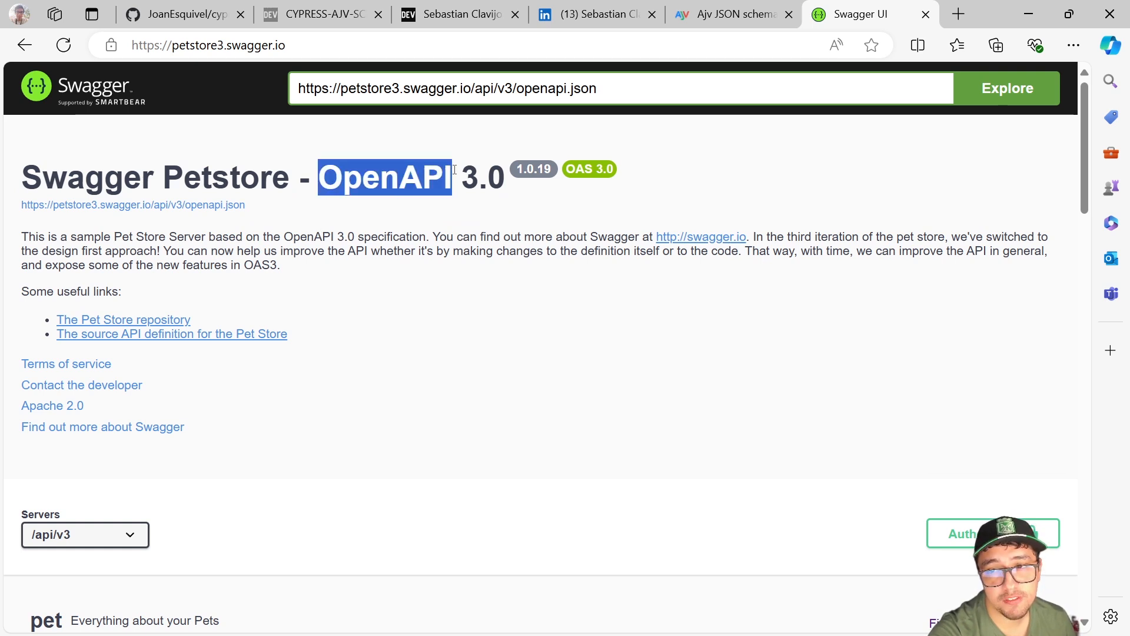
{"action": "scroll", "scroll_direction": "down", "scroll_amount": 3}
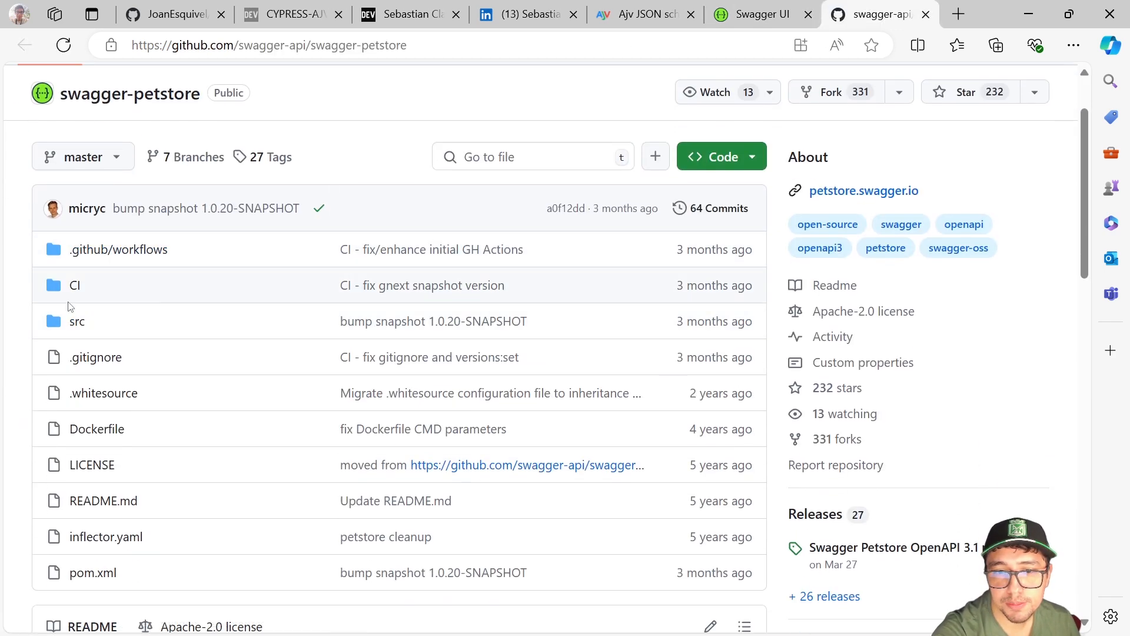
{"action": "left_click", "coordinate": [76, 321]}
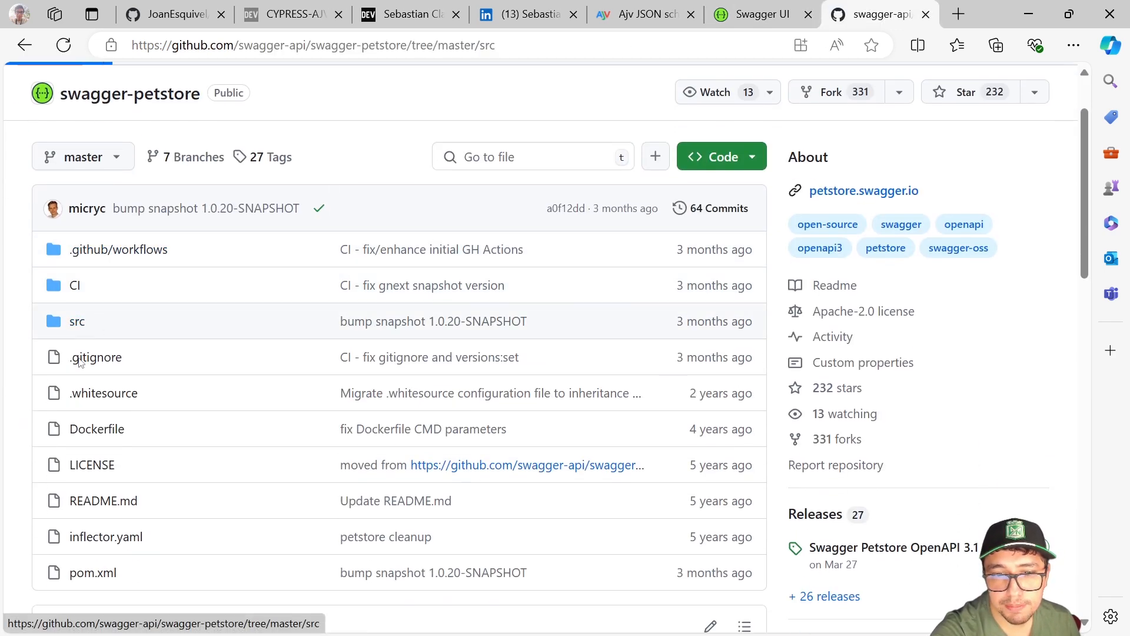
{"action": "left_click", "coordinate": [76, 321]}
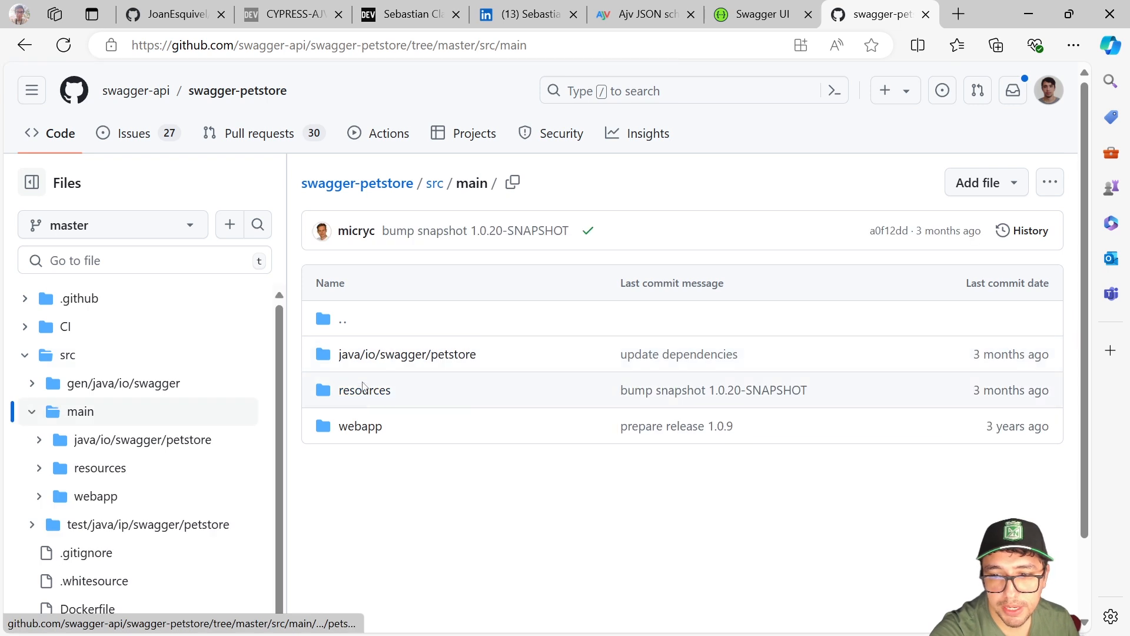
{"action": "left_click", "coordinate": [364, 389]}
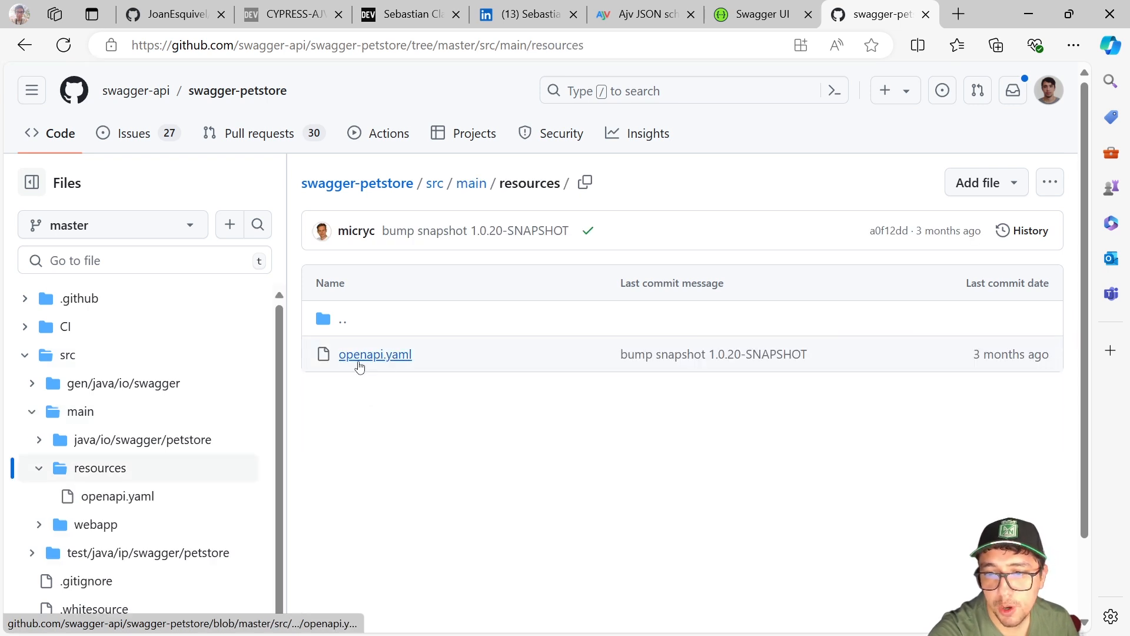
{"action": "left_click", "coordinate": [375, 354]}
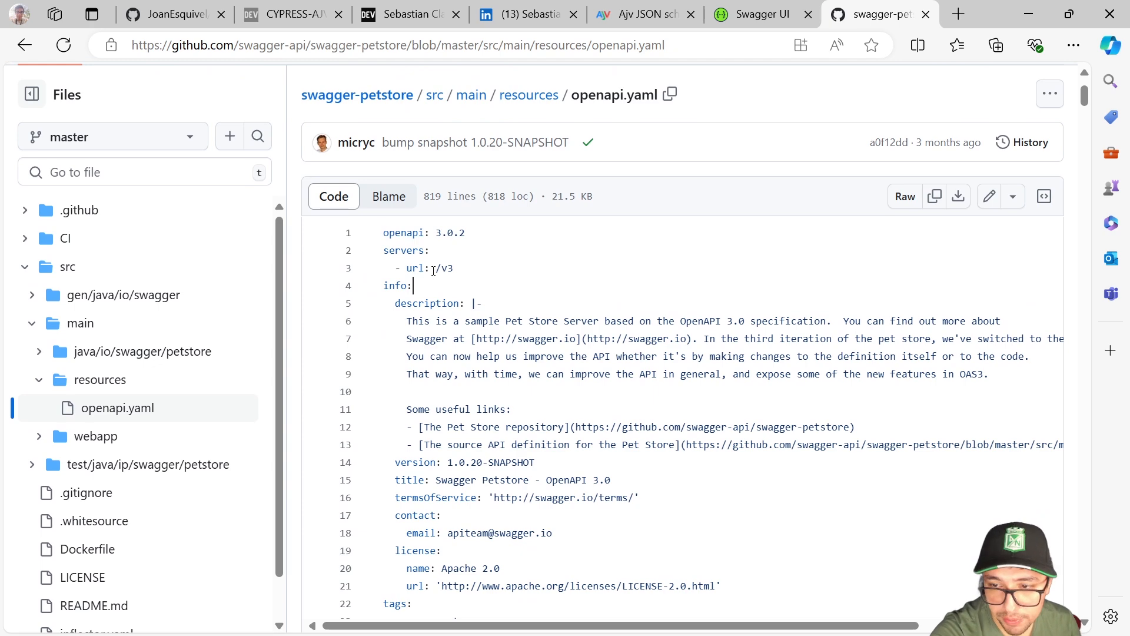
Step: Browse openapi.yaml's version, info, tags and /pet path definitions
{"action": "double_click", "coordinate": [449, 232]}
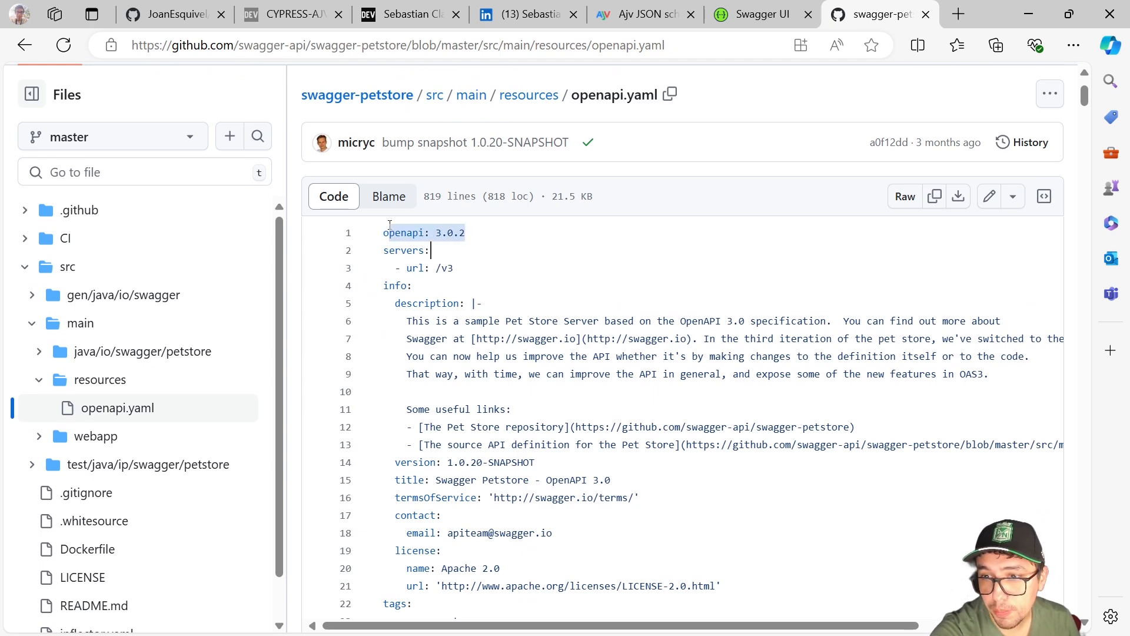
{"action": "scroll", "scroll_direction": "down", "scroll_amount": 3}
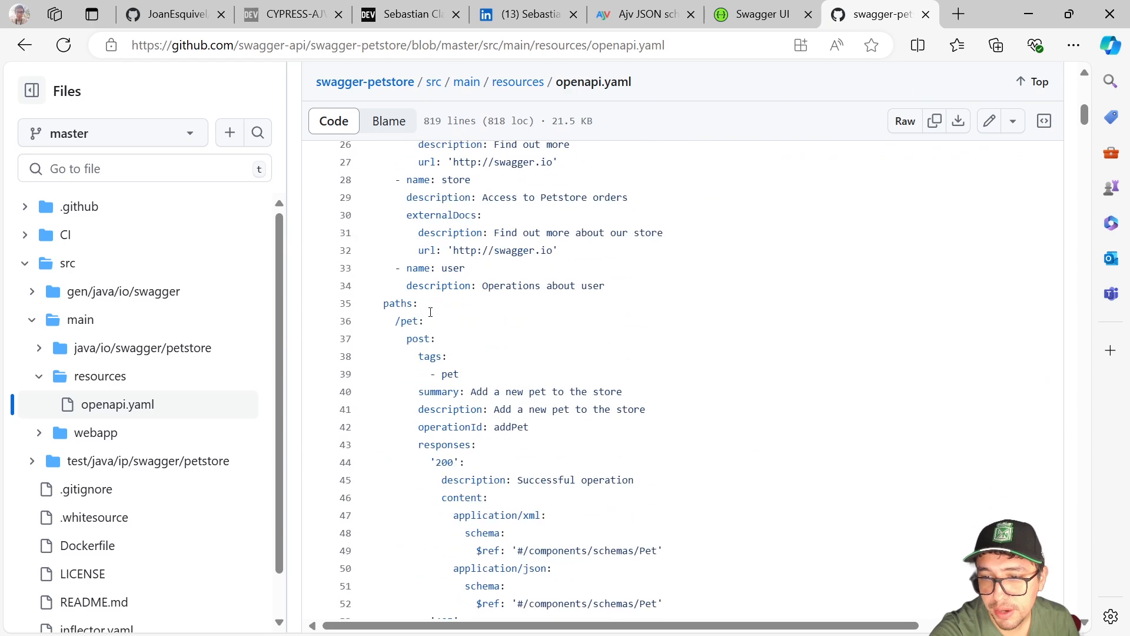
{"action": "scroll", "scroll_direction": "down", "scroll_amount": 3}
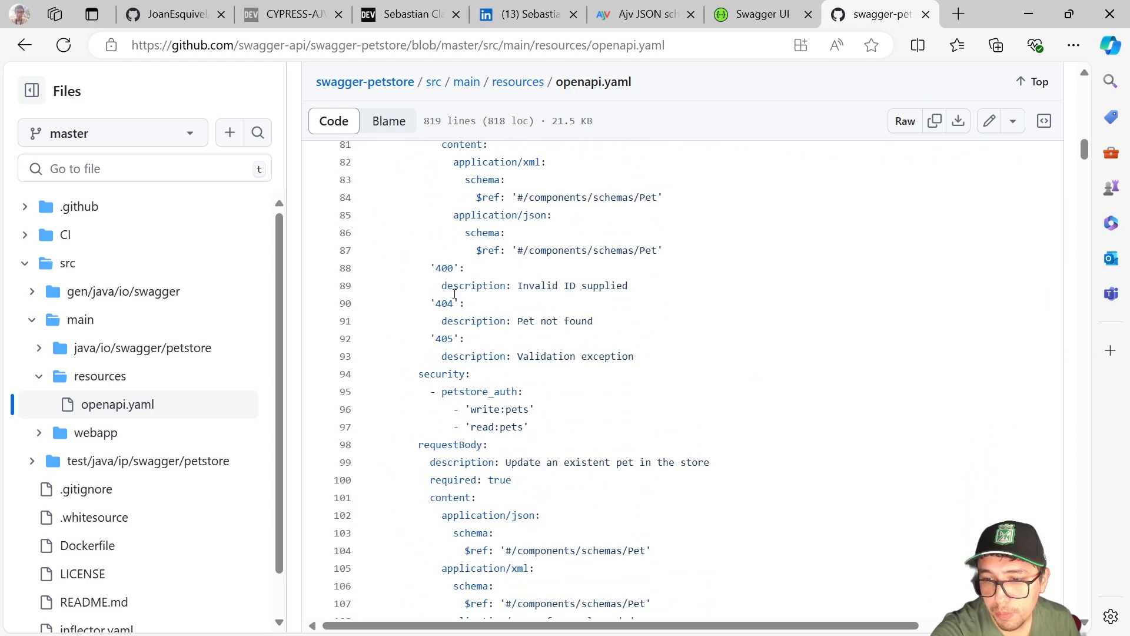
{"action": "left_click", "coordinate": [473, 286]}
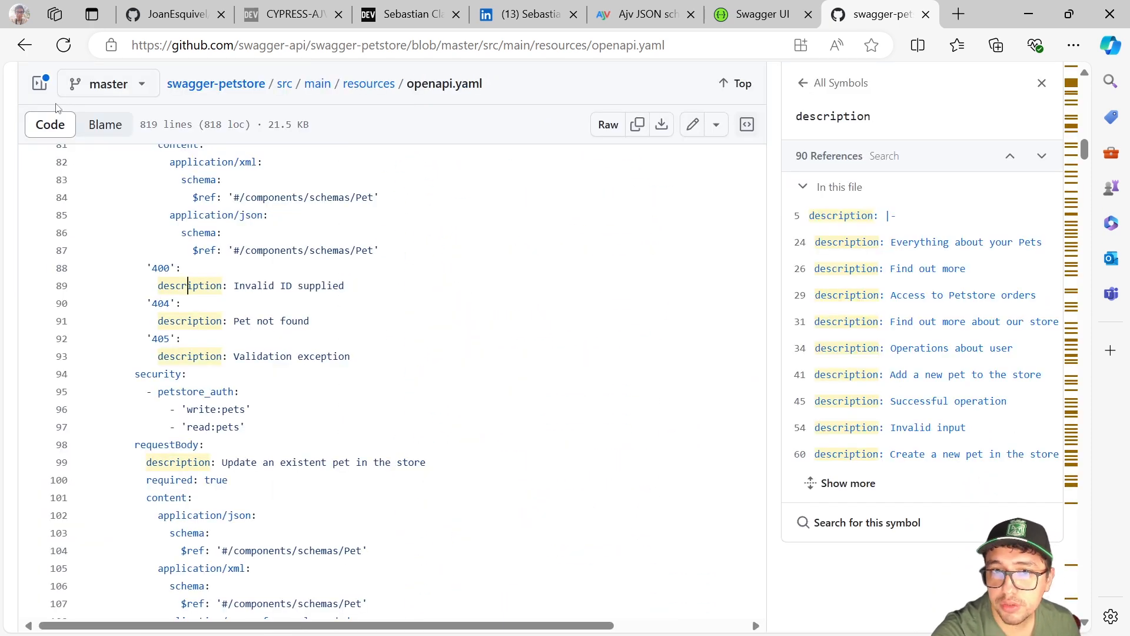
{"action": "left_click", "coordinate": [369, 83]}
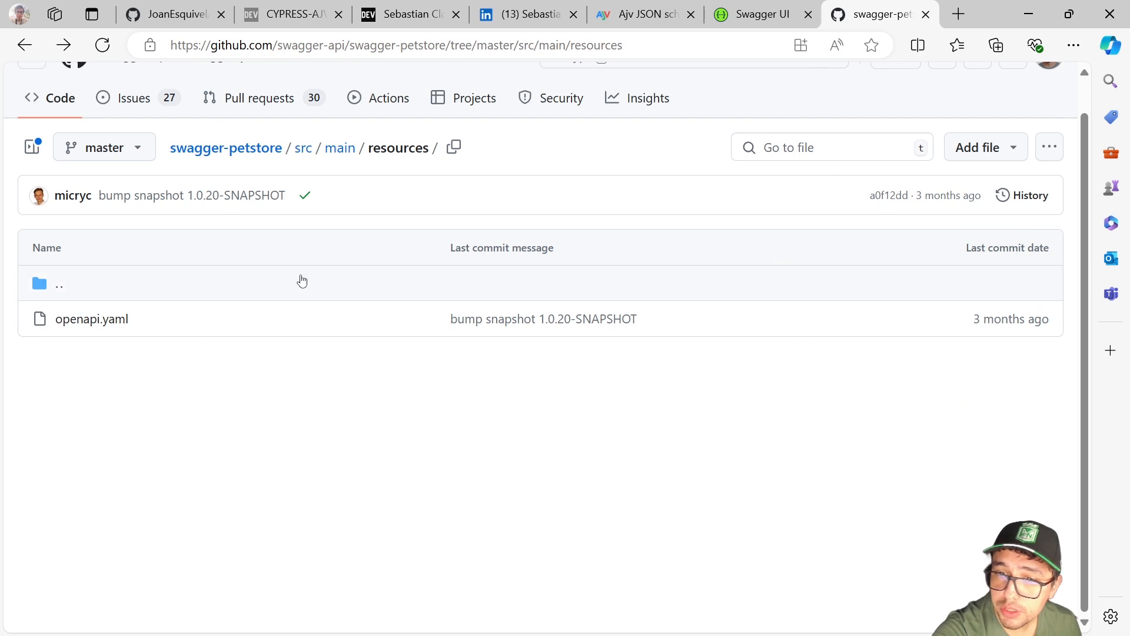
{"action": "left_click", "coordinate": [92, 319]}
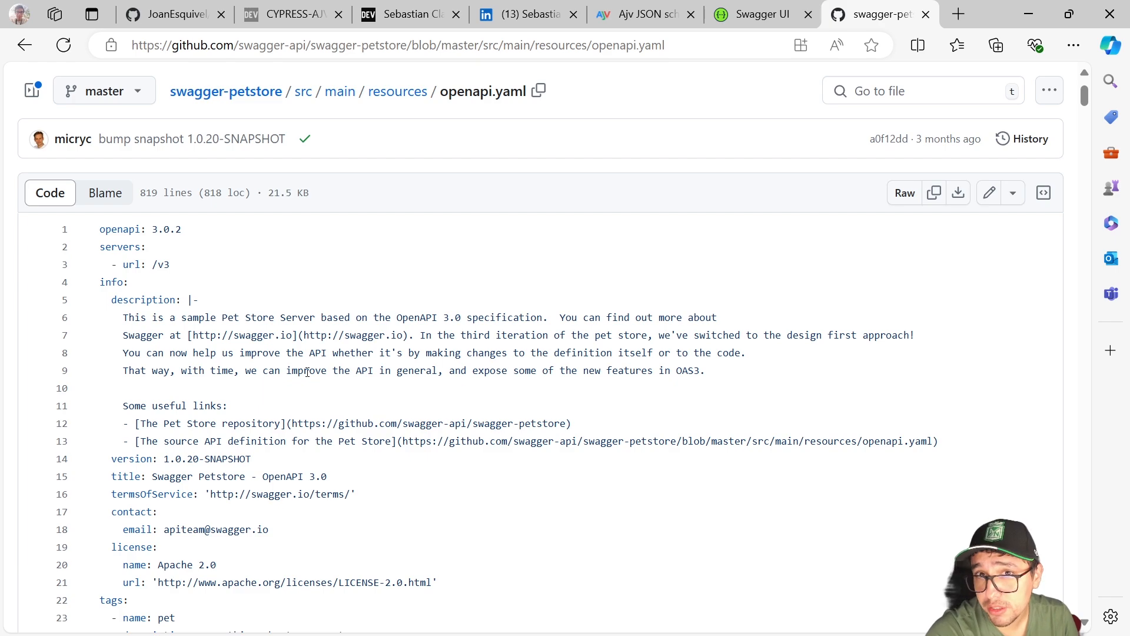
{"action": "scroll", "scroll_direction": "down", "scroll_amount": 3}
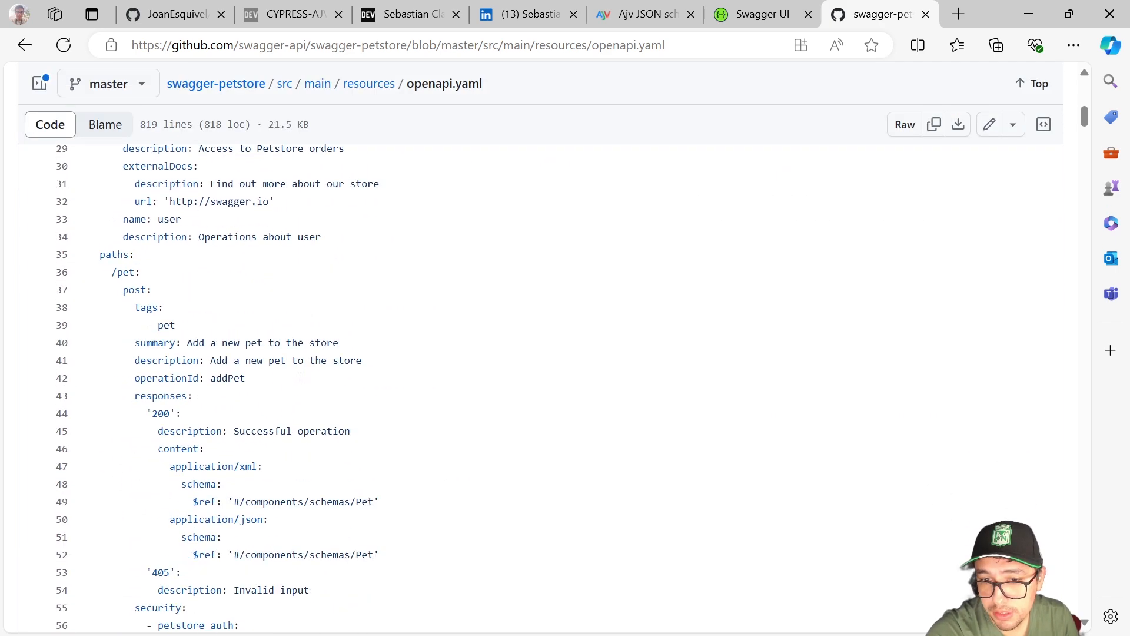
{"action": "scroll", "scroll_direction": "up", "scroll_amount": 3}
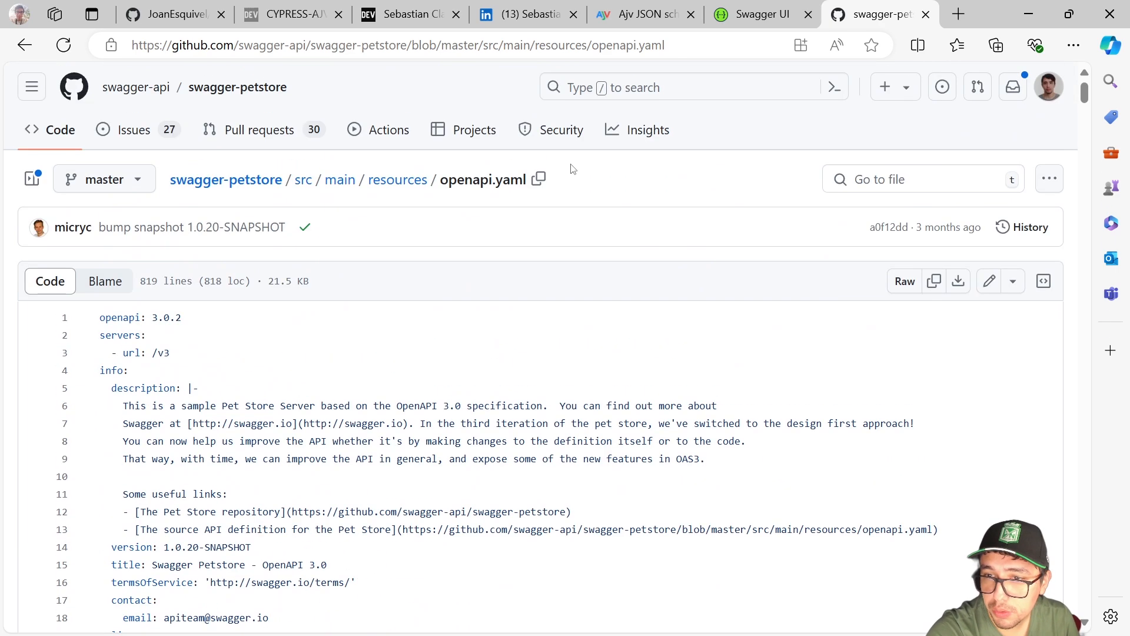
Step: Execute GET /pet/{petId} for pet 1 with DevTools Network open and inspect the 200 XML response
{"action": "left_click", "coordinate": [751, 14]}
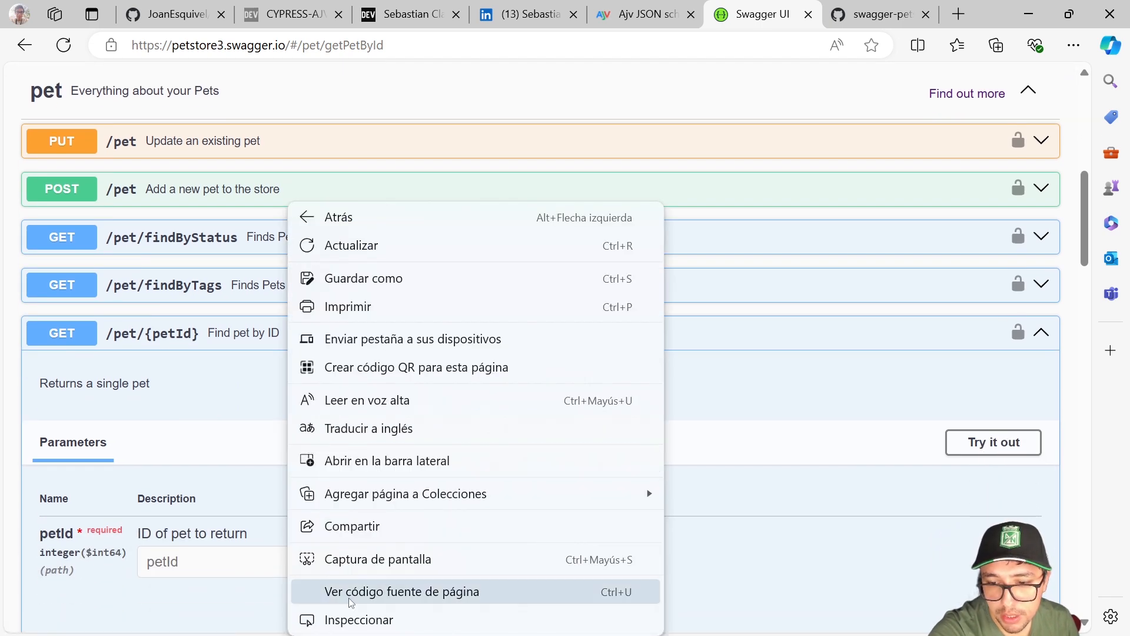
{"action": "left_click", "coordinate": [357, 619]}
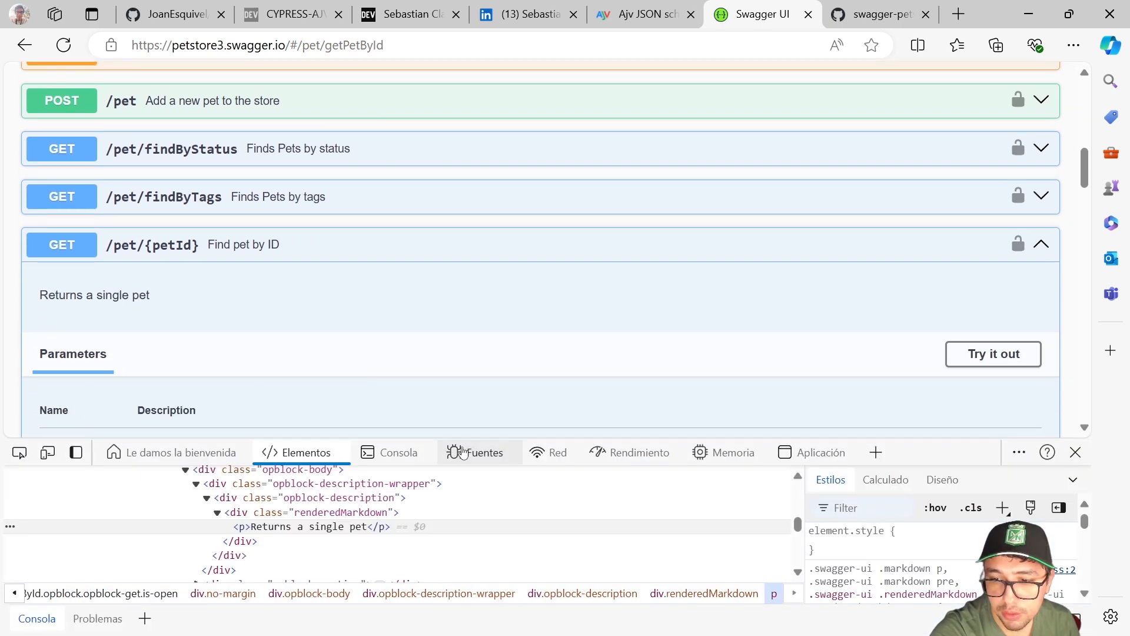
{"action": "left_click", "coordinate": [558, 452]}
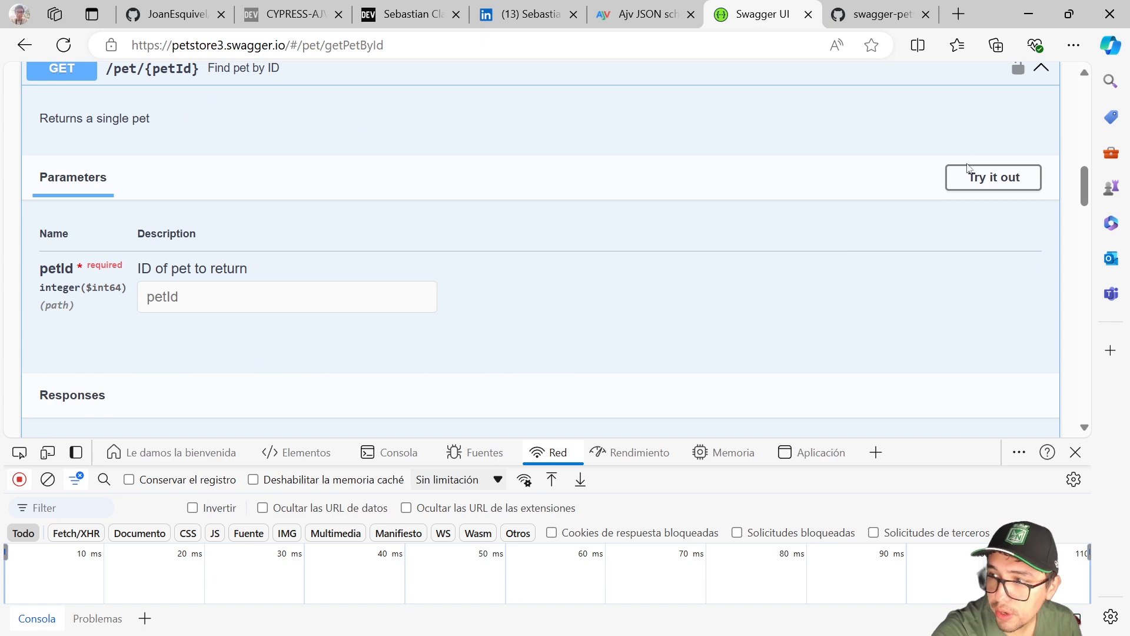
{"action": "left_click", "coordinate": [993, 178]}
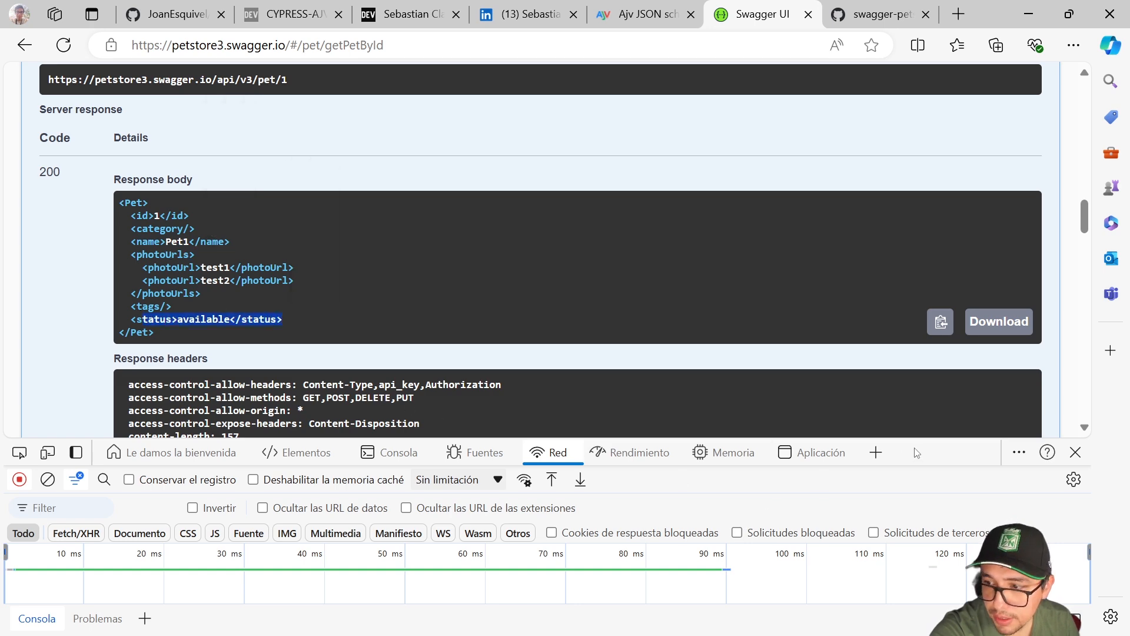
{"action": "left_click", "coordinate": [28, 405]}
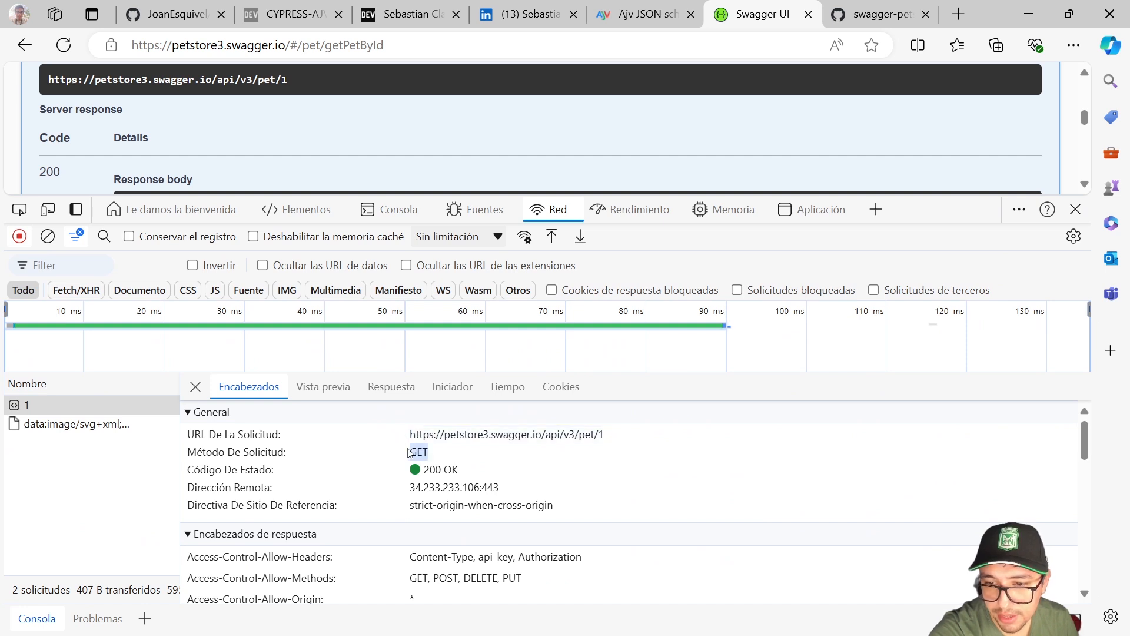
{"action": "left_click", "coordinate": [391, 386]}
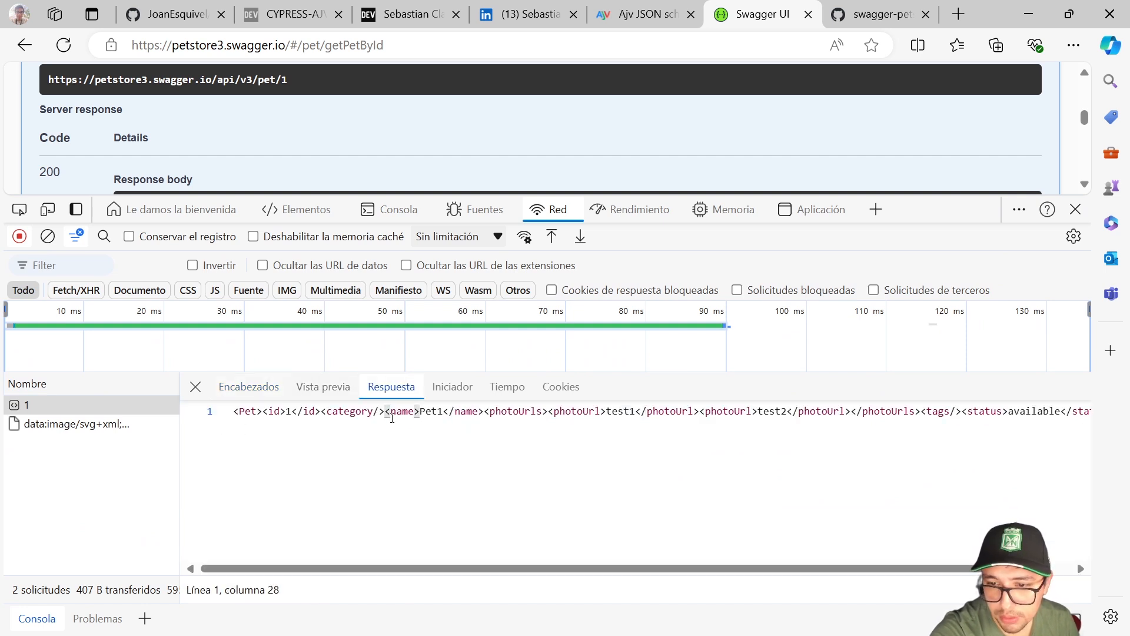
{"action": "left_click", "coordinate": [1075, 209]}
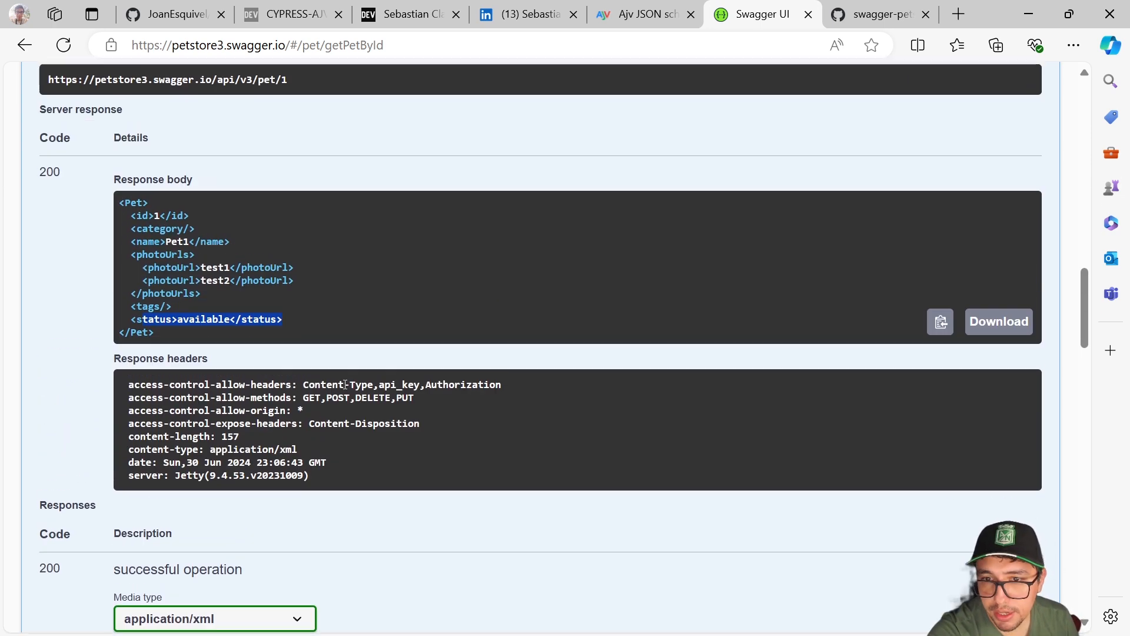
{"action": "scroll", "scroll_direction": "up", "scroll_amount": 3}
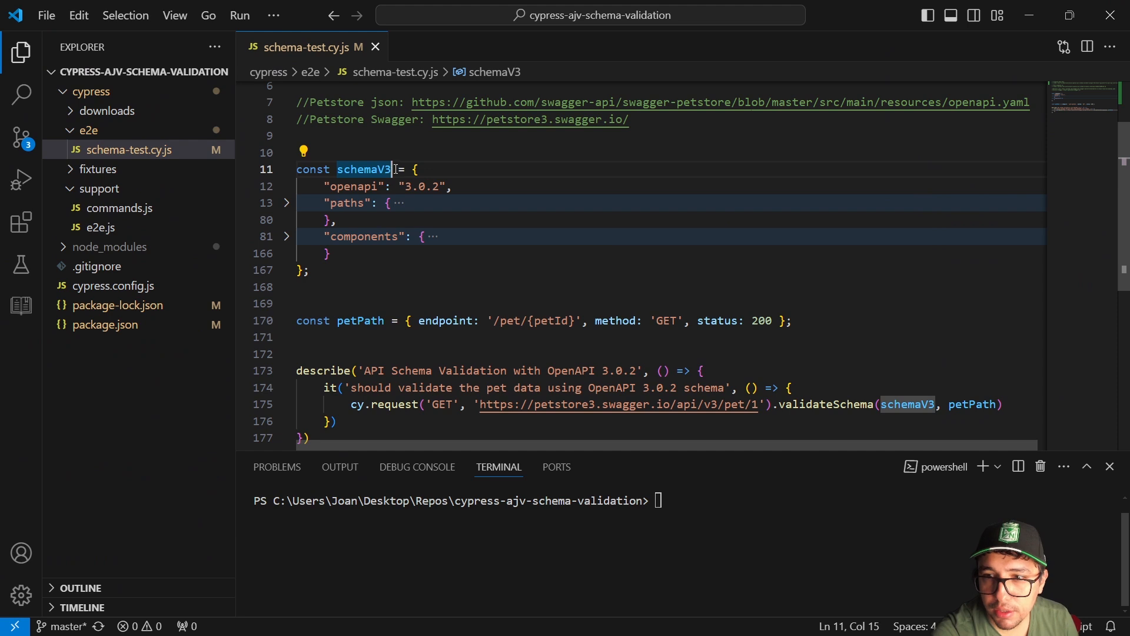
{"action": "double_click", "coordinate": [364, 169]}
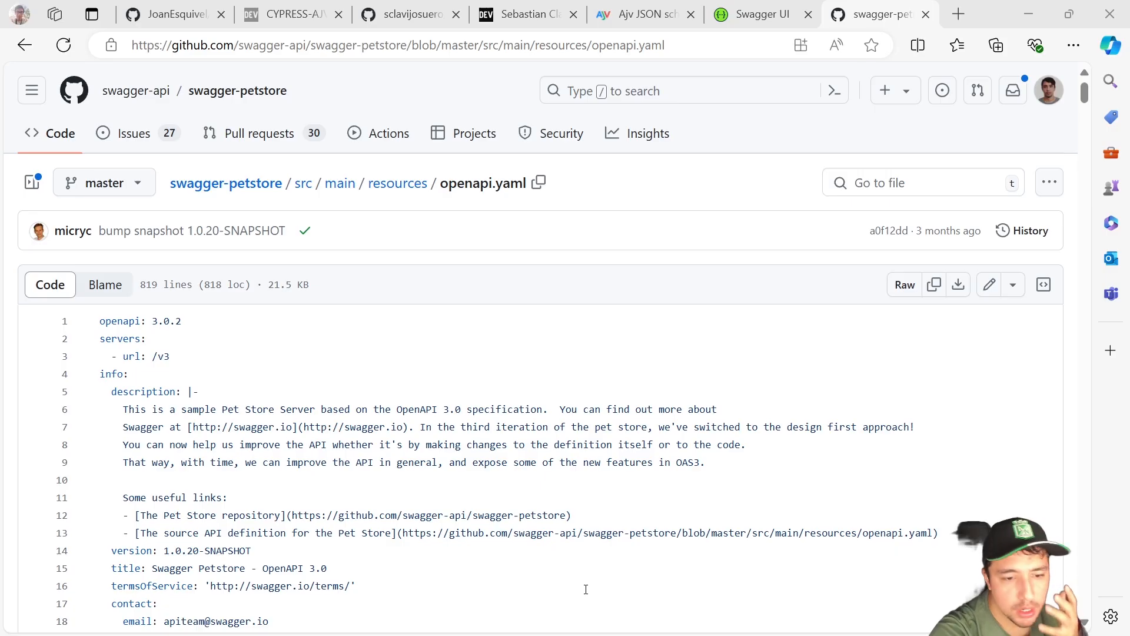
{"action": "left_click", "coordinate": [757, 14]}
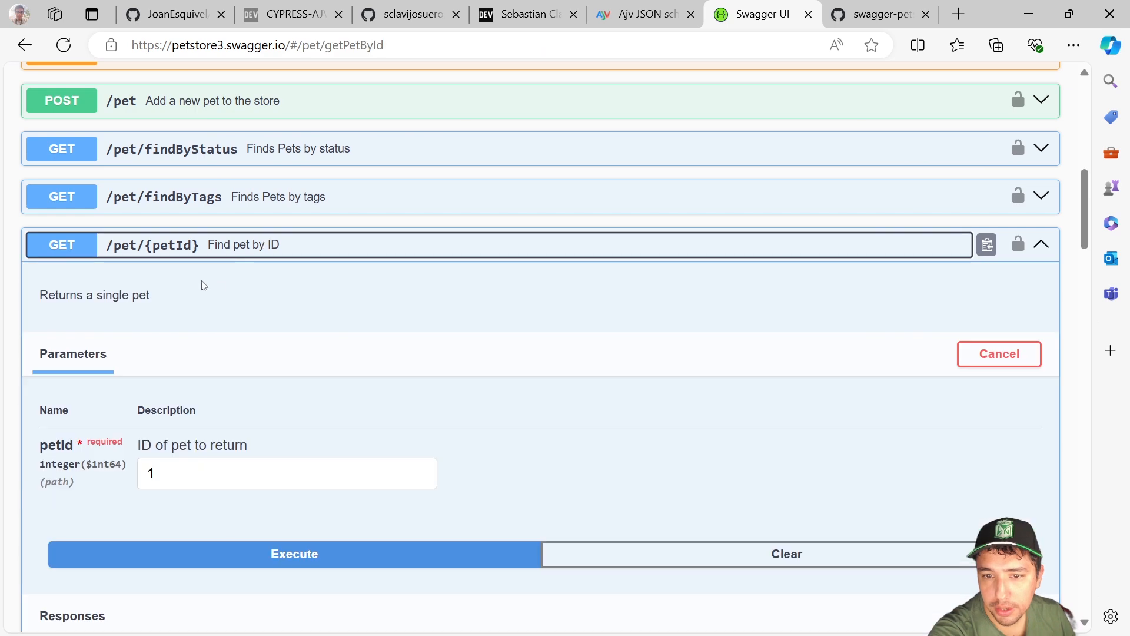
{"action": "mouse_move", "coordinate": [216, 247]}
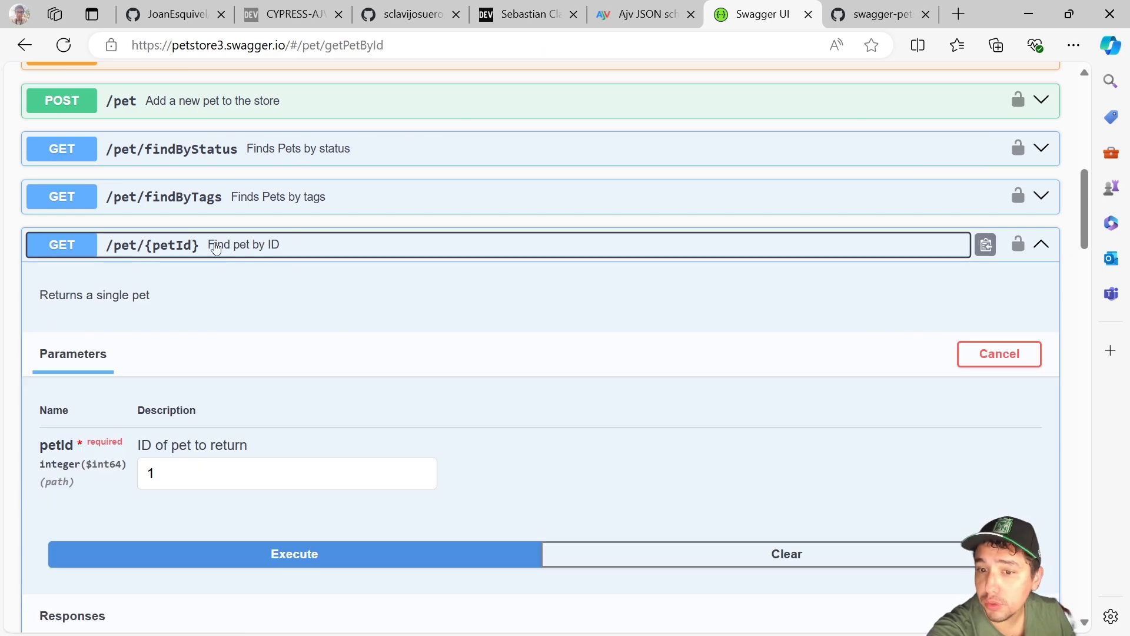
{"action": "left_click", "coordinate": [293, 553]}
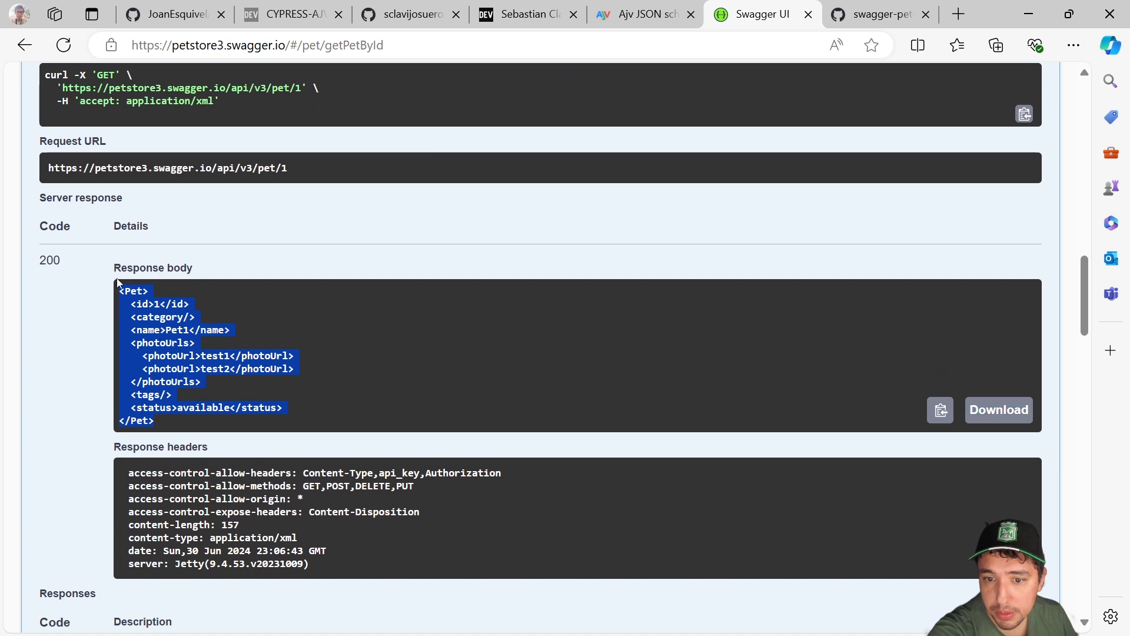
{"action": "double_click", "coordinate": [49, 259]}
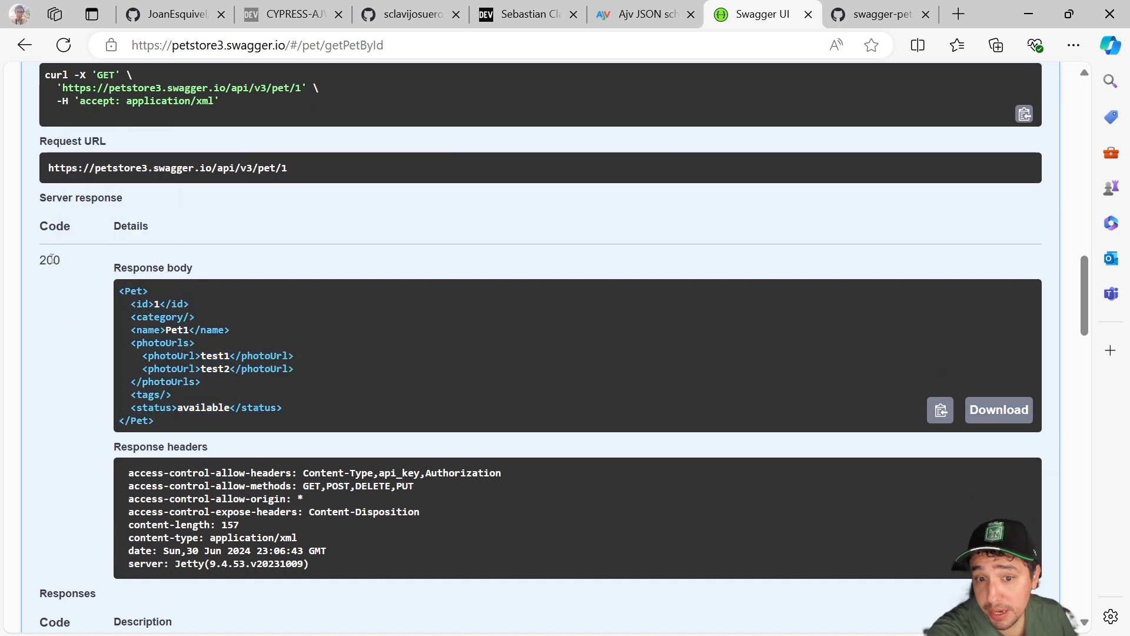
{"action": "double_click", "coordinate": [49, 261]}
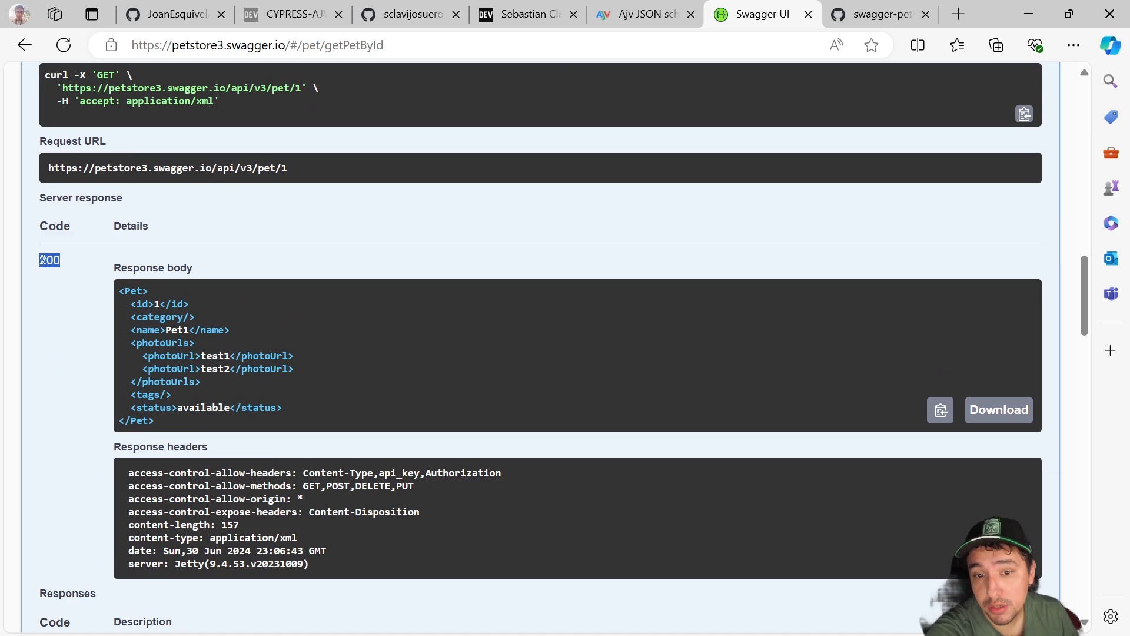
{"action": "scroll", "scroll_direction": "down", "scroll_amount": 3}
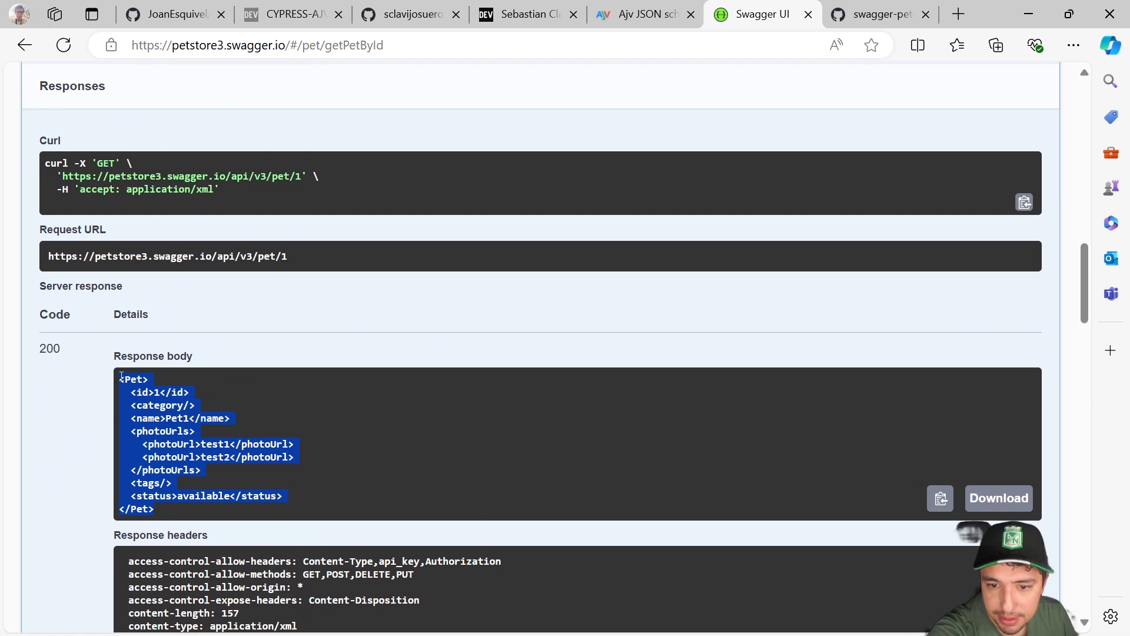
{"action": "left_click", "coordinate": [231, 349]}
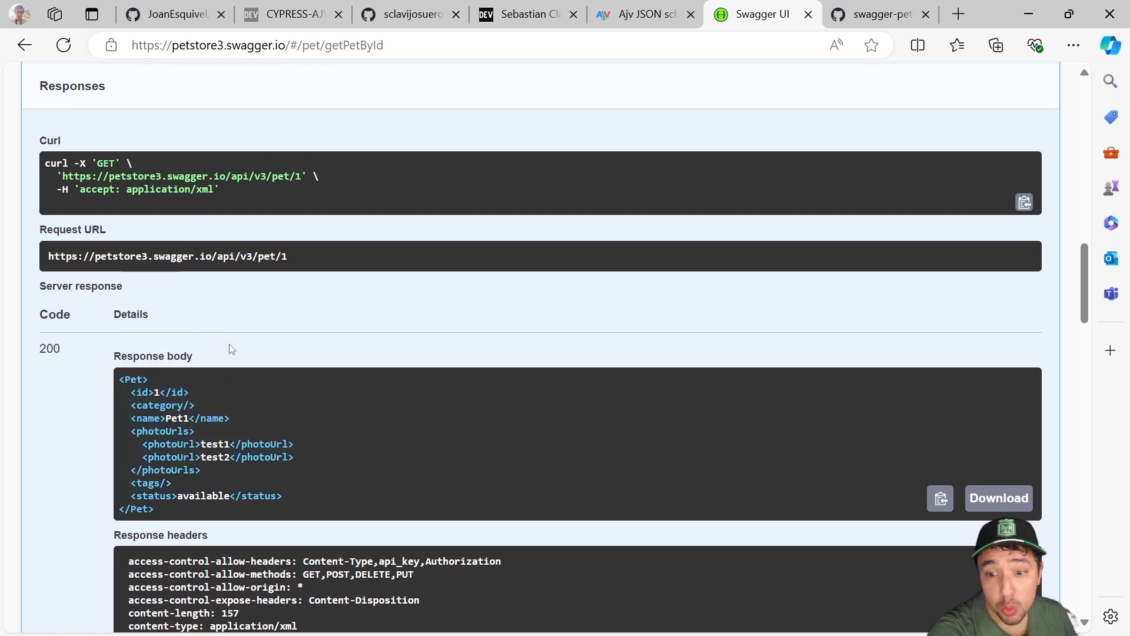
{"action": "left_click", "coordinate": [876, 14]}
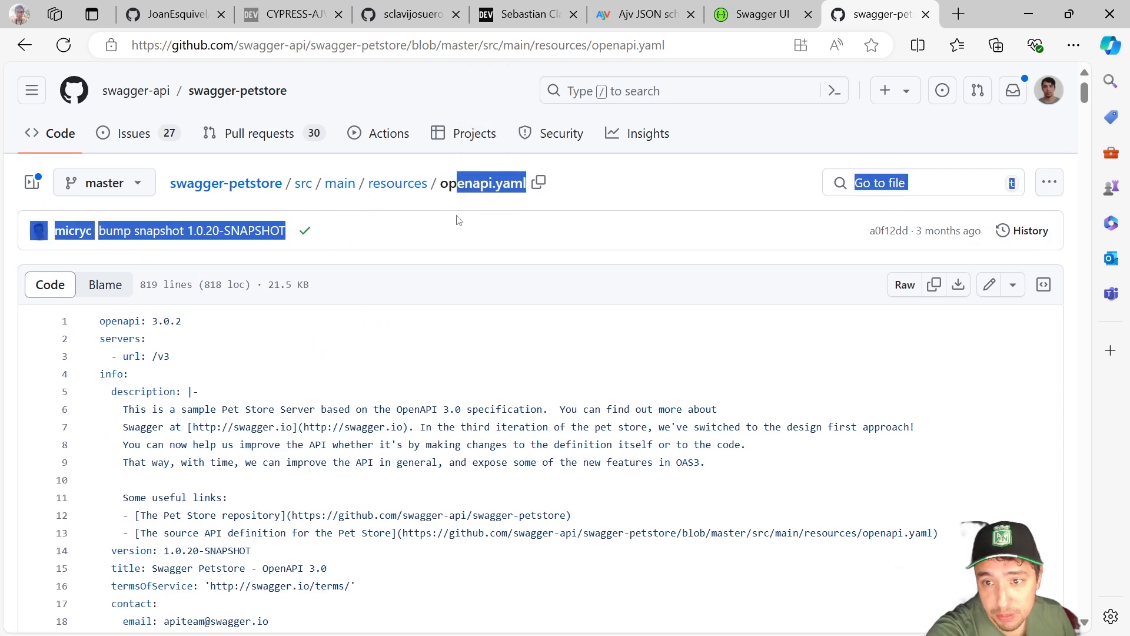
{"action": "scroll", "scroll_direction": "down", "scroll_amount": 3}
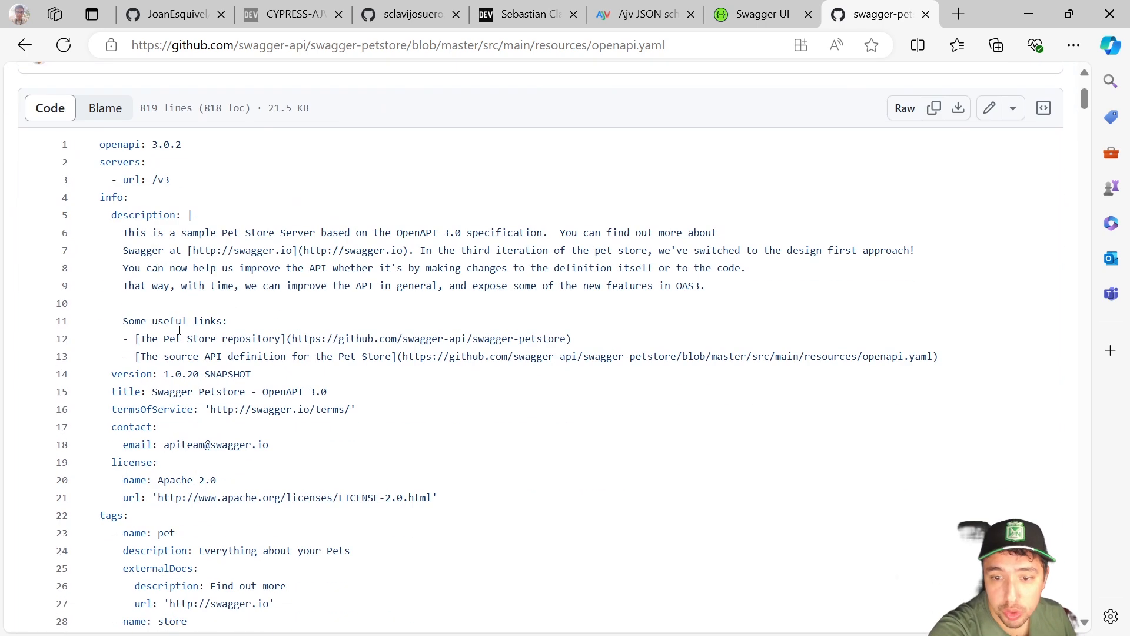
{"action": "scroll", "scroll_direction": "up", "scroll_amount": 3}
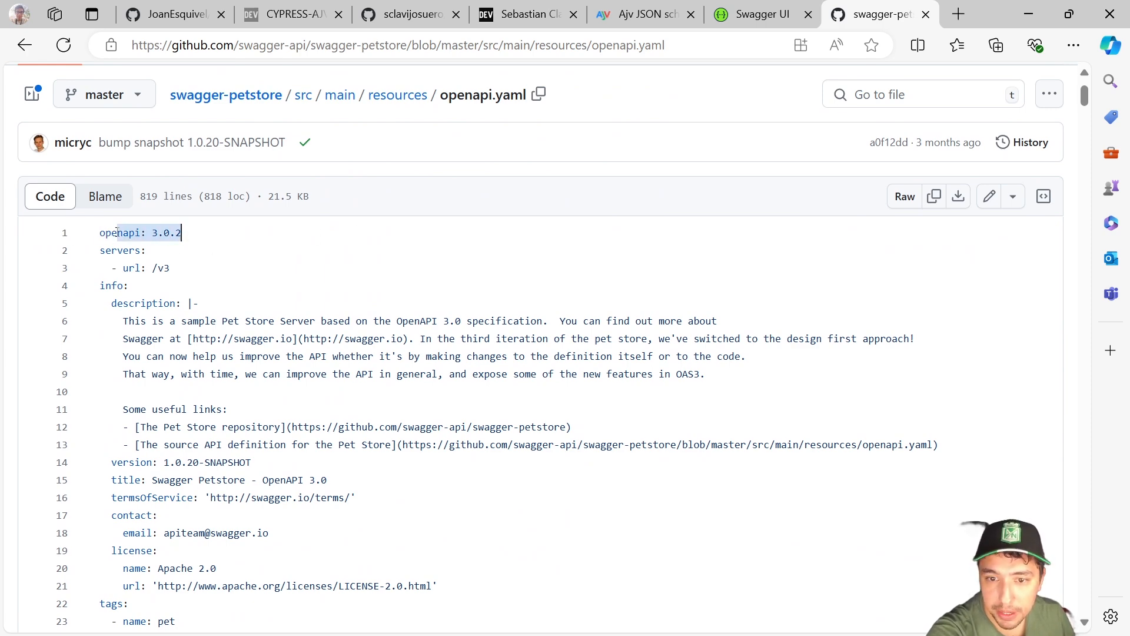
{"action": "scroll", "scroll_direction": "down", "scroll_amount": 3}
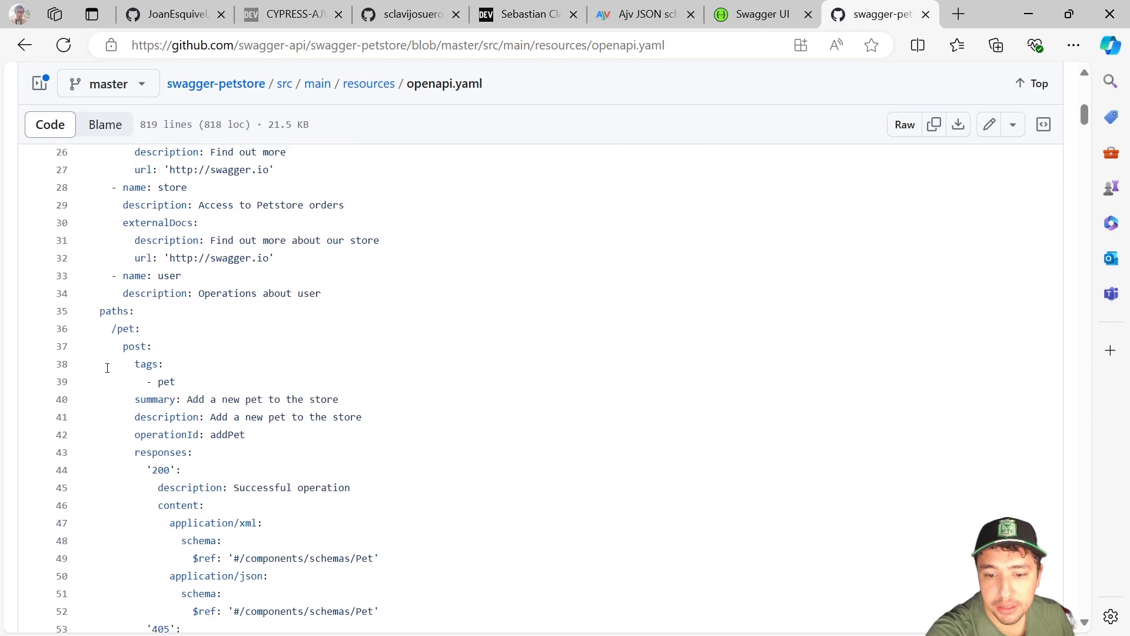
{"action": "scroll", "scroll_direction": "down", "scroll_amount": 3}
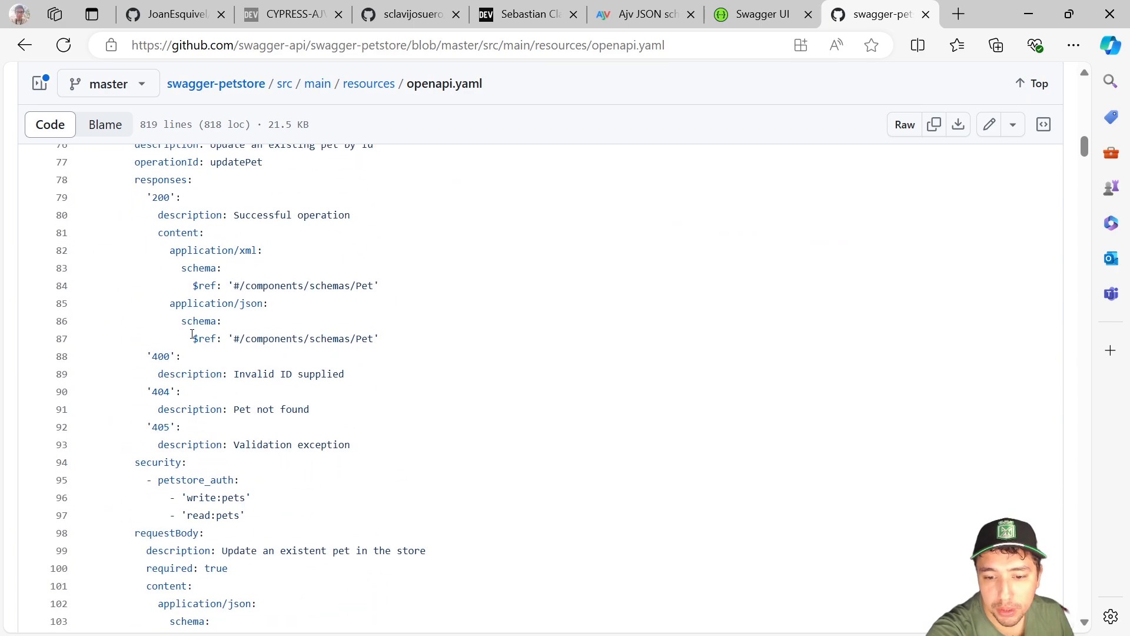
{"action": "scroll", "scroll_direction": "down", "scroll_amount": 3}
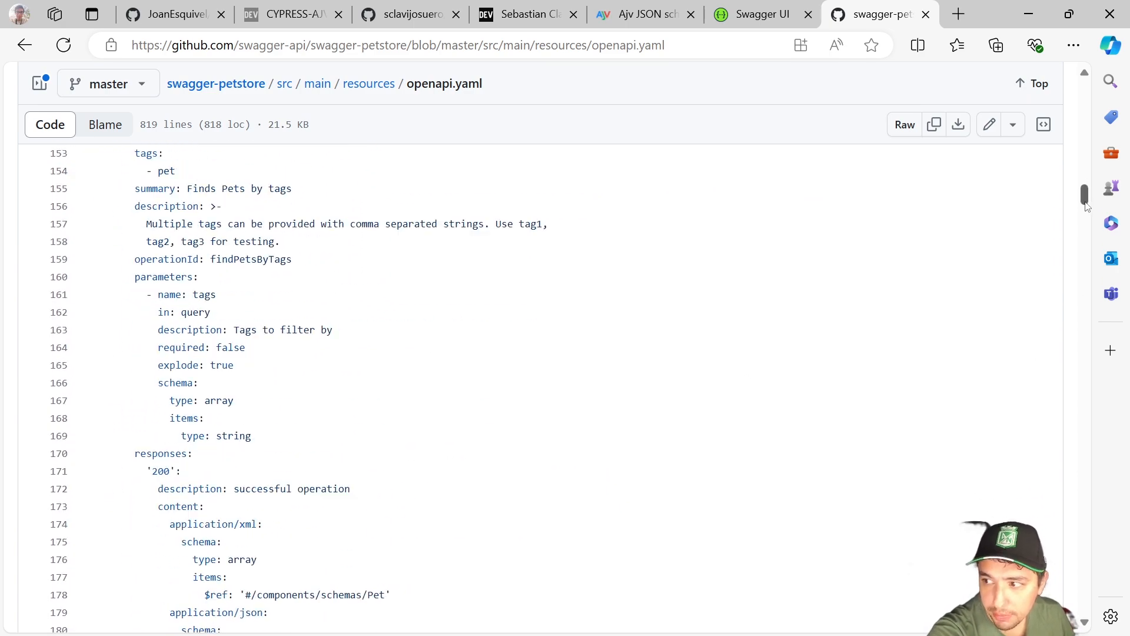
{"action": "scroll", "scroll_direction": "down", "scroll_amount": 3}
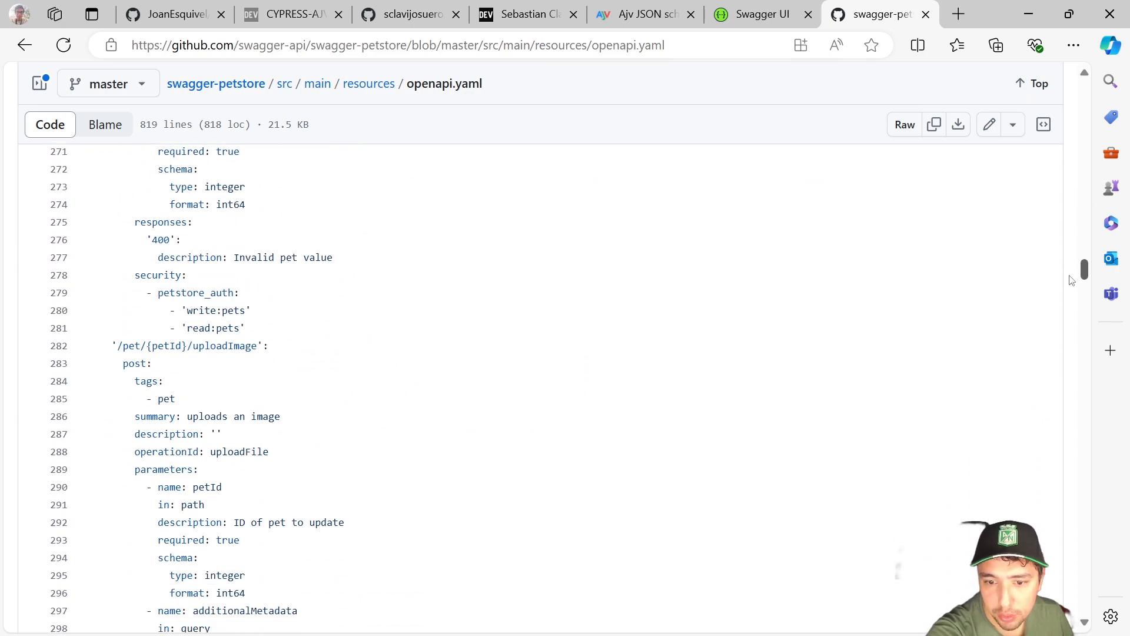
{"action": "scroll", "scroll_direction": "down", "scroll_amount": 3}
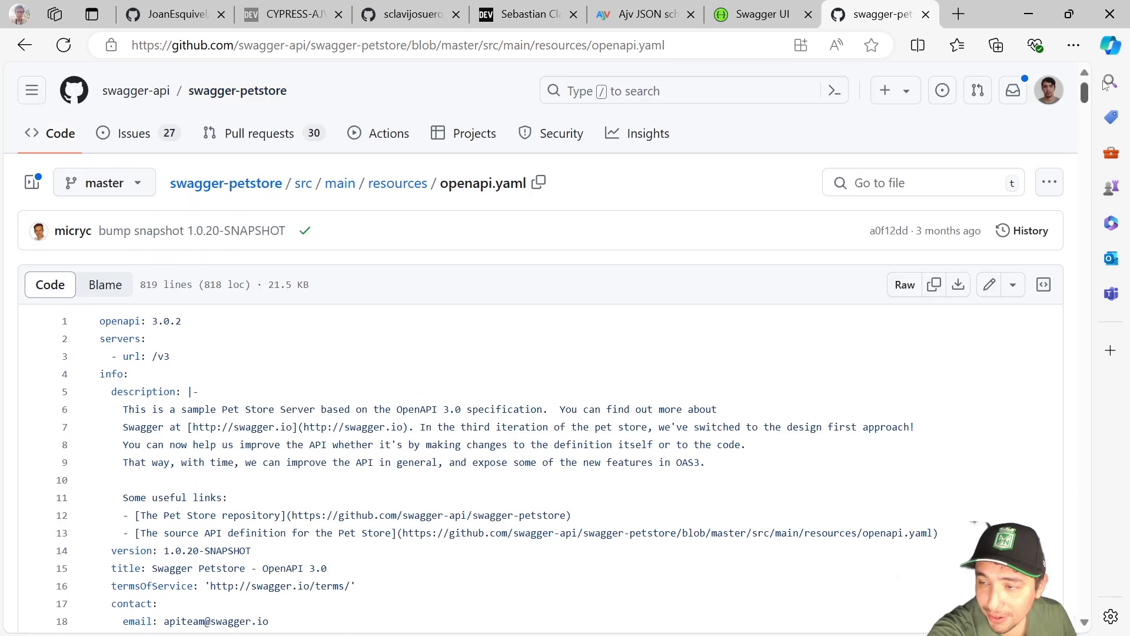
{"action": "left_click", "coordinate": [761, 14]}
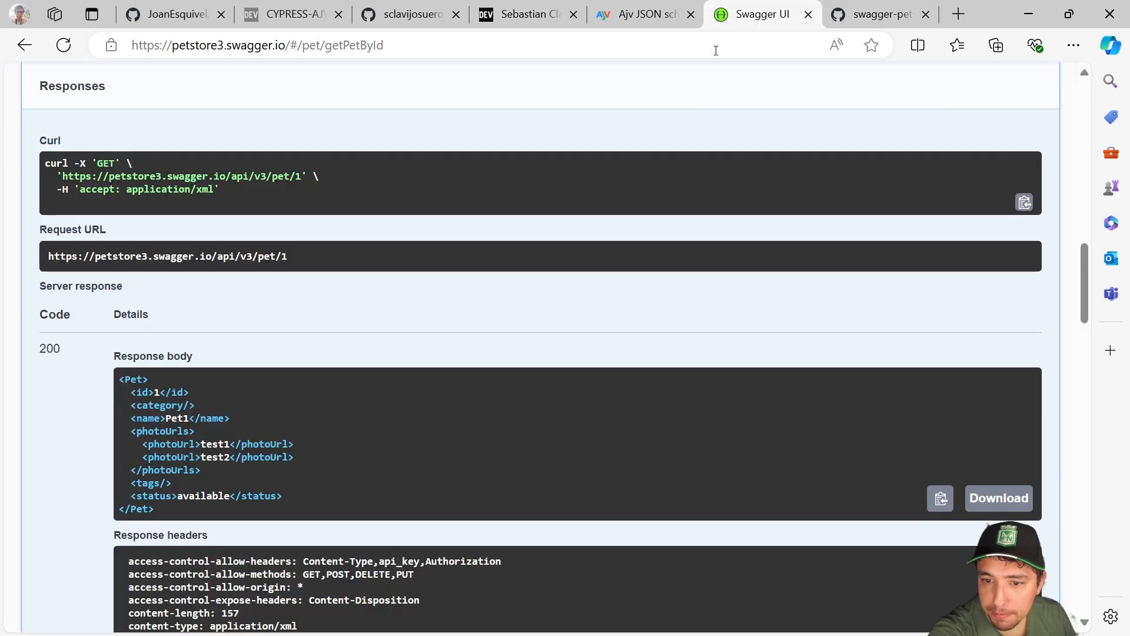
{"action": "scroll", "scroll_direction": "up", "scroll_amount": 3}
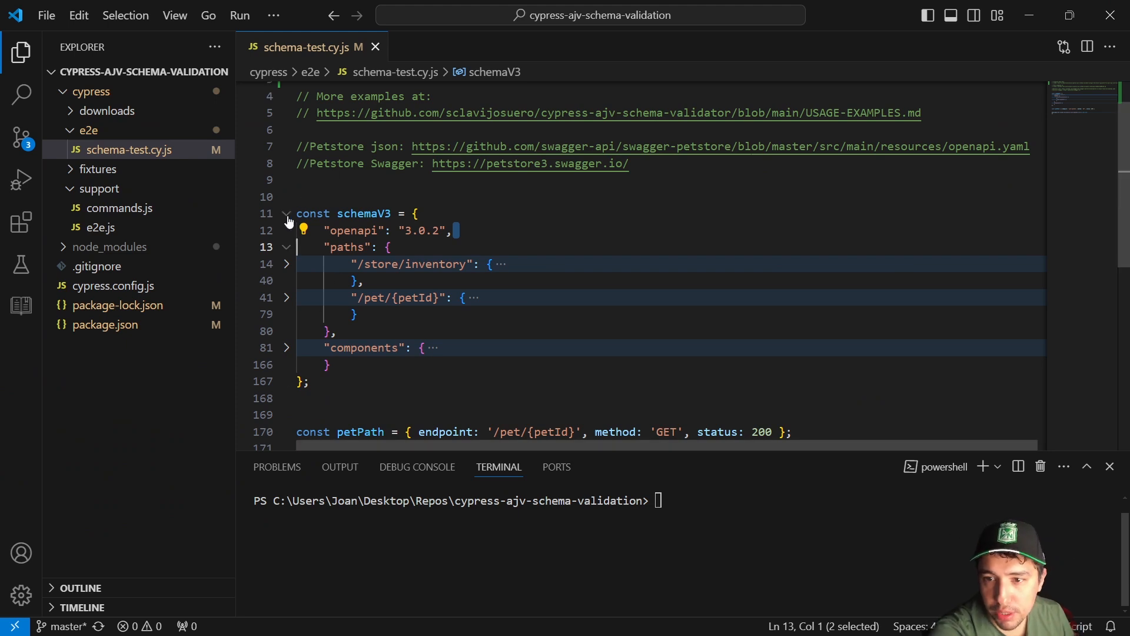
{"action": "left_click", "coordinate": [286, 213]}
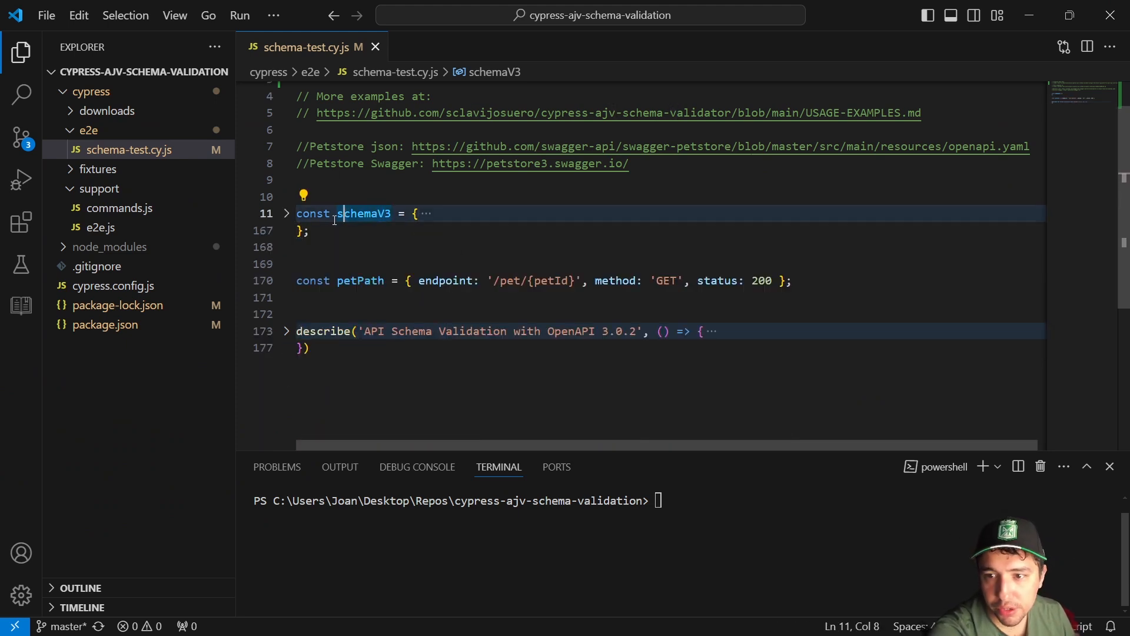
{"action": "left_click", "coordinate": [285, 213]}
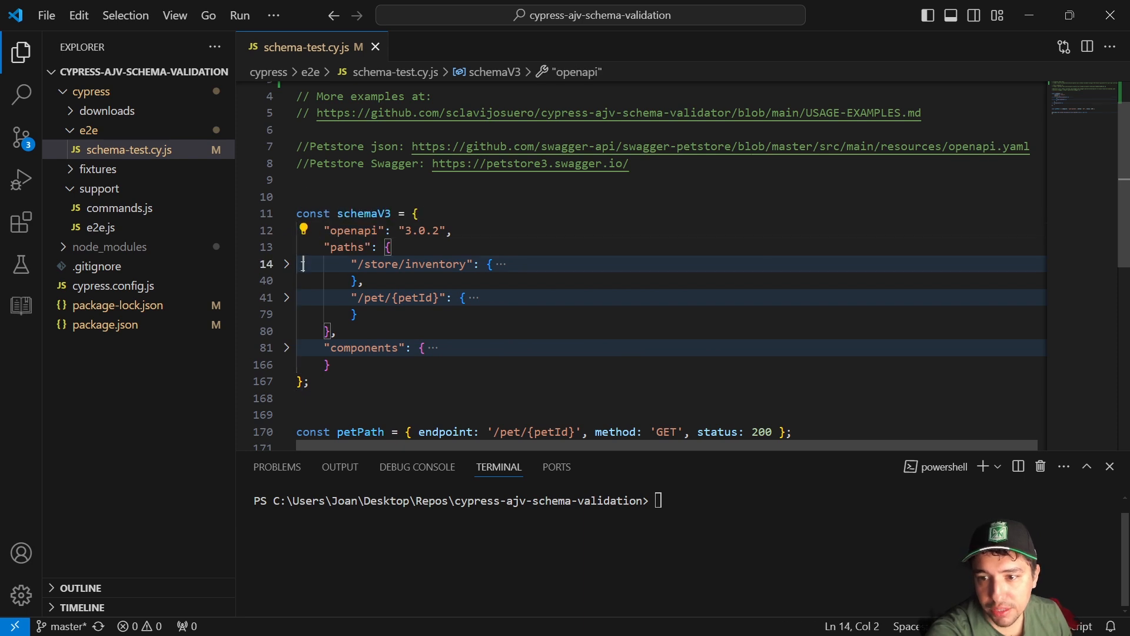
{"action": "double_click", "coordinate": [353, 230]}
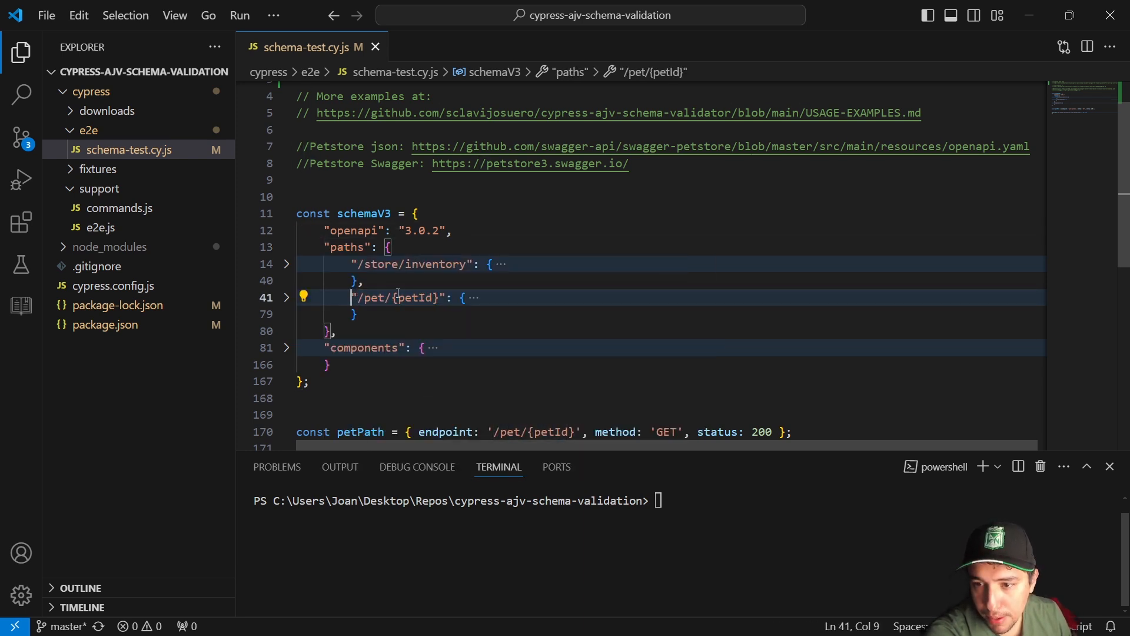
{"action": "left_click", "coordinate": [285, 296]}
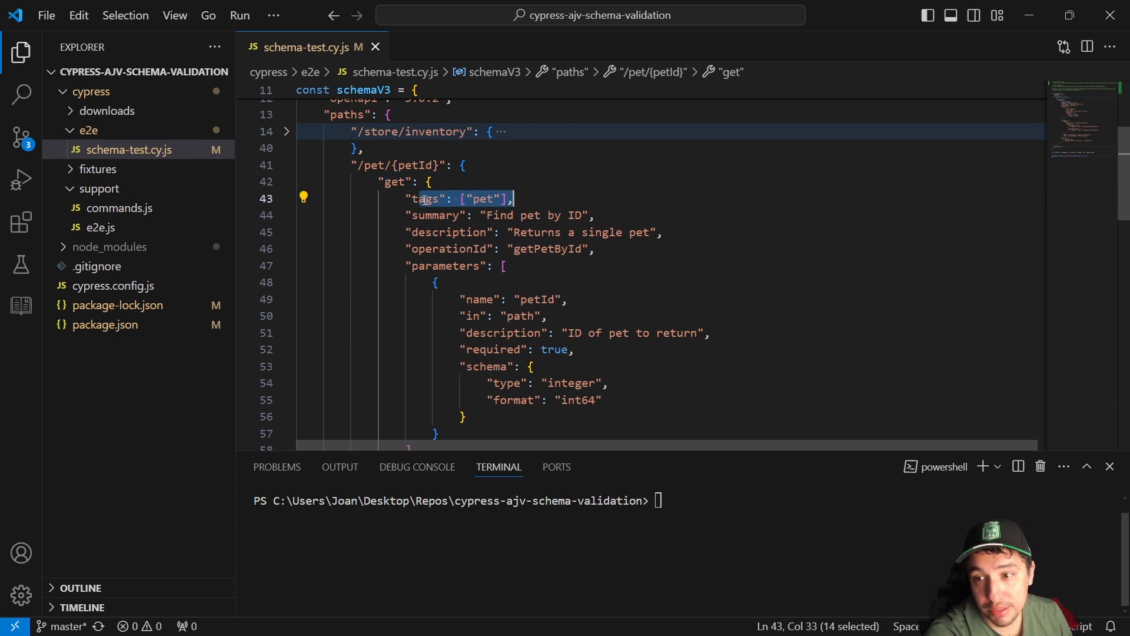
{"action": "left_click", "coordinate": [440, 232]}
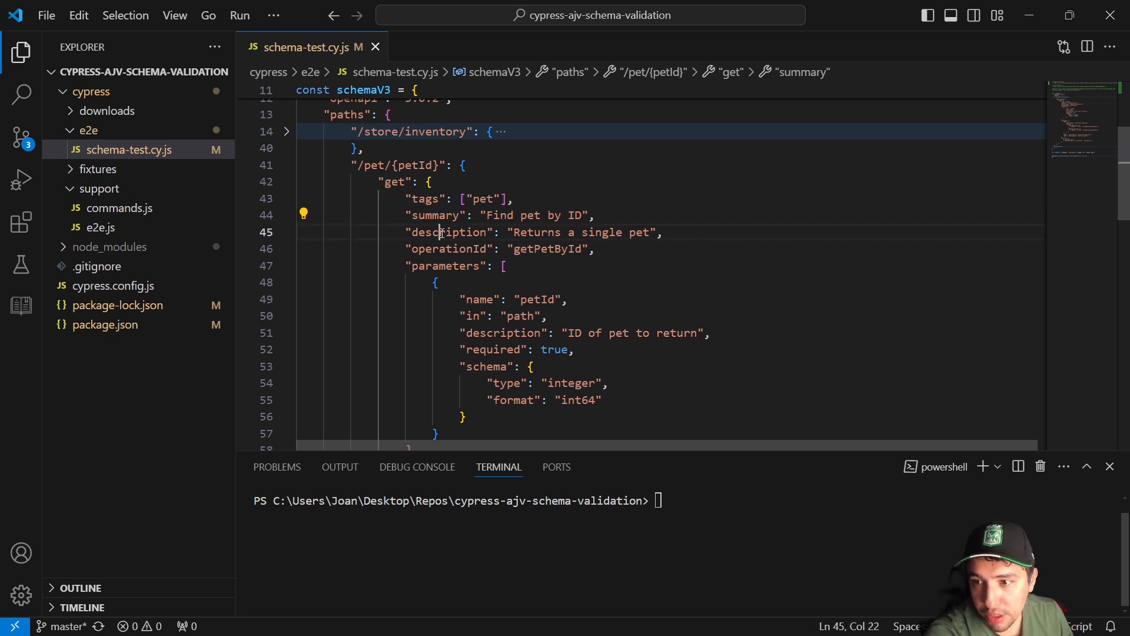
{"action": "scroll", "scroll_direction": "down", "scroll_amount": 3}
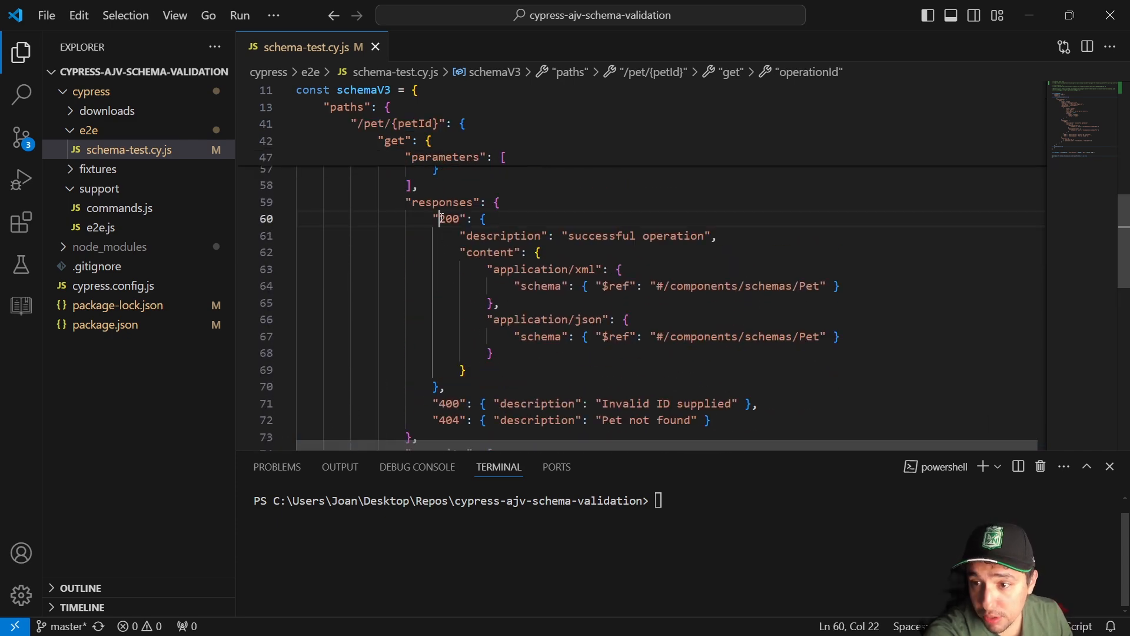
{"action": "double_click", "coordinate": [446, 218]}
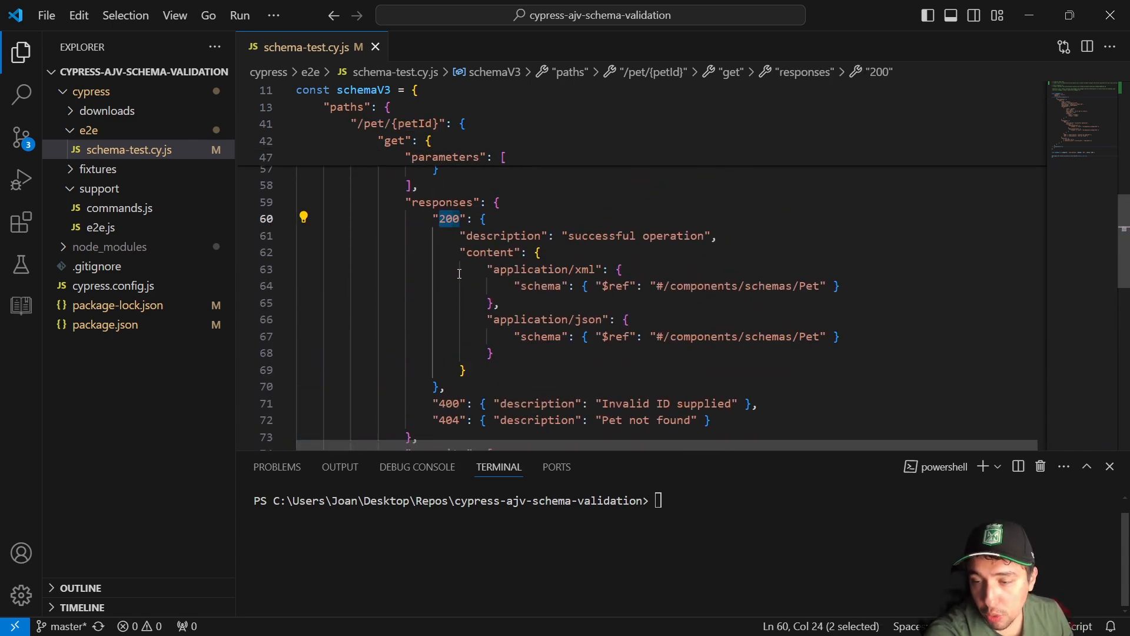
{"action": "scroll", "scroll_direction": "down", "scroll_amount": 3}
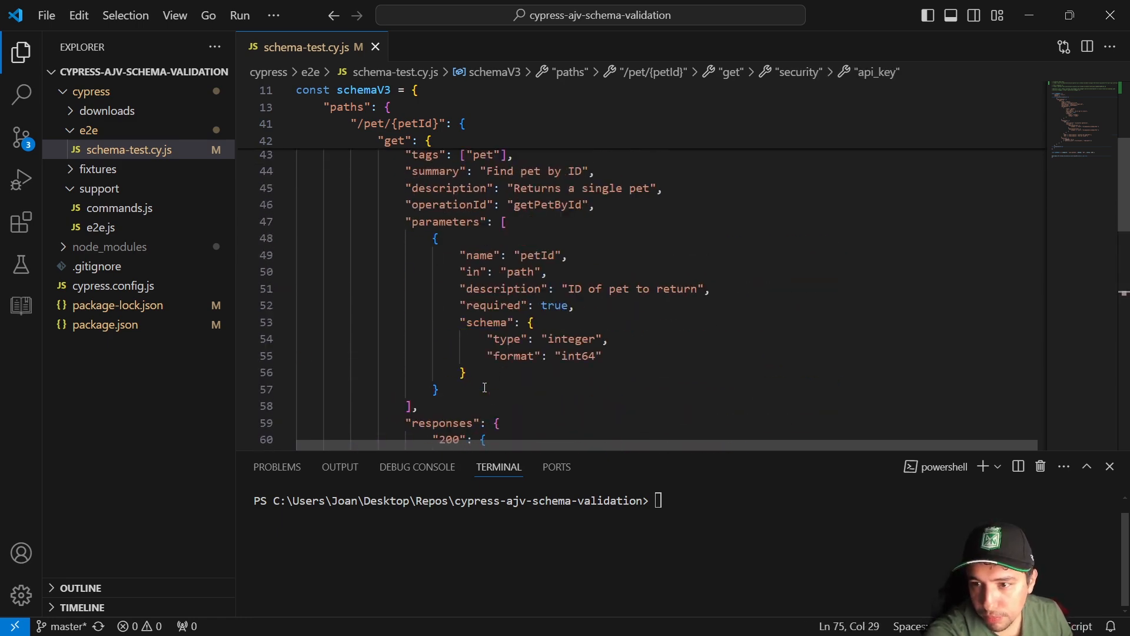
{"action": "left_click", "coordinate": [286, 290]}
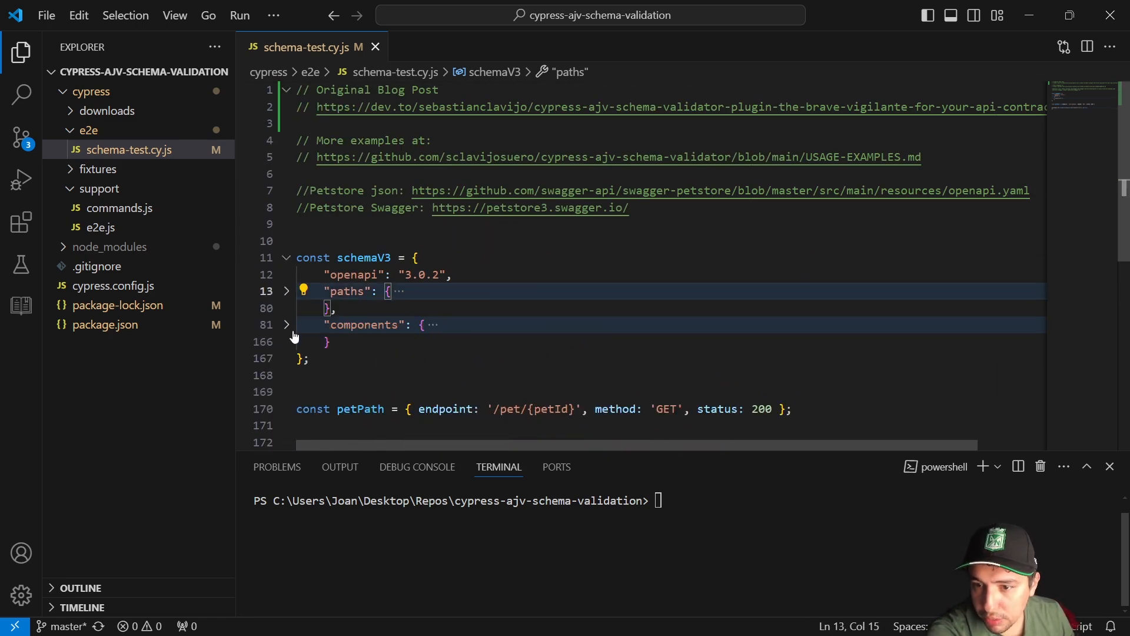
{"action": "left_click", "coordinate": [286, 324]}
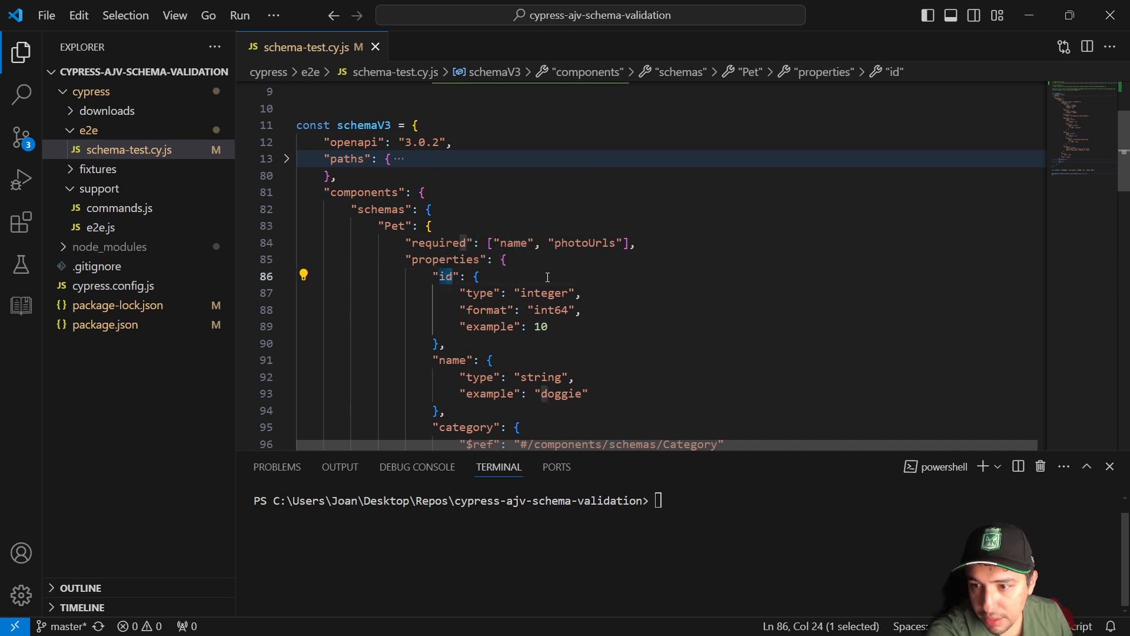
{"action": "double_click", "coordinate": [544, 293]}
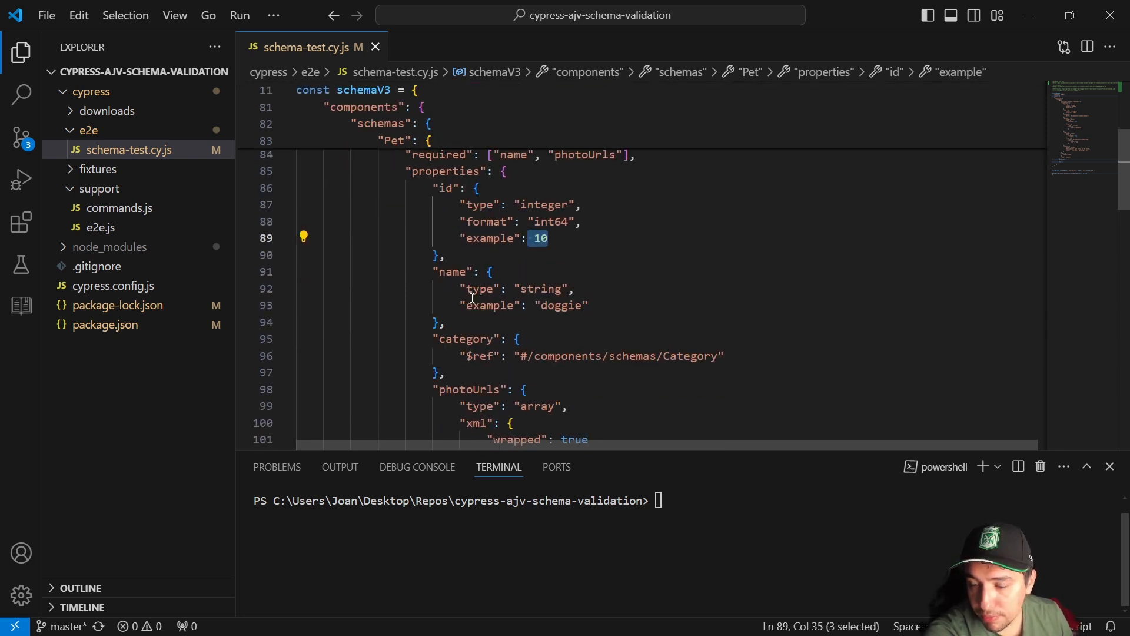
{"action": "scroll", "scroll_direction": "up", "scroll_amount": 3}
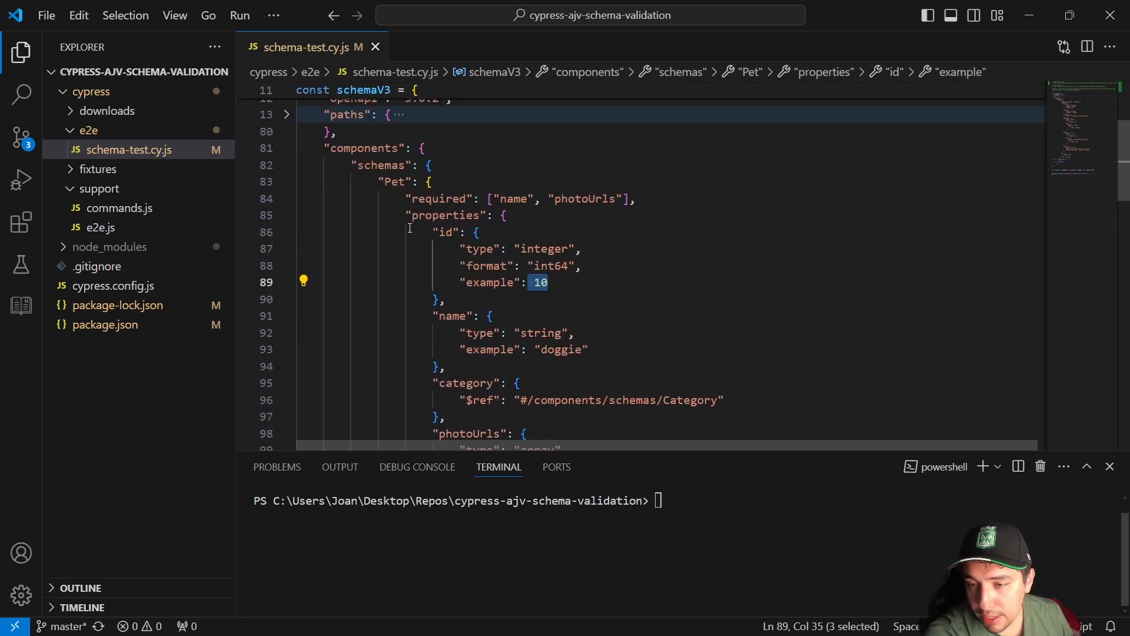
{"action": "mouse_move", "coordinate": [502, 290]}
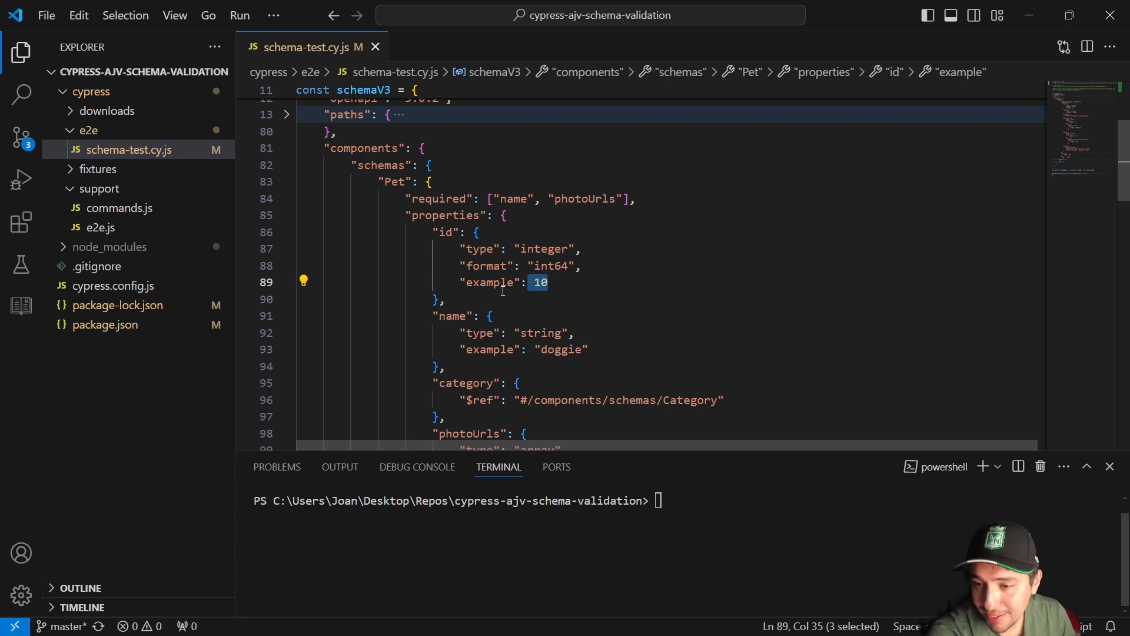
{"action": "double_click", "coordinate": [392, 180]}
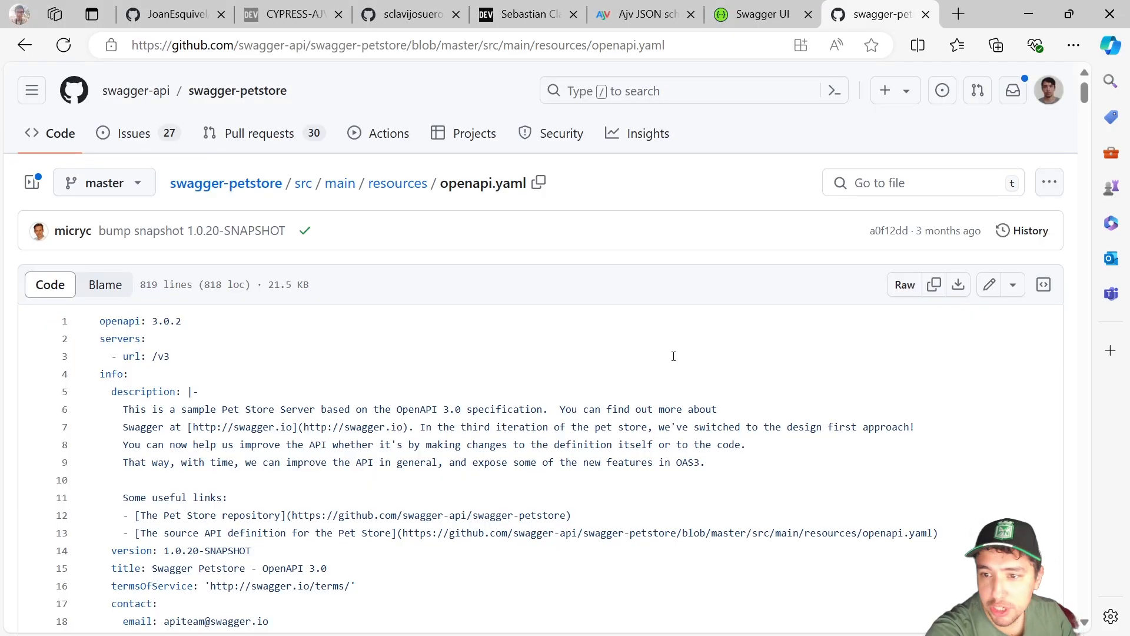
{"action": "scroll", "scroll_direction": "down", "scroll_amount": 3}
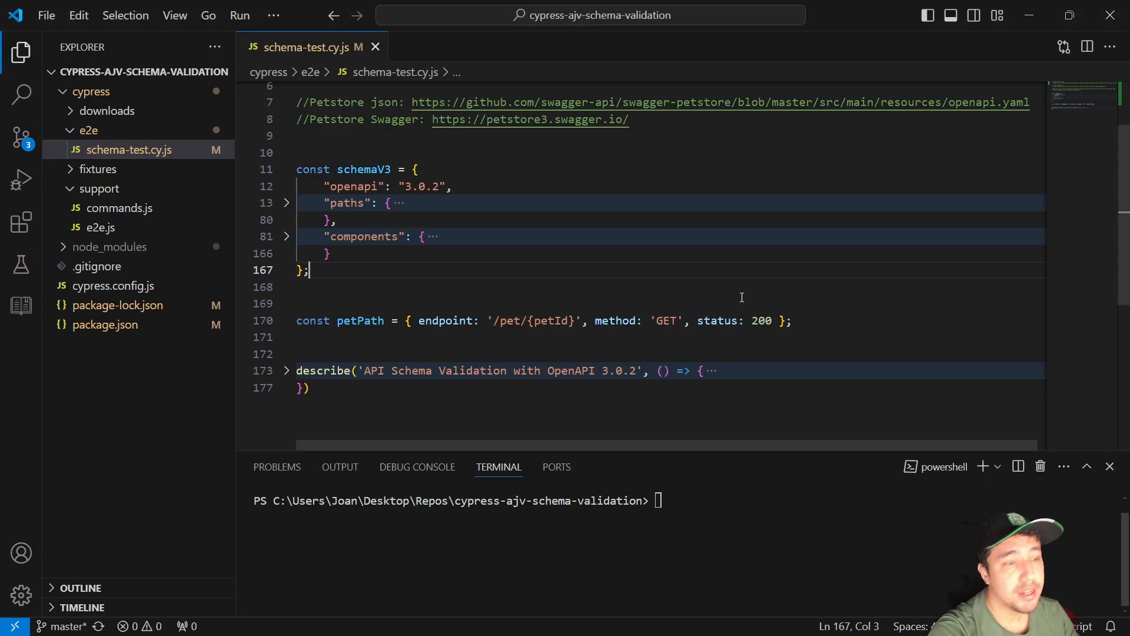
{"action": "left_click", "coordinate": [285, 258]}
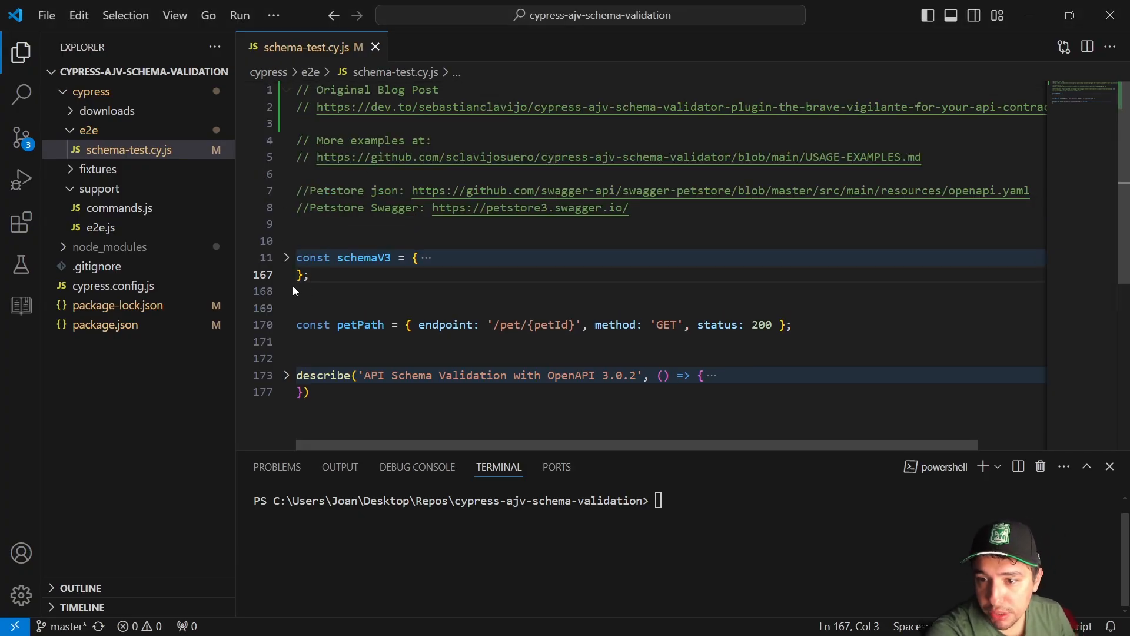
{"action": "double_click", "coordinate": [366, 280]}
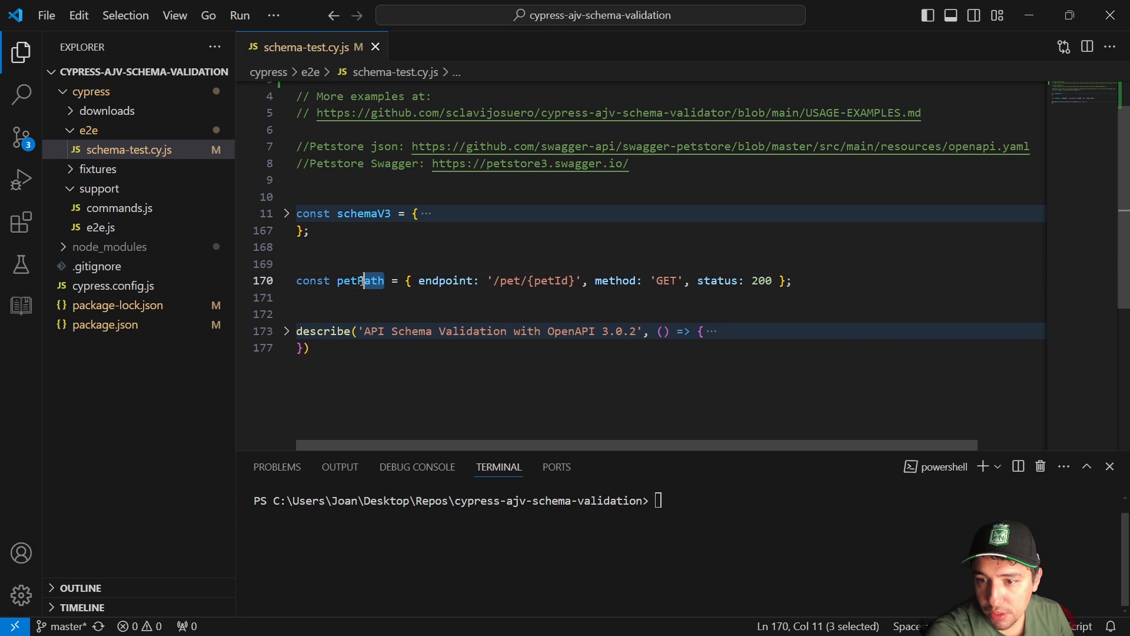
{"action": "double_click", "coordinate": [360, 281]}
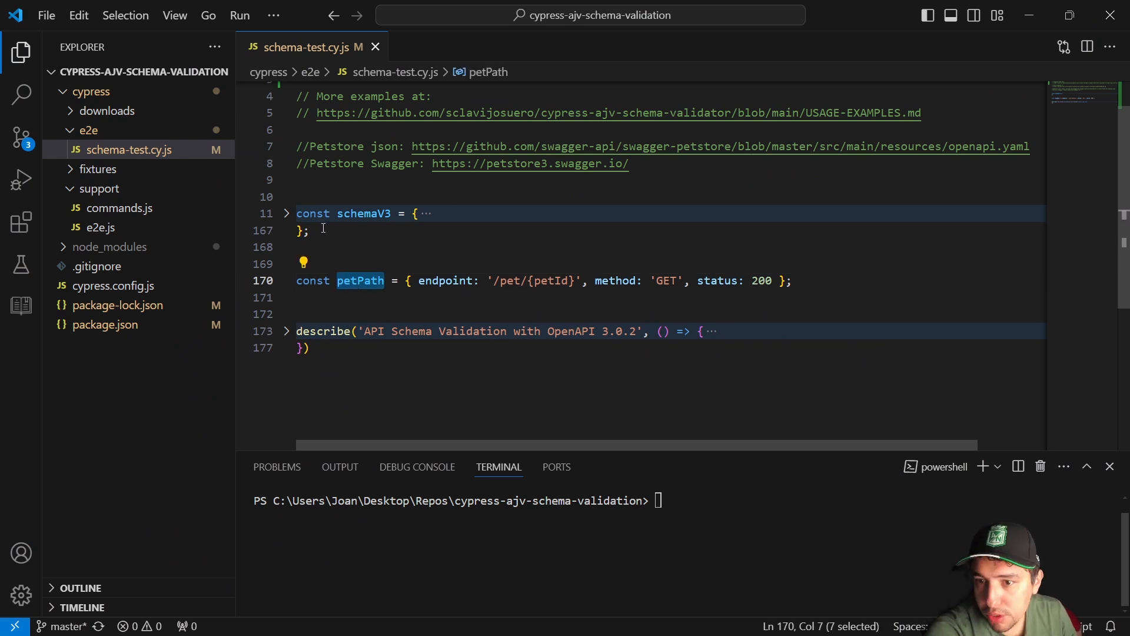
{"action": "left_click", "coordinate": [308, 230]}
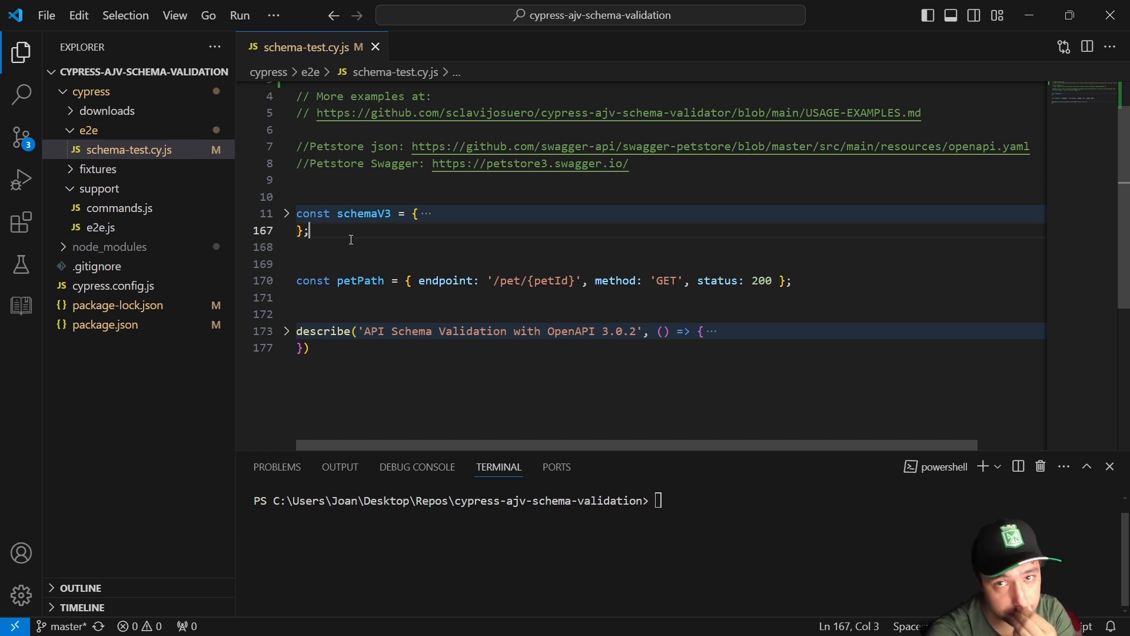
{"action": "mouse_move", "coordinate": [286, 213]}
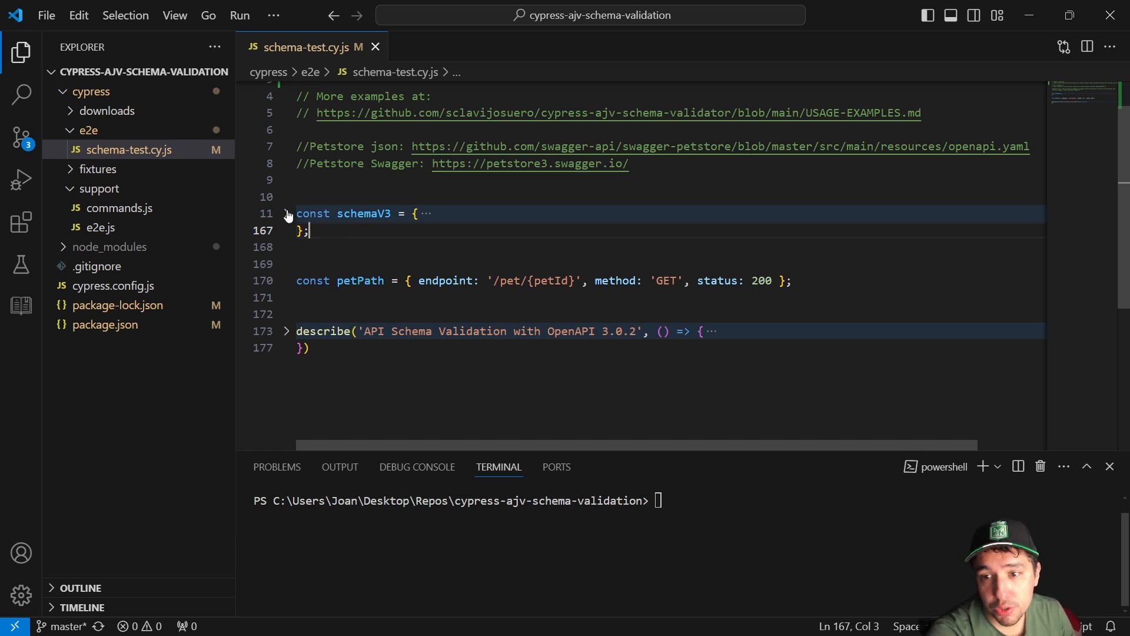
{"action": "mouse_move", "coordinate": [382, 280]}
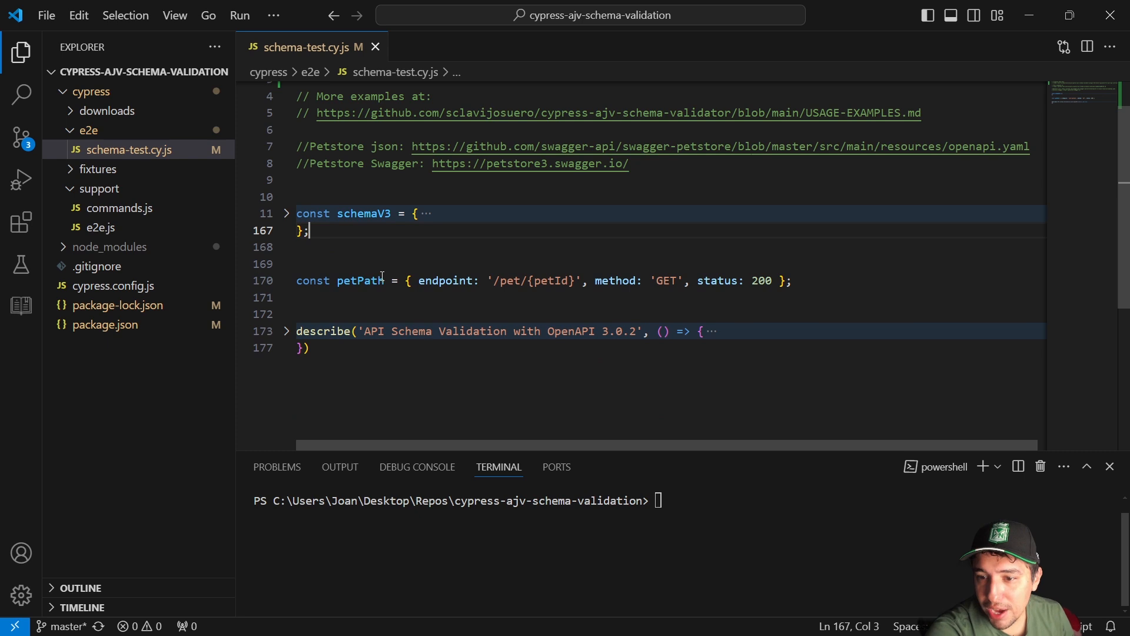
{"action": "left_click", "coordinate": [405, 281]}
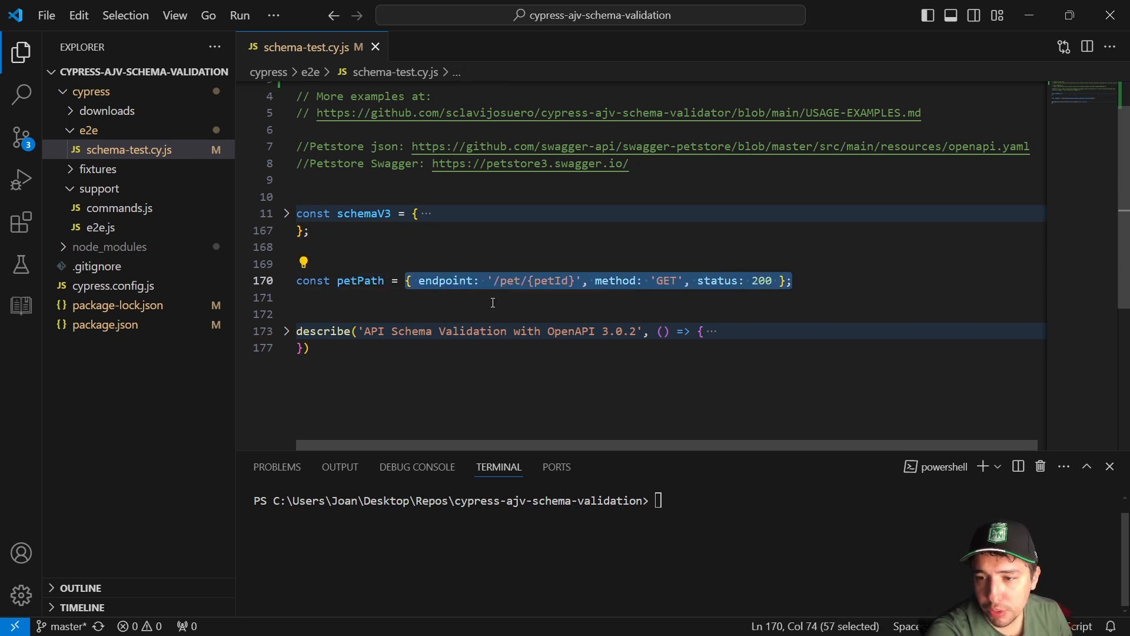
{"action": "left_click", "coordinate": [419, 280]}
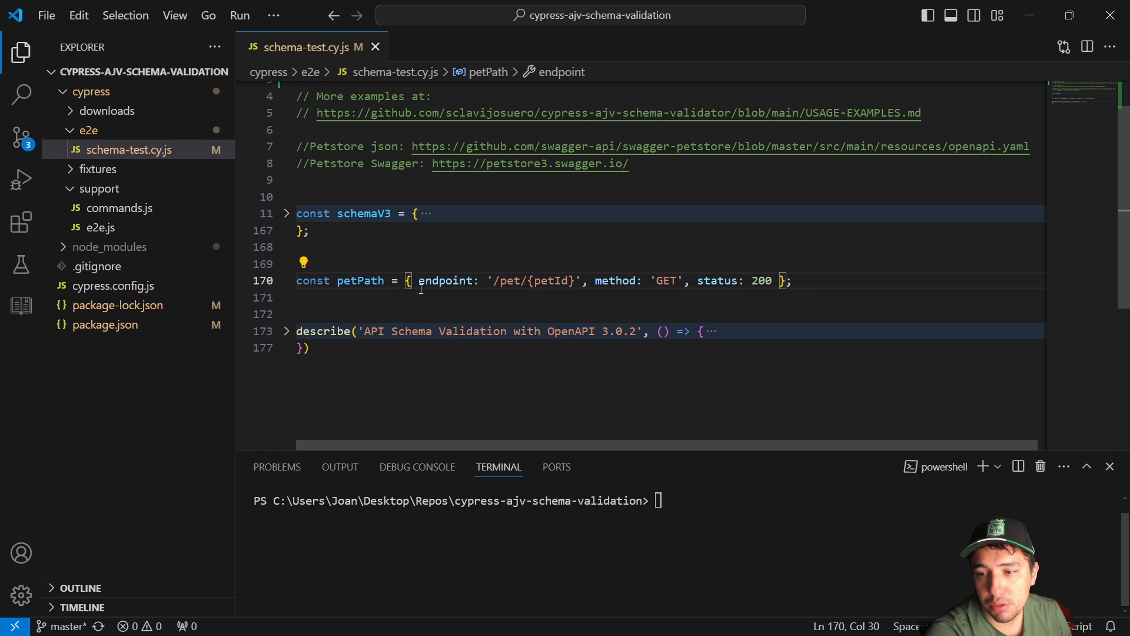
{"action": "double_click", "coordinate": [446, 281]}
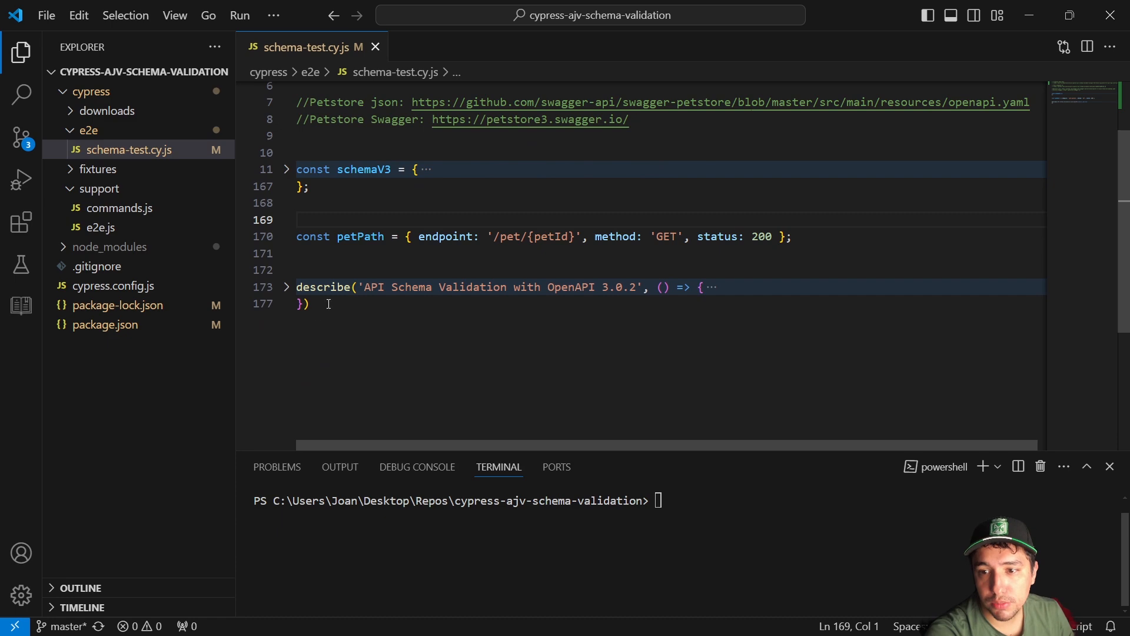
Step: Expand the describe block and follow validateSchema to its import in cypress/support/commands.js
{"action": "left_click", "coordinate": [285, 287]}
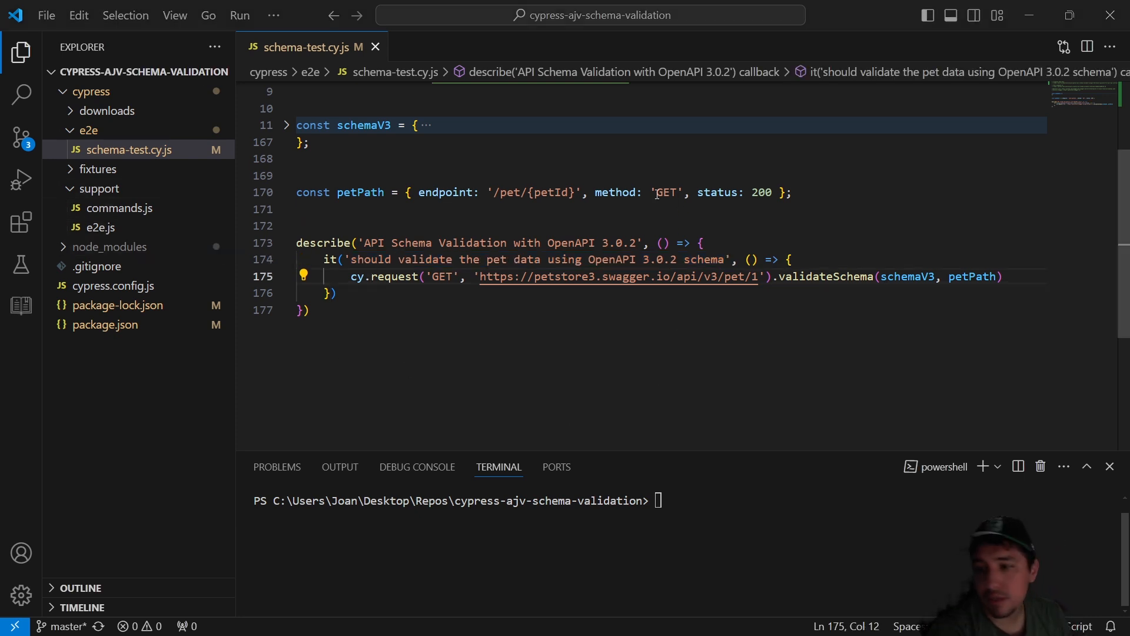
{"action": "double_click", "coordinate": [386, 276]}
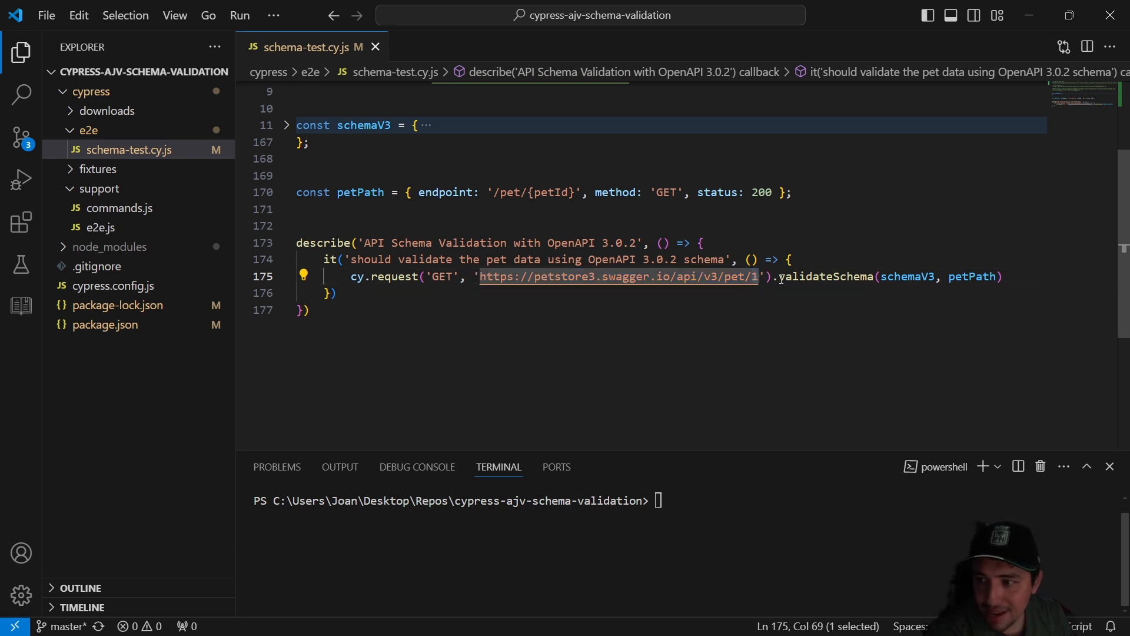
{"action": "double_click", "coordinate": [825, 276]}
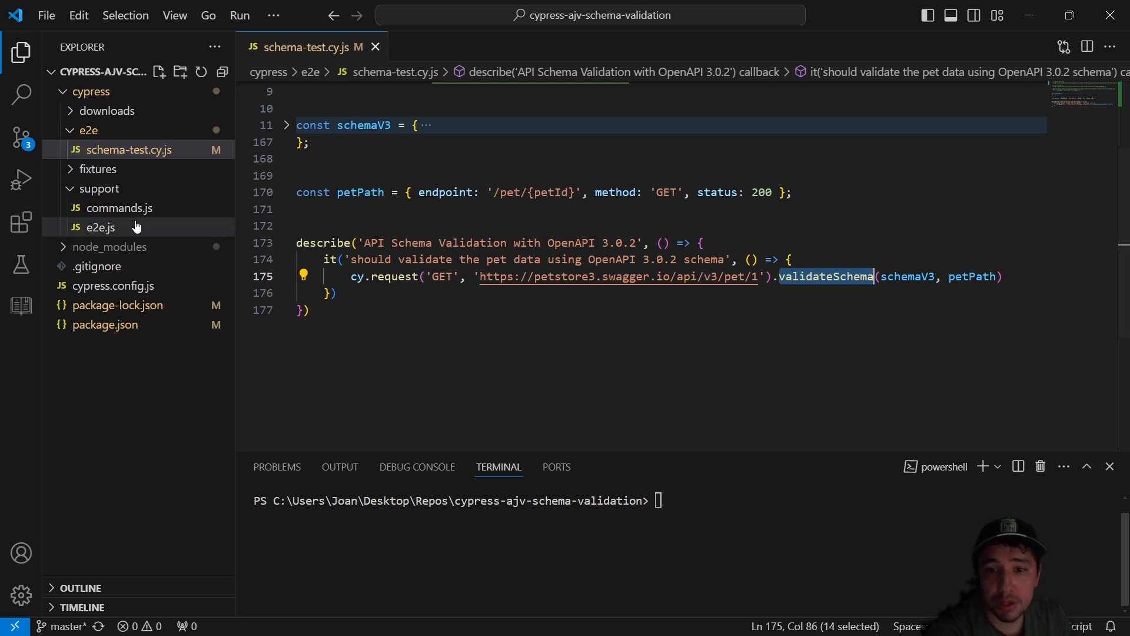
{"action": "left_click", "coordinate": [116, 208]}
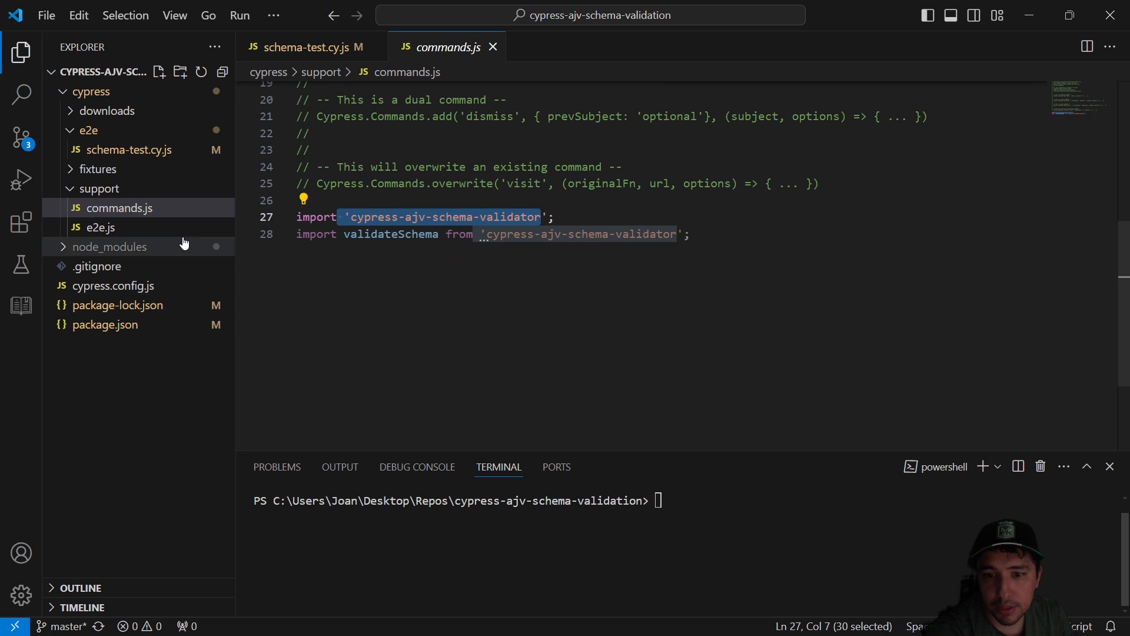
Step: Back in schema-test.cy.js, review the validateSchema call's schemaV3 and petPath arguments
{"action": "left_click", "coordinate": [306, 47]}
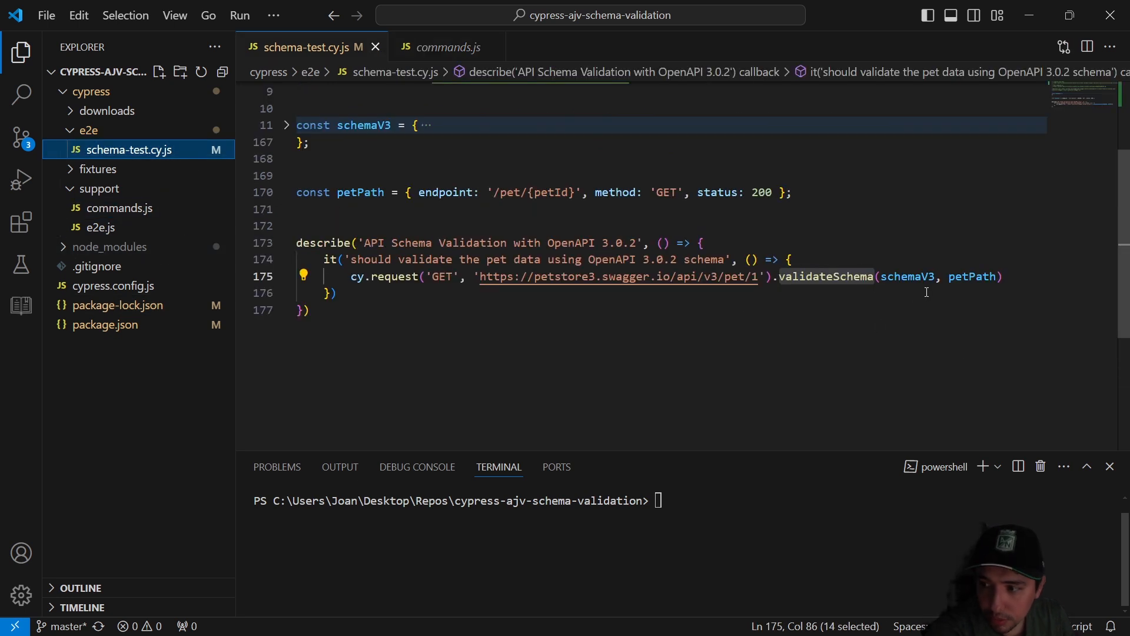
{"action": "left_click", "coordinate": [826, 276]}
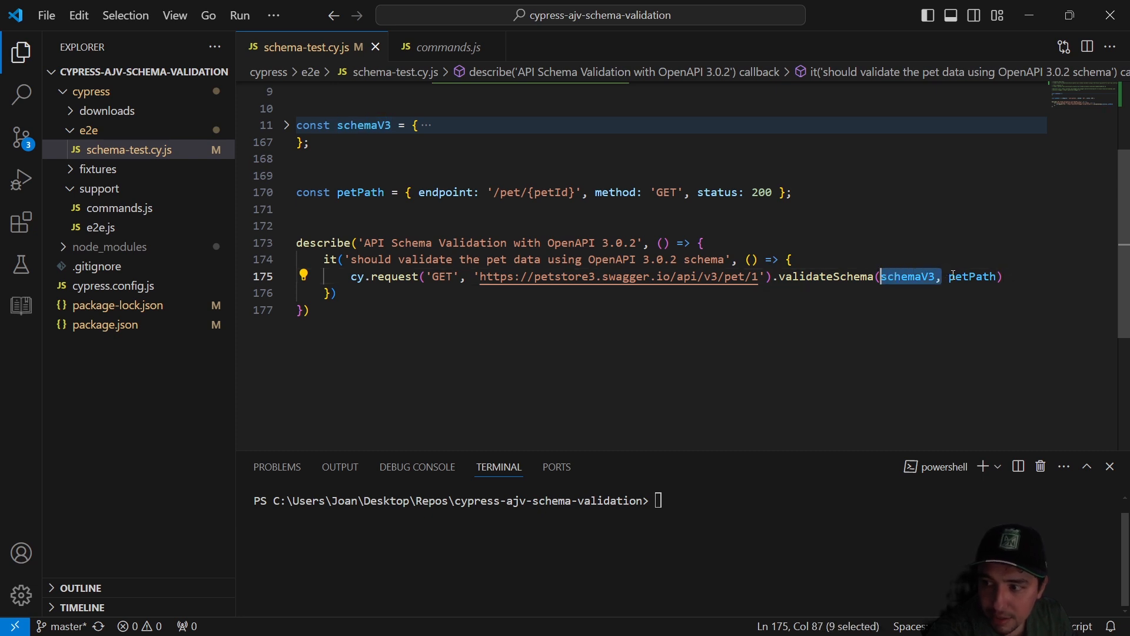
{"action": "double_click", "coordinate": [973, 276]}
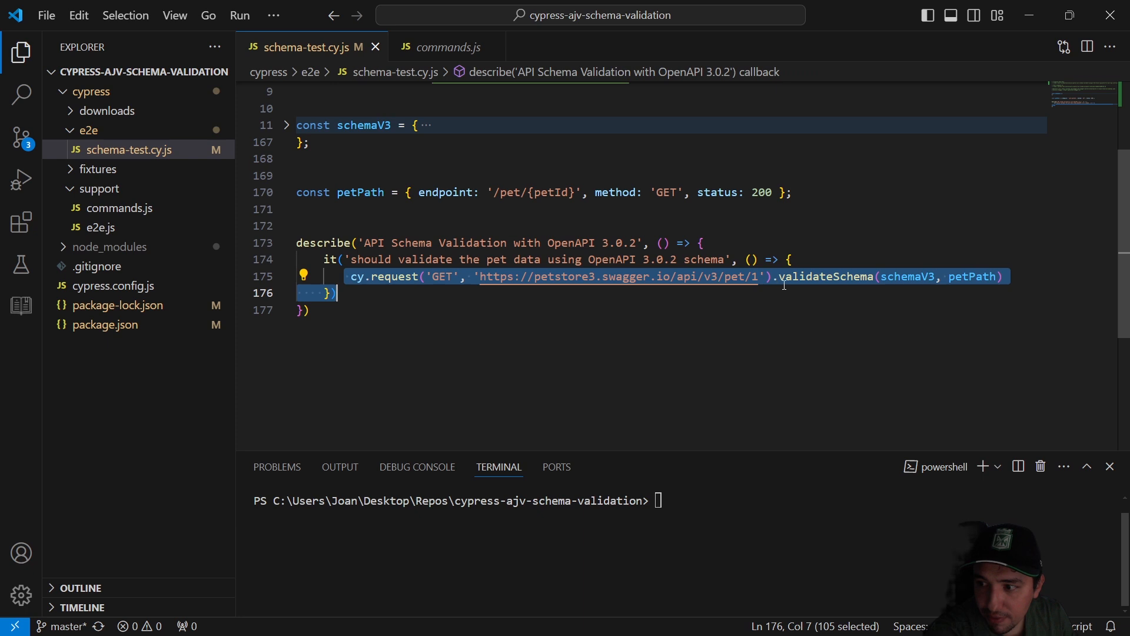
{"action": "left_click", "coordinate": [970, 277]}
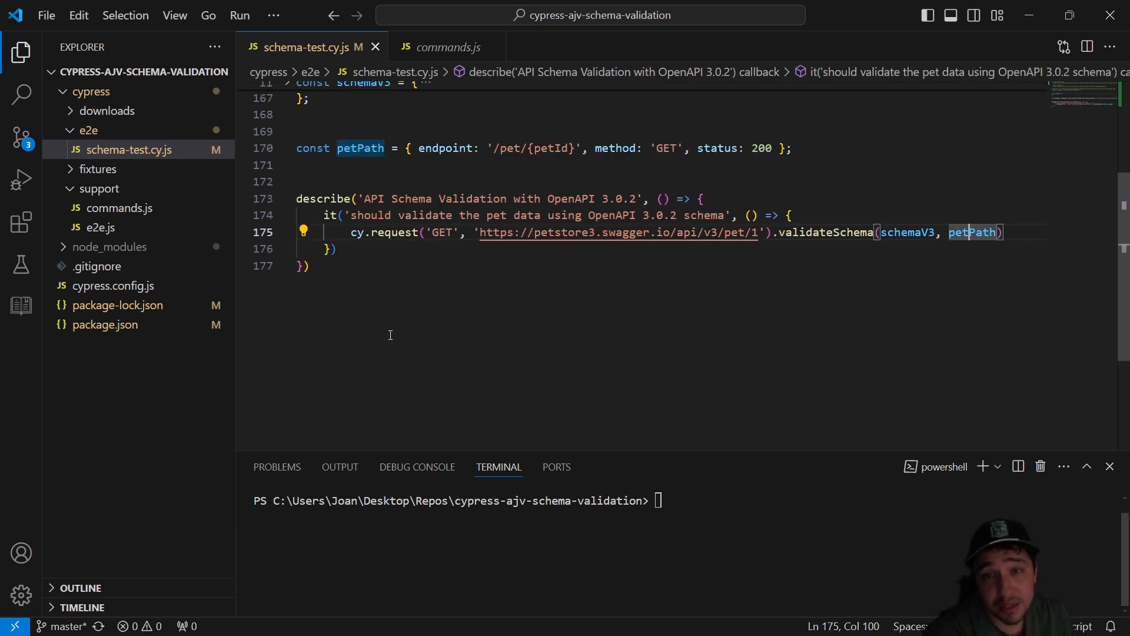
{"action": "mouse_move", "coordinate": [434, 339]}
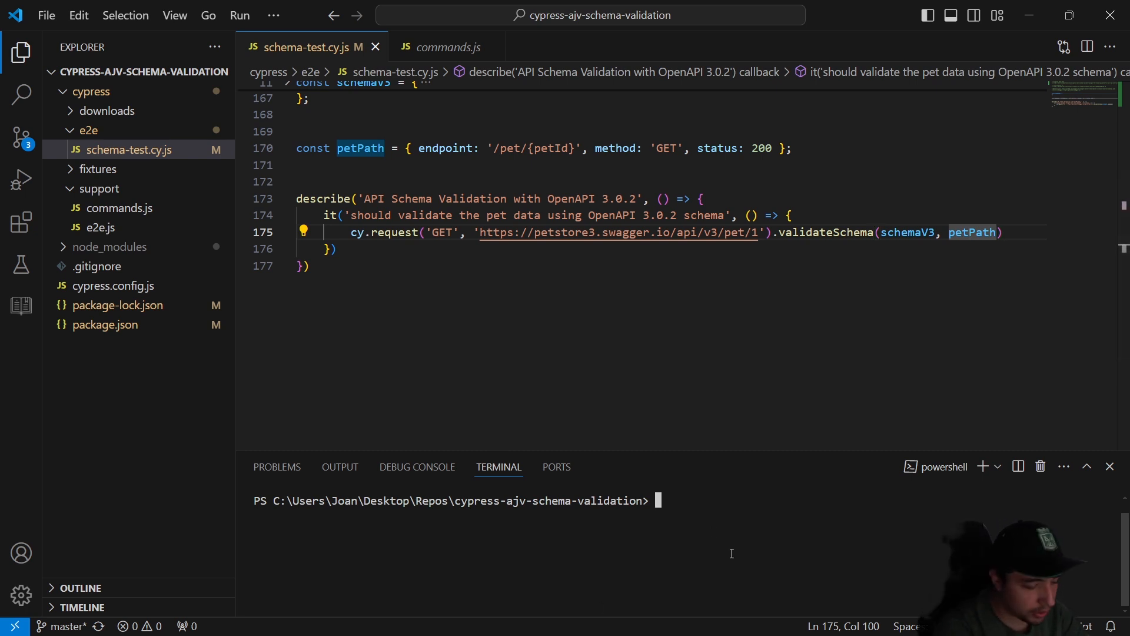
Step: Run npx cypress open in the integrated terminal
{"action": "type", "text": "npx cy"}
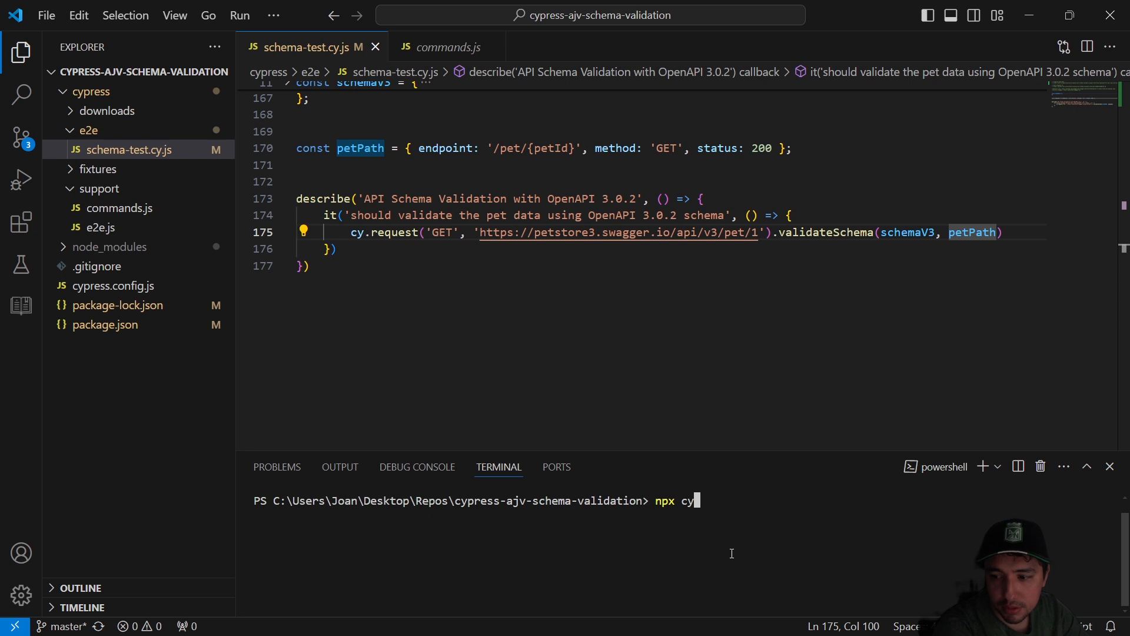
{"action": "key", "text": "Backspace"}
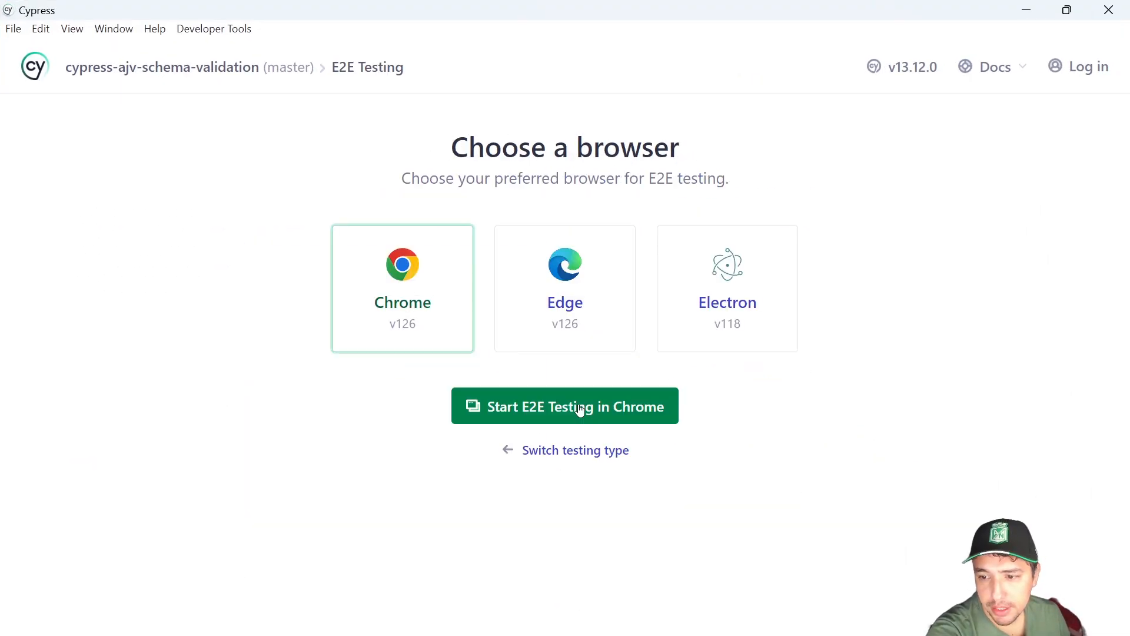
Step: Run schema-test.cy.js in Chrome, pin the PASSED validation entry, and return to VS Code
{"action": "left_click", "coordinate": [564, 406]}
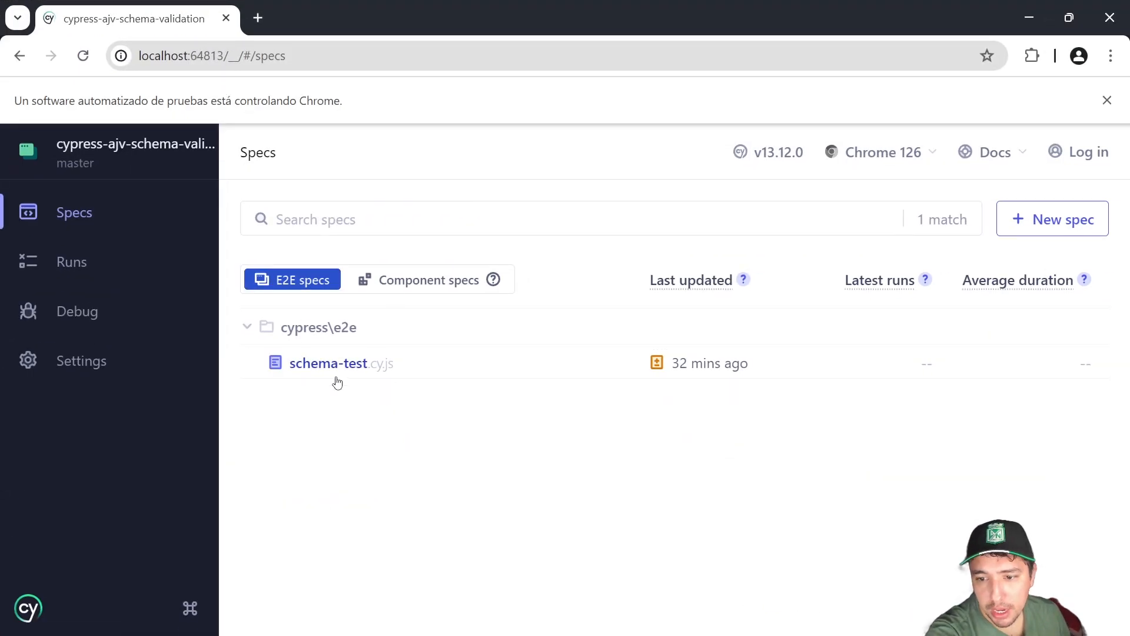
{"action": "left_click", "coordinate": [328, 363]}
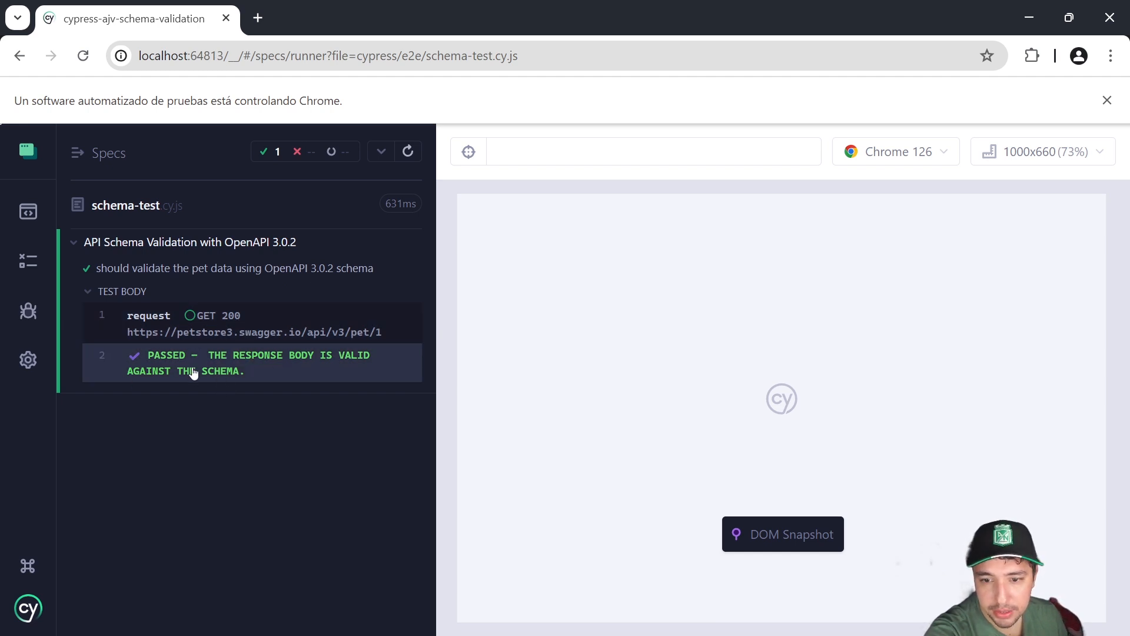
{"action": "mouse_move", "coordinate": [309, 364]}
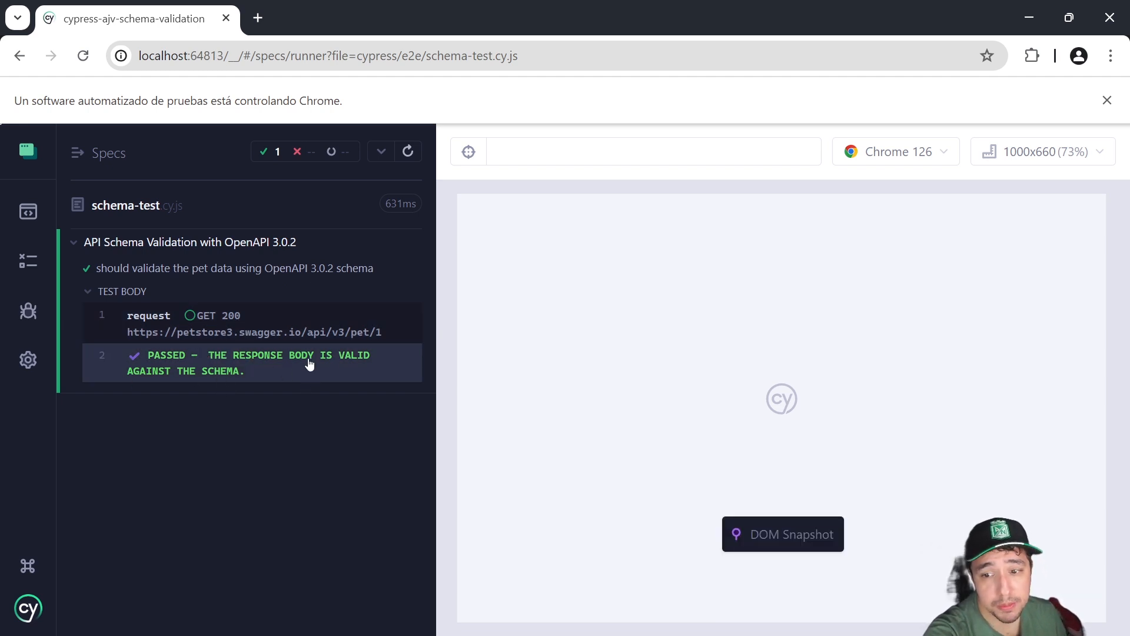
{"action": "mouse_move", "coordinate": [249, 354]}
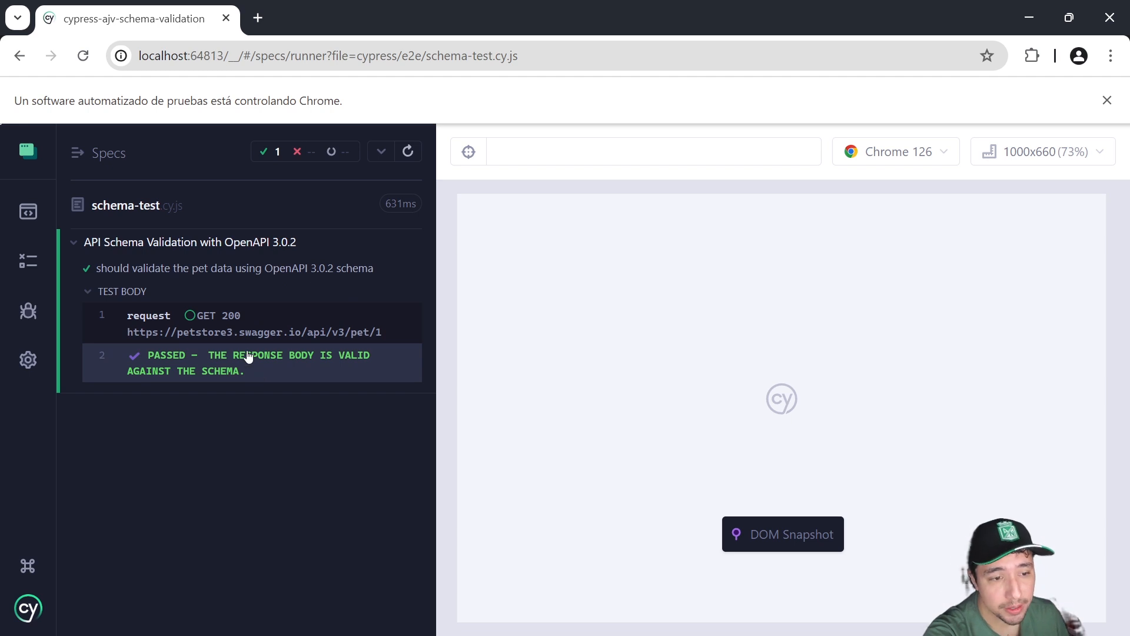
{"action": "mouse_move", "coordinate": [232, 373]}
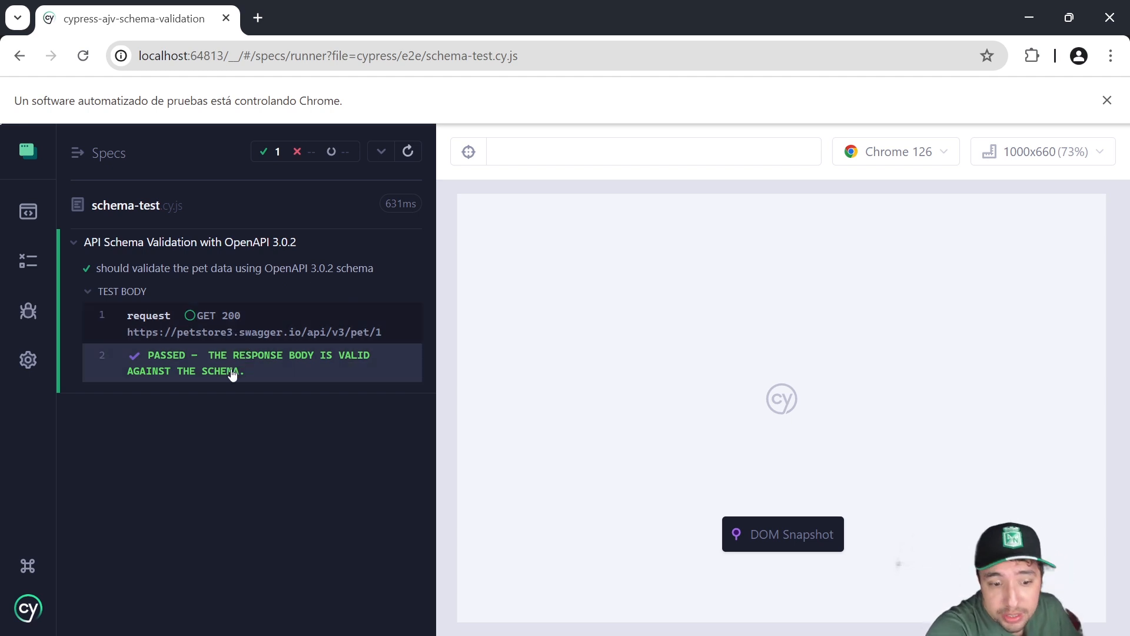
{"action": "left_click", "coordinate": [253, 363]}
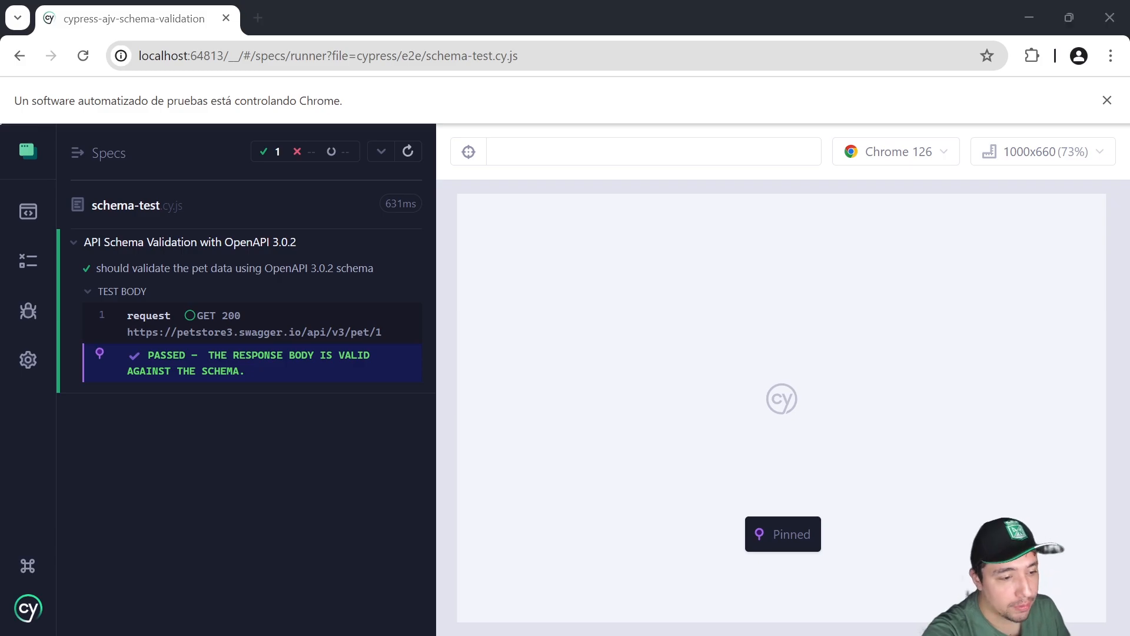
{"action": "key", "text": "alt+tab"}
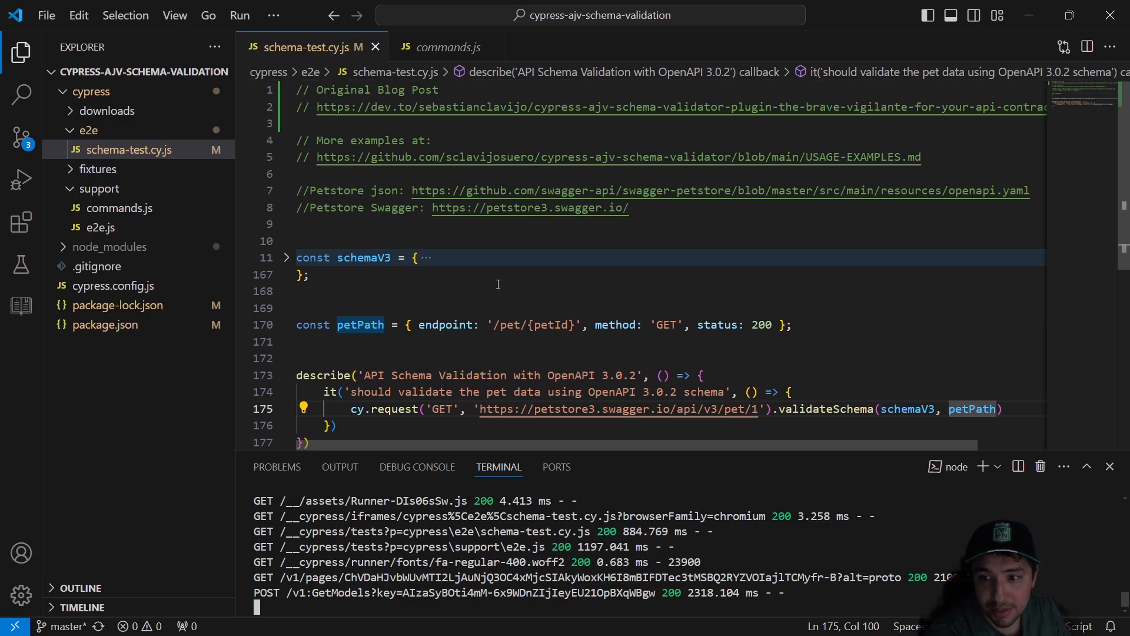
Step: Expand schemaV3 through components and schemas to Pet's properties, collapsing paths
{"action": "left_click", "coordinate": [286, 258]}
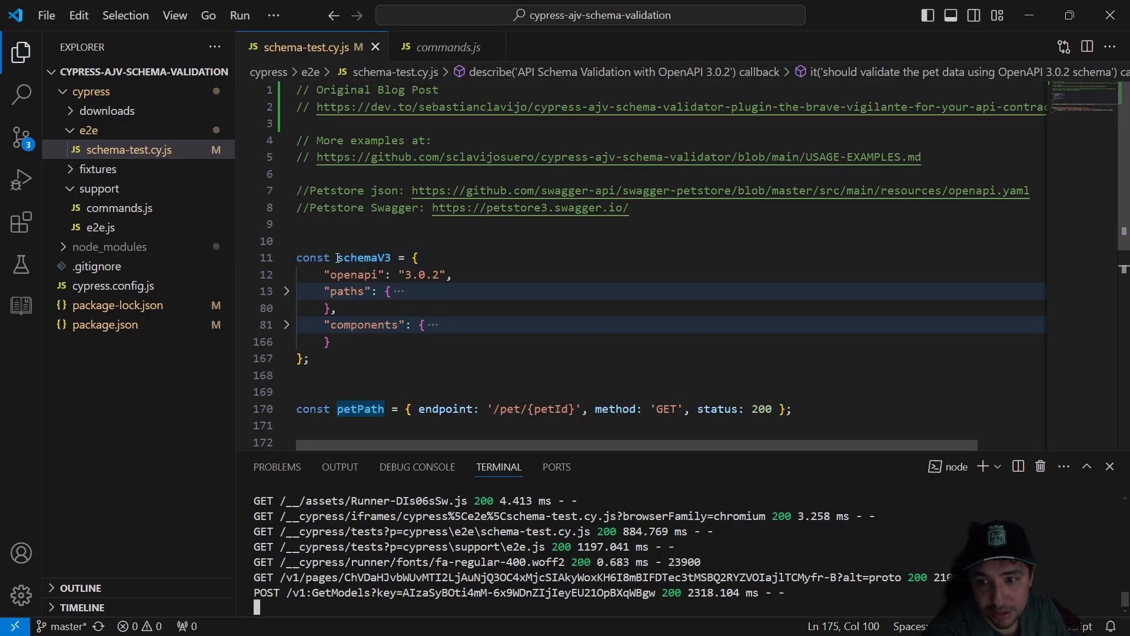
{"action": "double_click", "coordinate": [363, 258]}
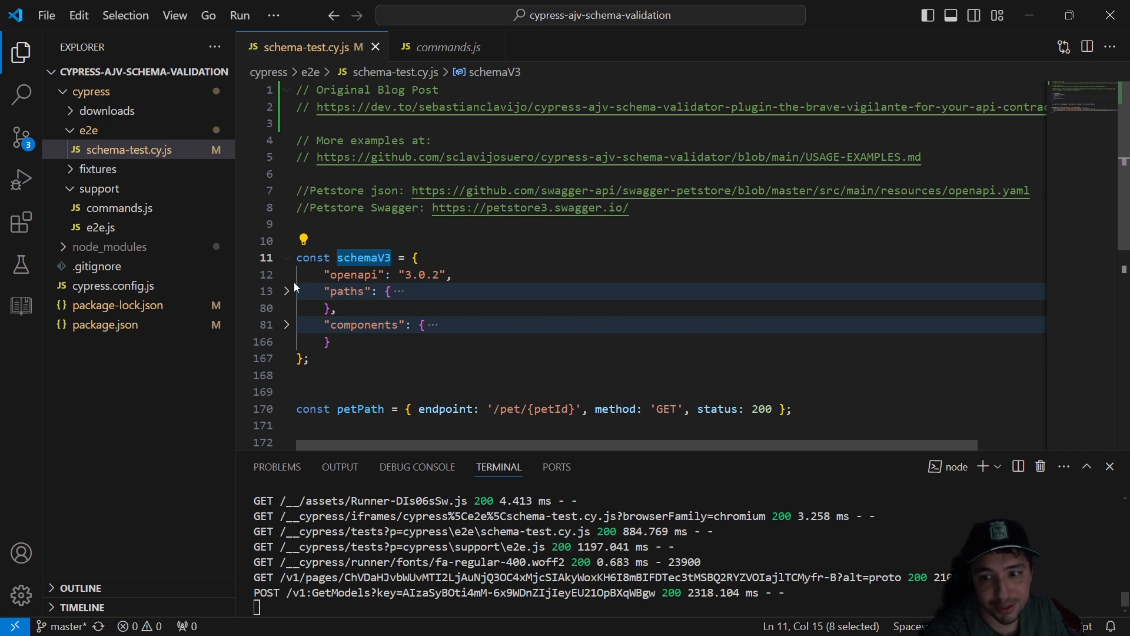
{"action": "left_click", "coordinate": [286, 290]}
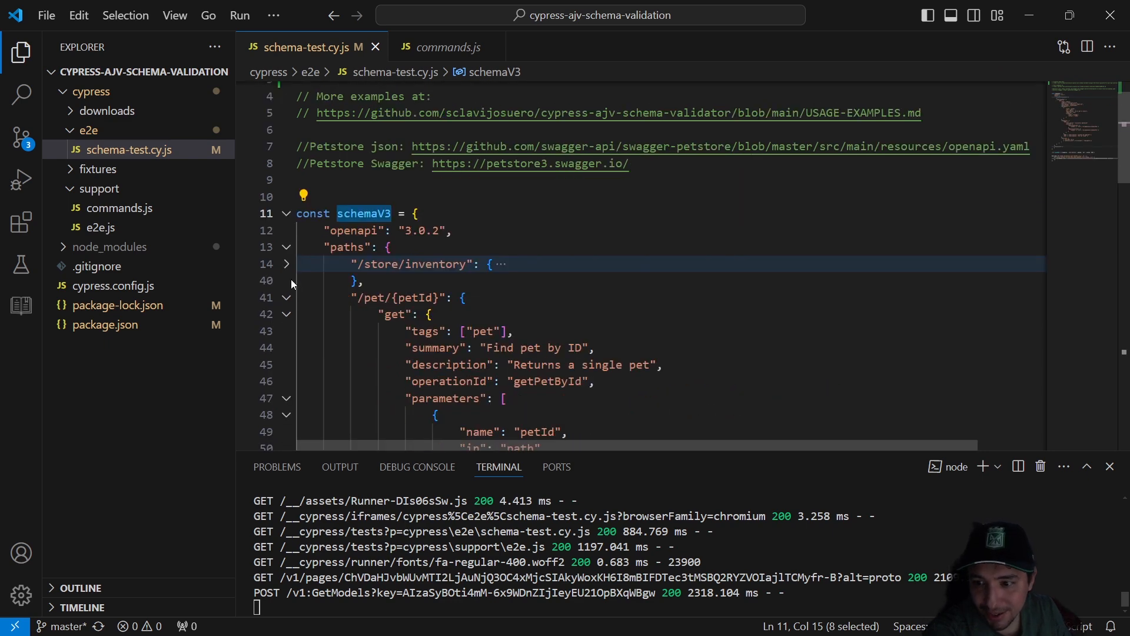
{"action": "left_click", "coordinate": [286, 247]}
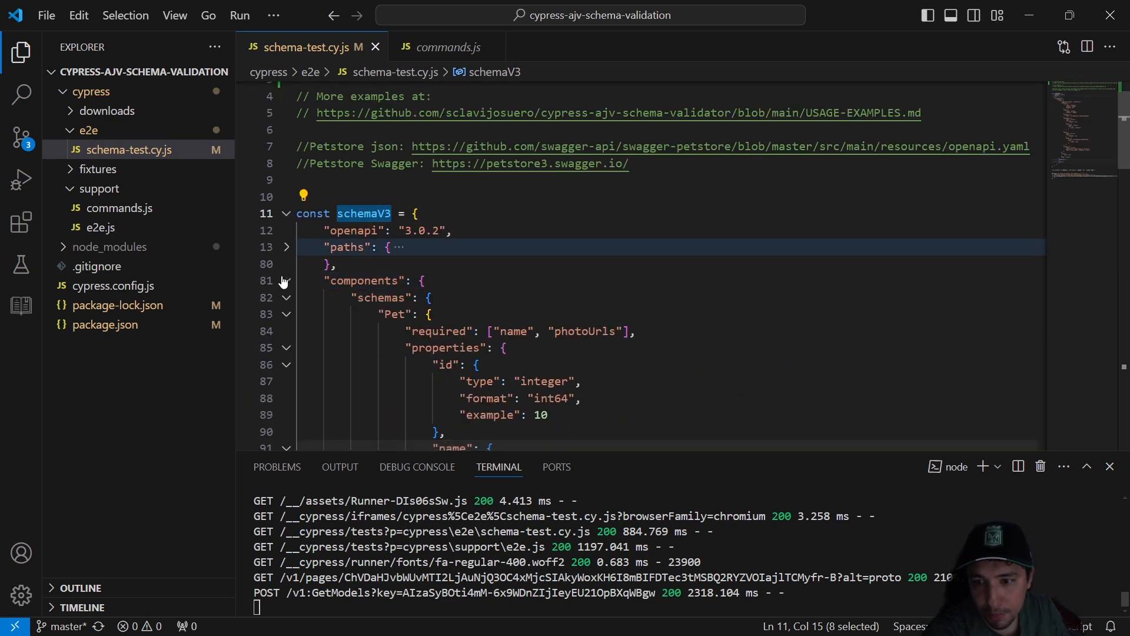
{"action": "left_click", "coordinate": [286, 298]}
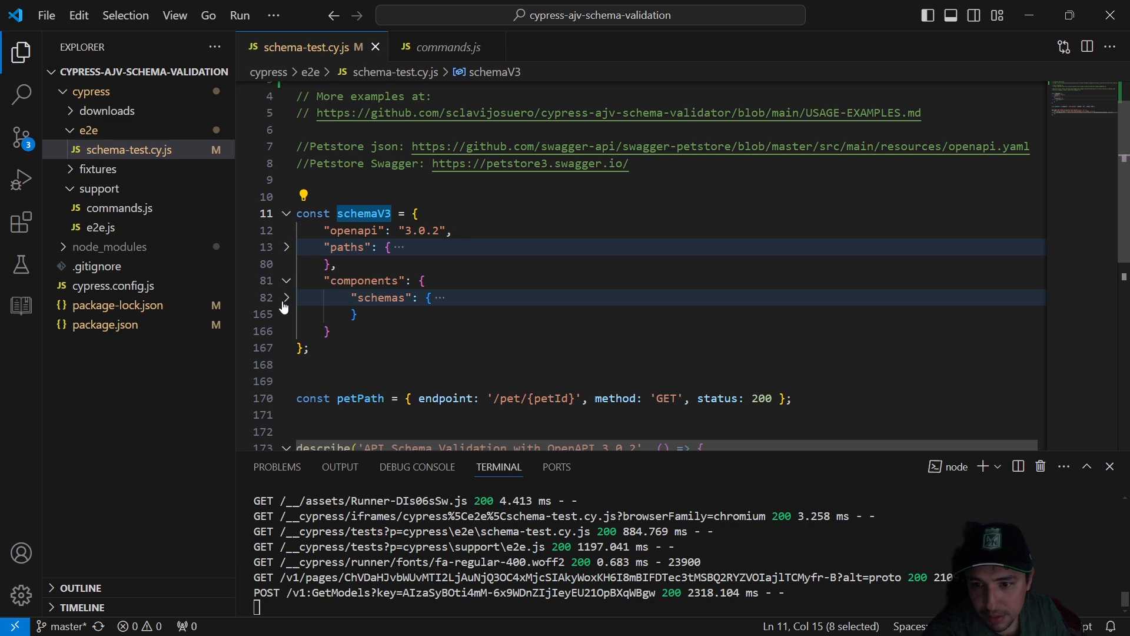
{"action": "left_click", "coordinate": [285, 297]}
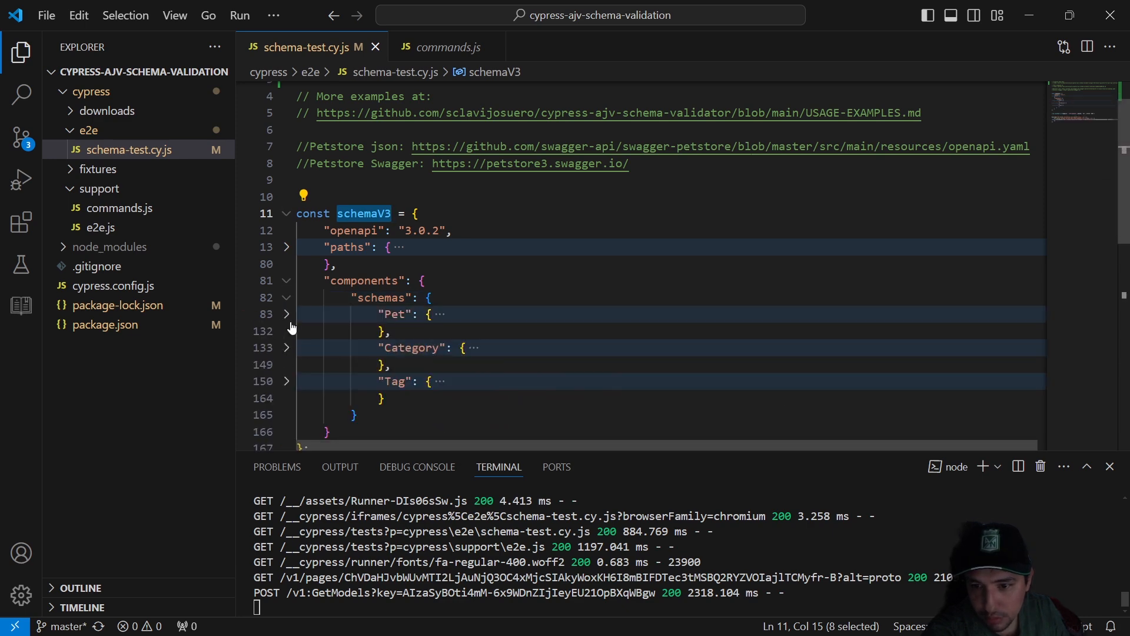
{"action": "left_click", "coordinate": [286, 314]}
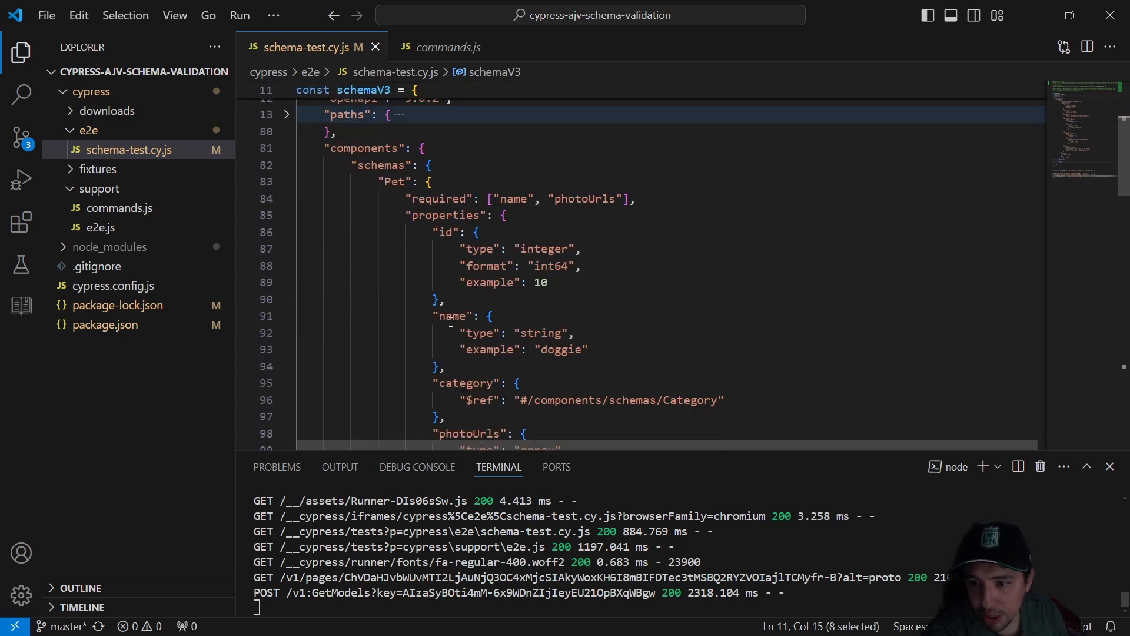
{"action": "scroll", "scroll_direction": "up", "scroll_amount": 3}
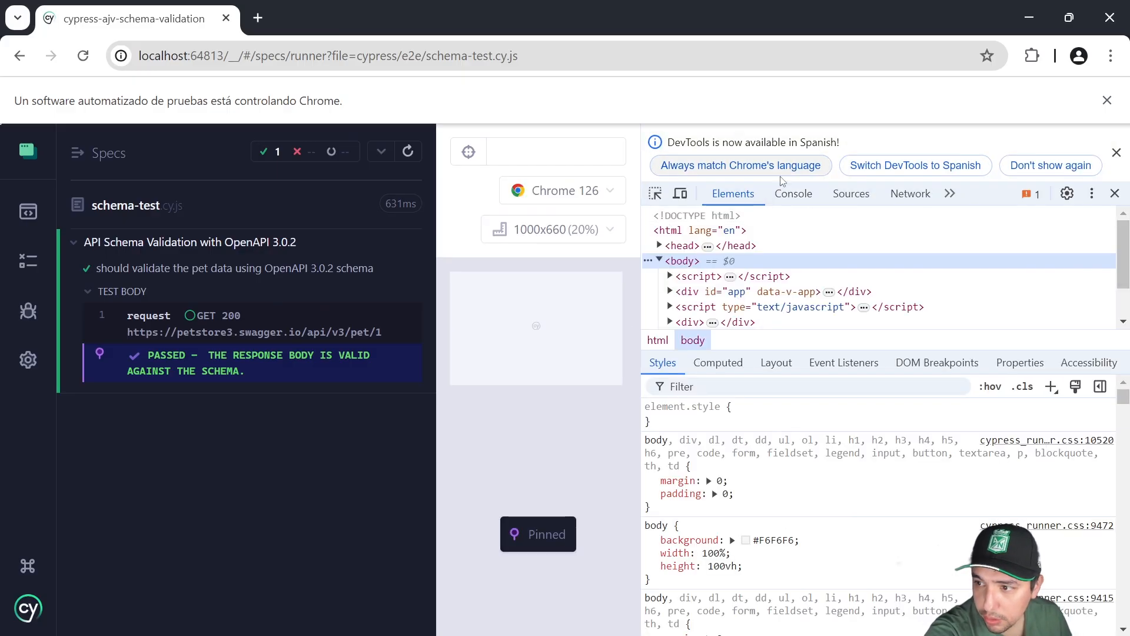
Step: Print the GET /pet/1 request details to the console and expand the returned pet body
{"action": "left_click", "coordinate": [793, 193]}
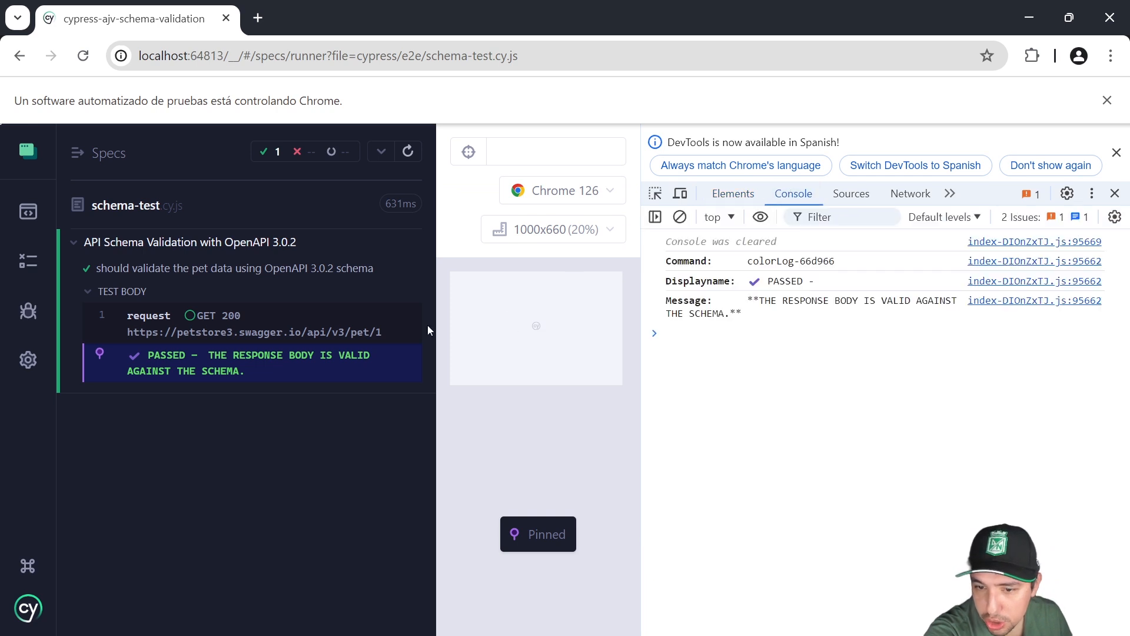
{"action": "left_click", "coordinate": [148, 315]}
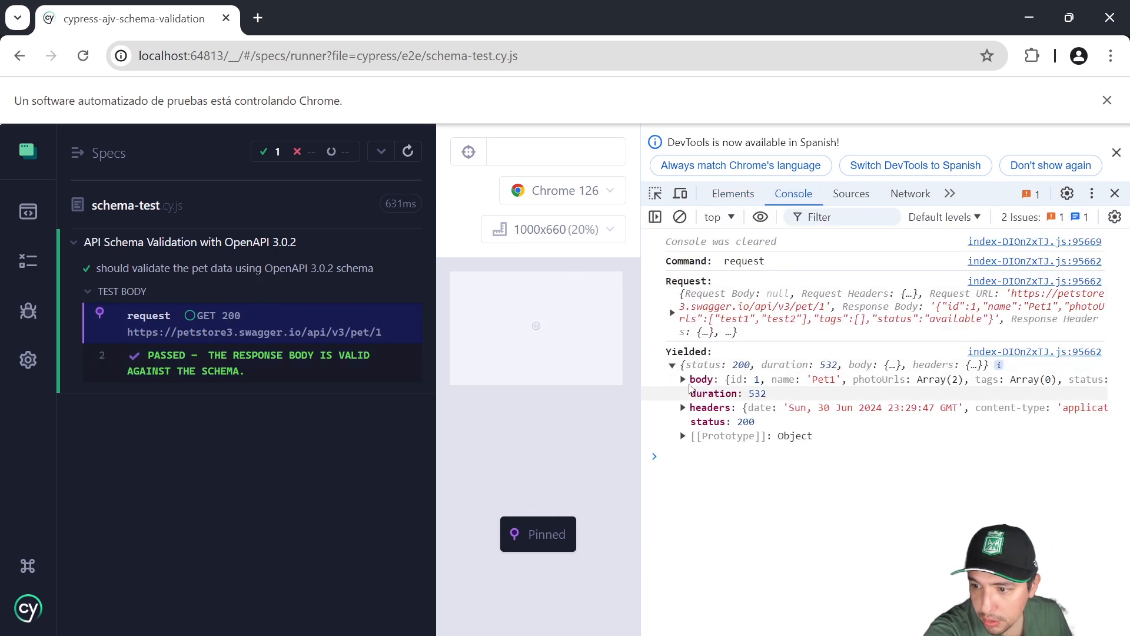
{"action": "left_click", "coordinate": [682, 379]}
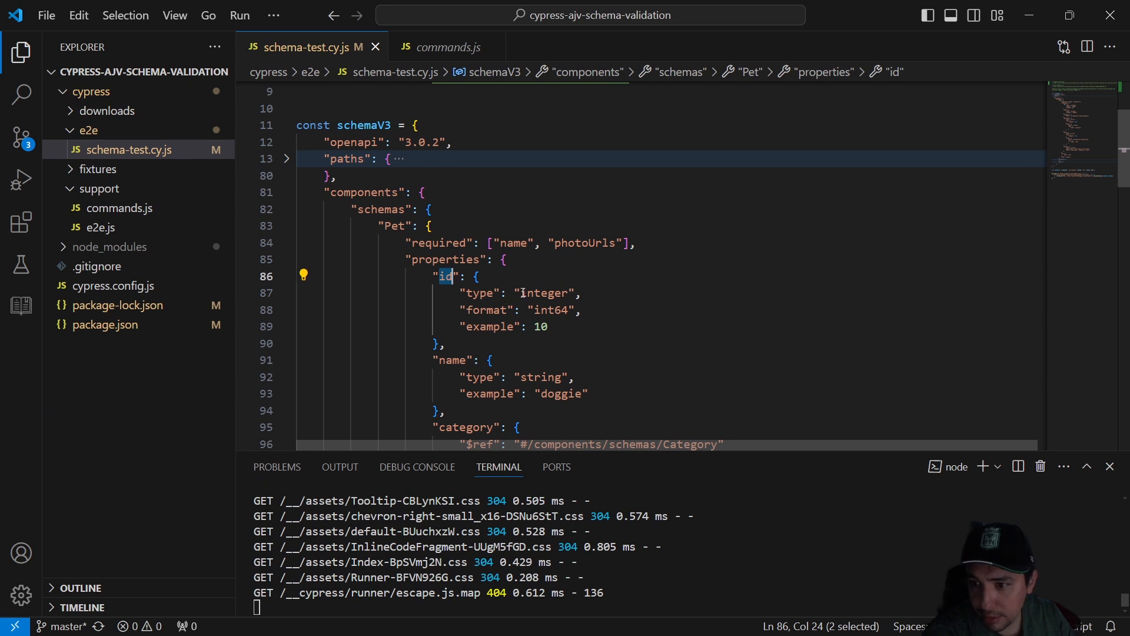
Step: In schemaV3, set id and photoUrls types to "string" and status type to "number"
{"action": "type", "text": "s"}
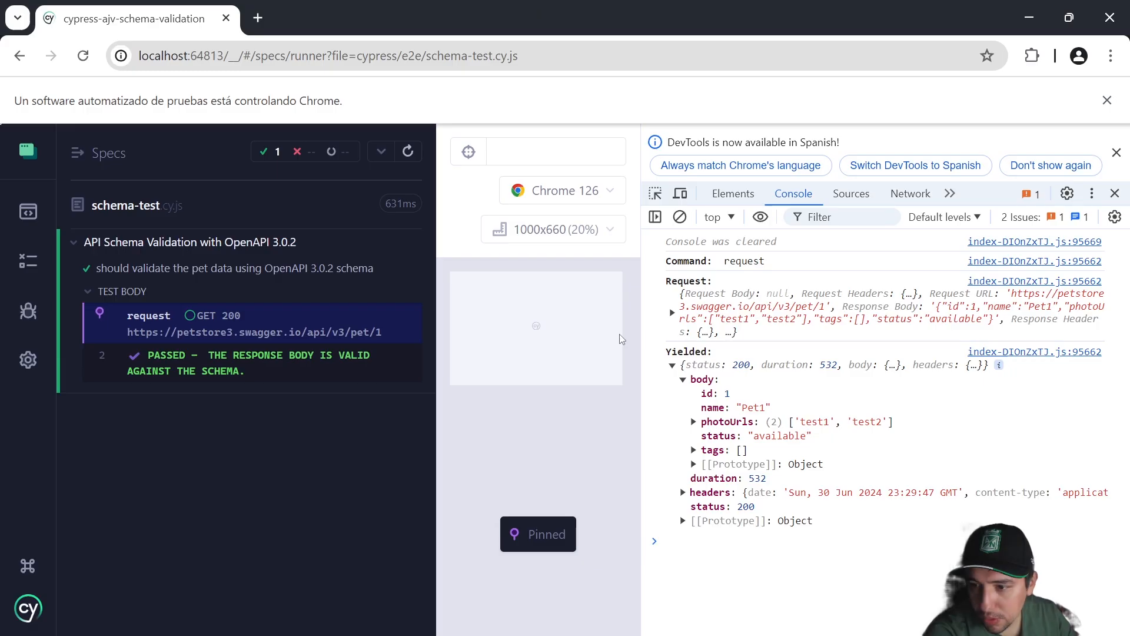
{"action": "mouse_move", "coordinate": [725, 431]}
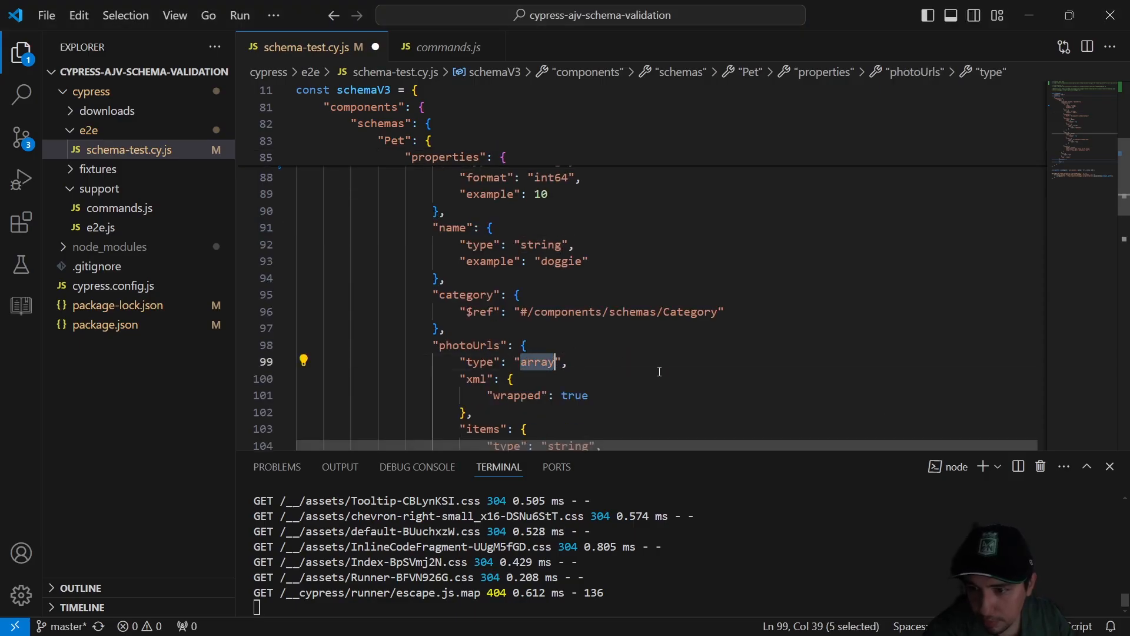
{"action": "type", "text": "string"}
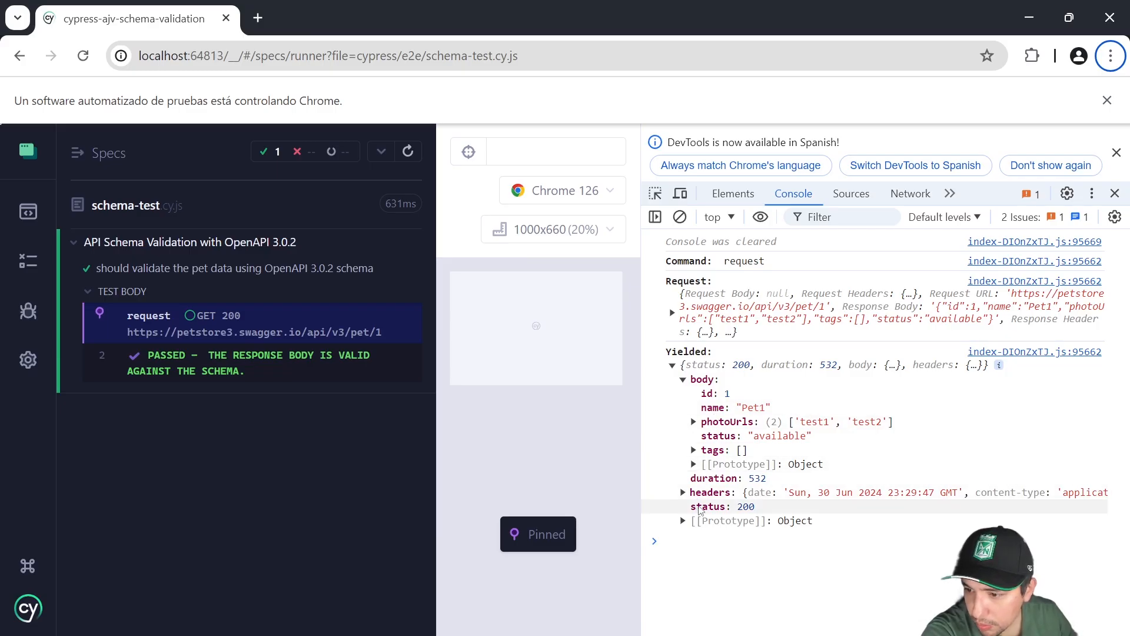
{"action": "mouse_move", "coordinate": [725, 450]}
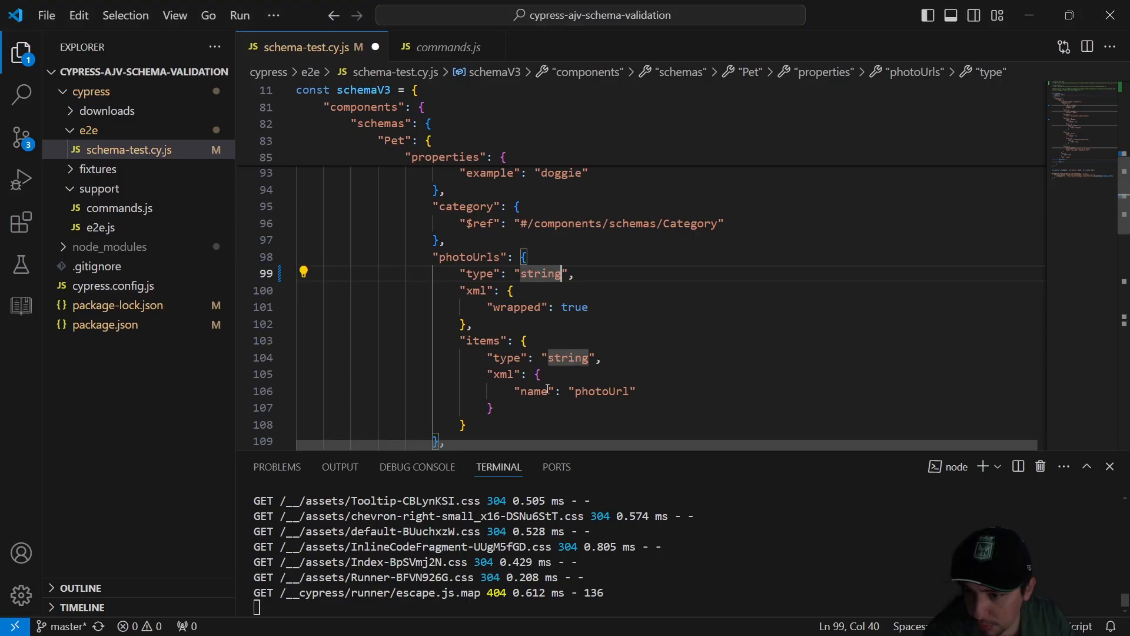
{"action": "scroll", "scroll_direction": "down", "scroll_amount": 3}
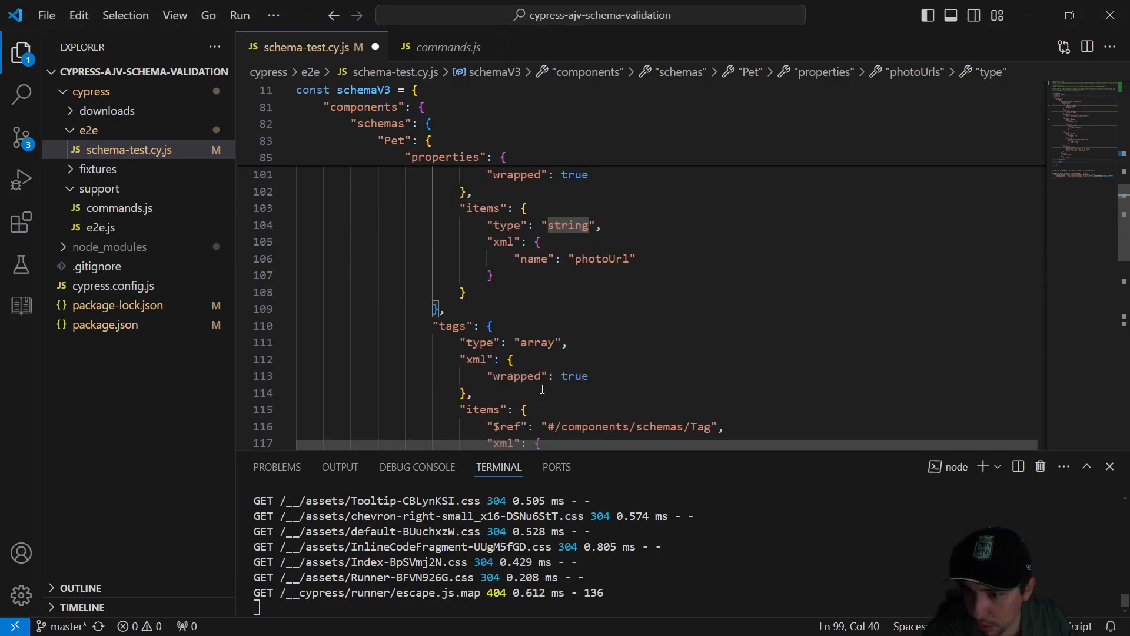
{"action": "scroll", "scroll_direction": "up", "scroll_amount": 3}
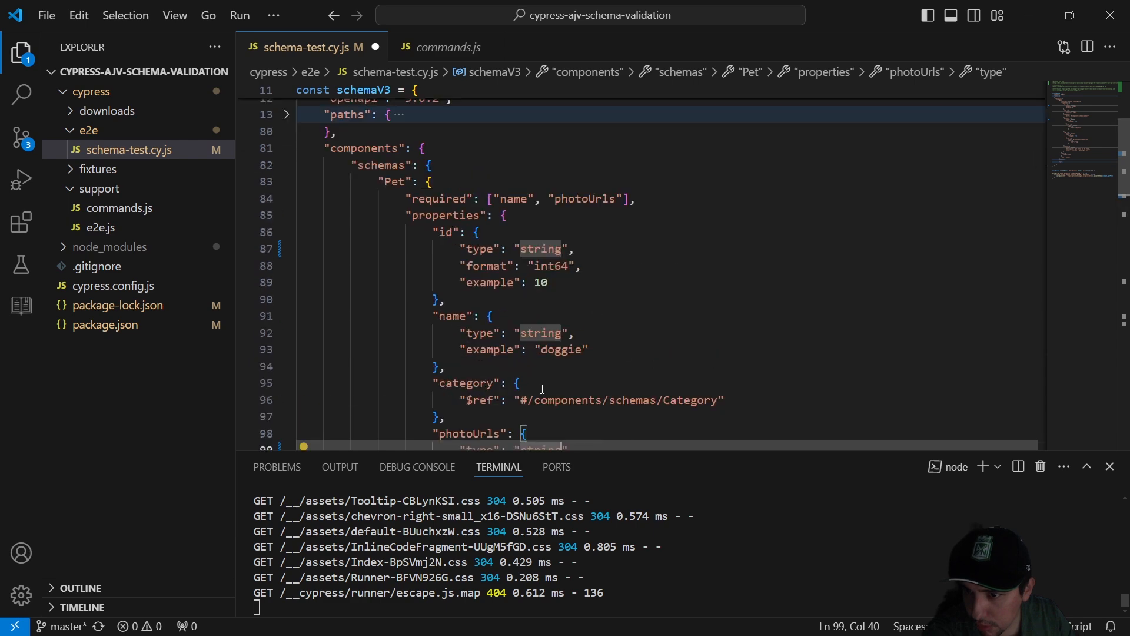
{"action": "scroll", "scroll_direction": "down", "scroll_amount": 3}
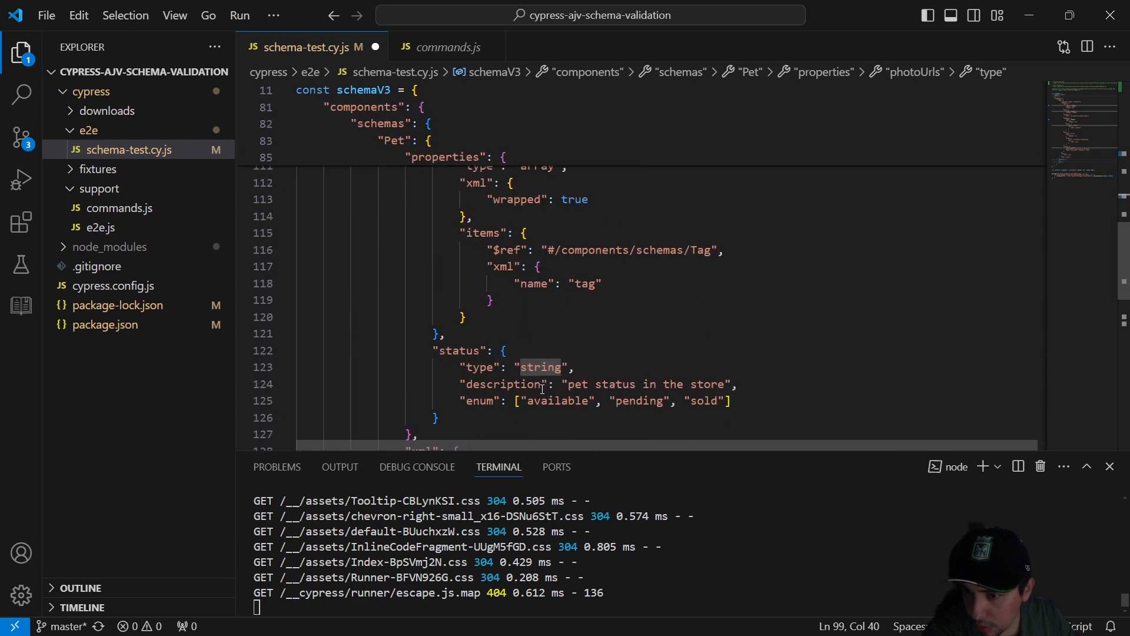
{"action": "double_click", "coordinate": [540, 367]}
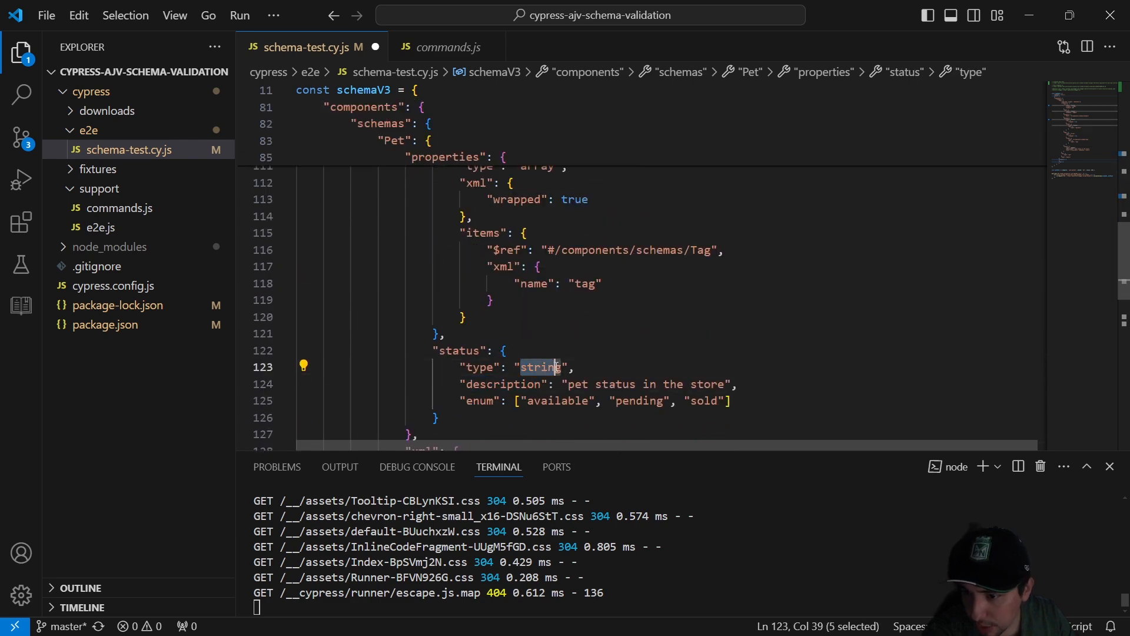
{"action": "type", "text": "num"}
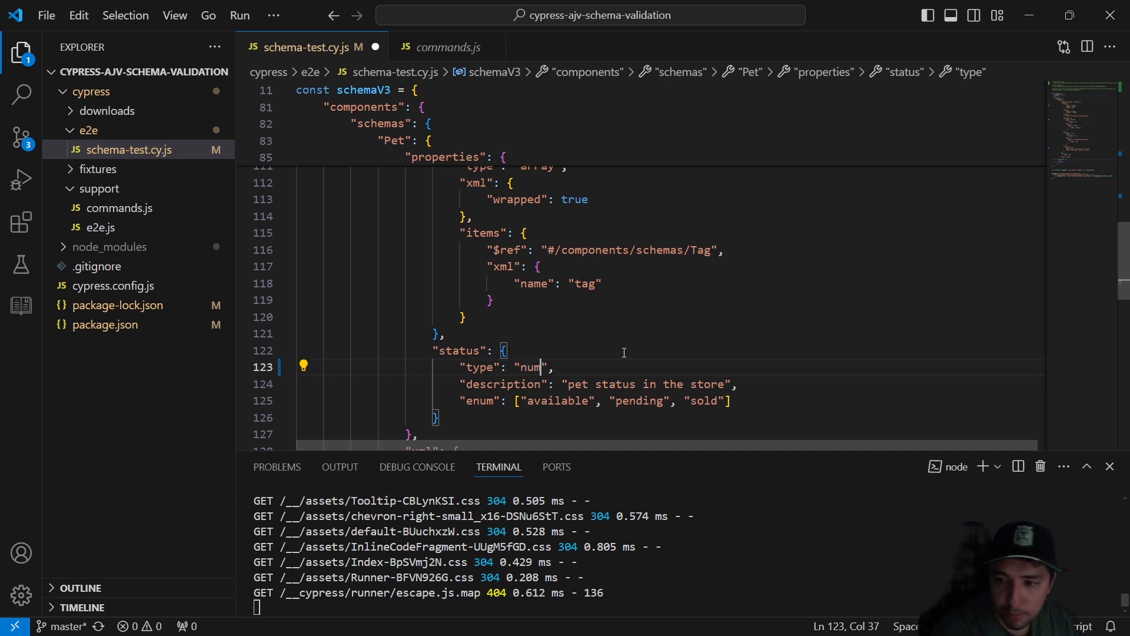
{"action": "type", "text": "ber"}
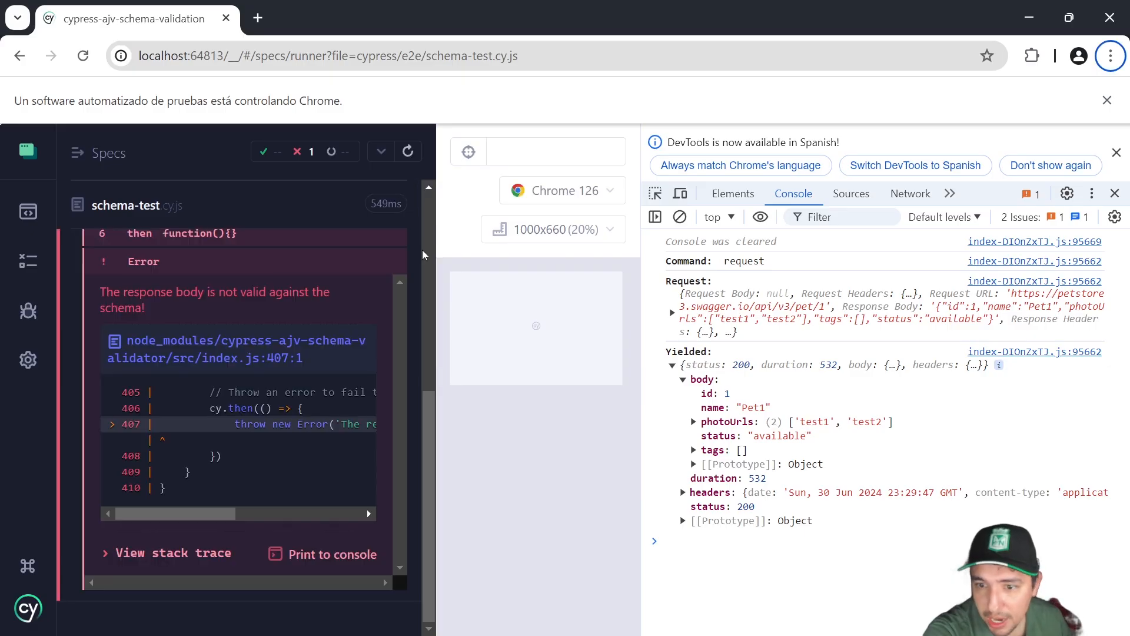
Step: Review the schema, then pin the FAILED validation summary showing three schema errors
{"action": "scroll", "scroll_direction": "up", "scroll_amount": 3}
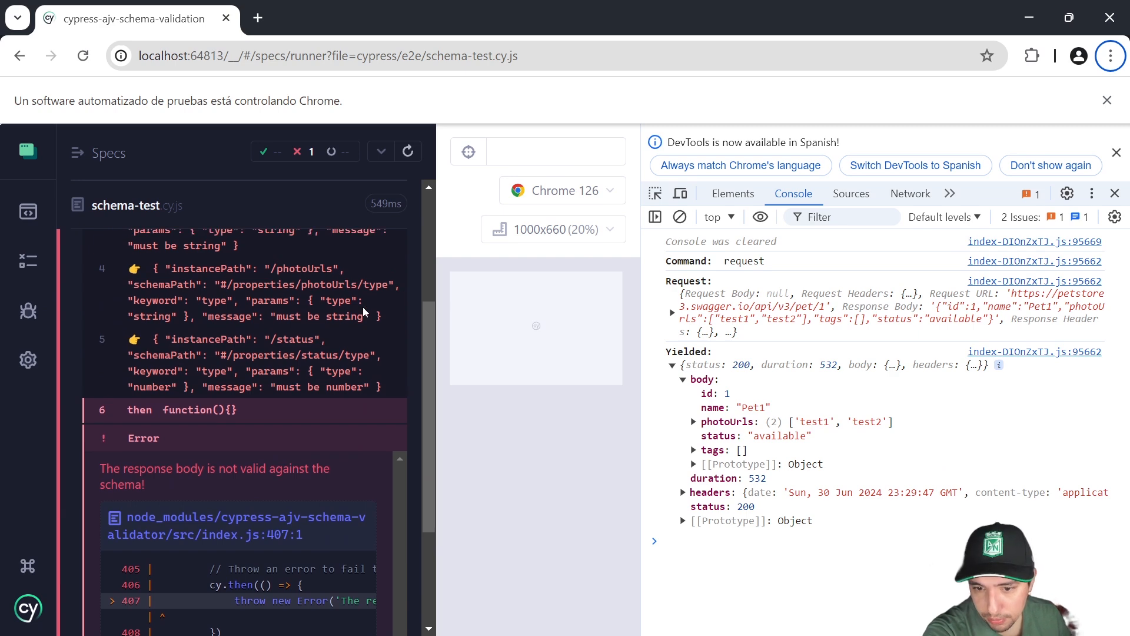
{"action": "scroll", "scroll_direction": "up", "scroll_amount": 3}
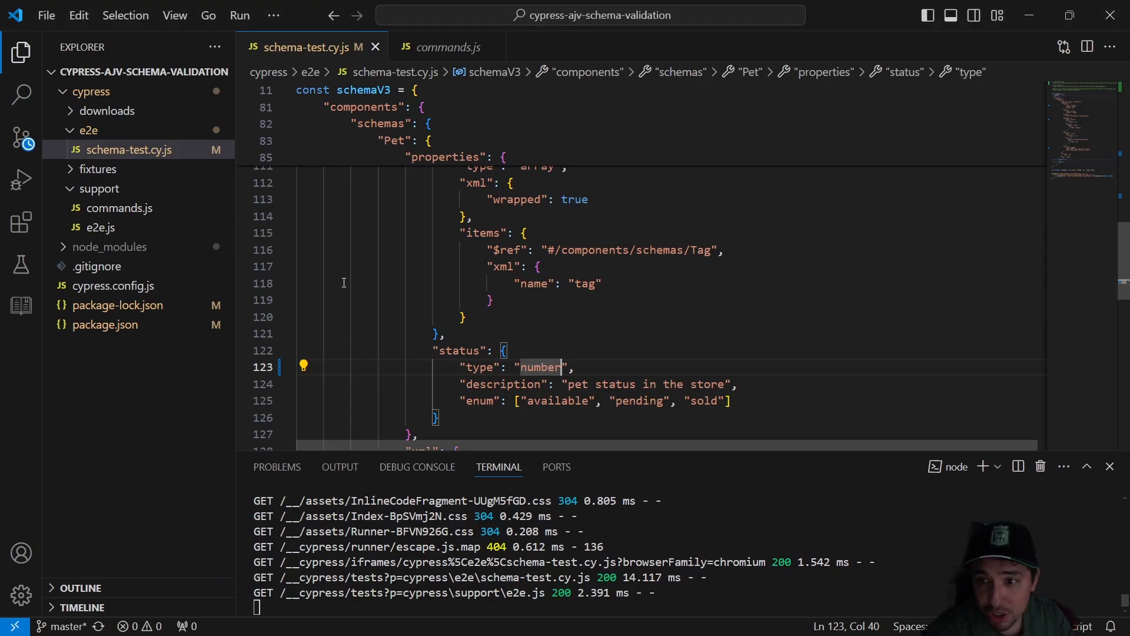
{"action": "scroll", "scroll_direction": "up", "scroll_amount": 3}
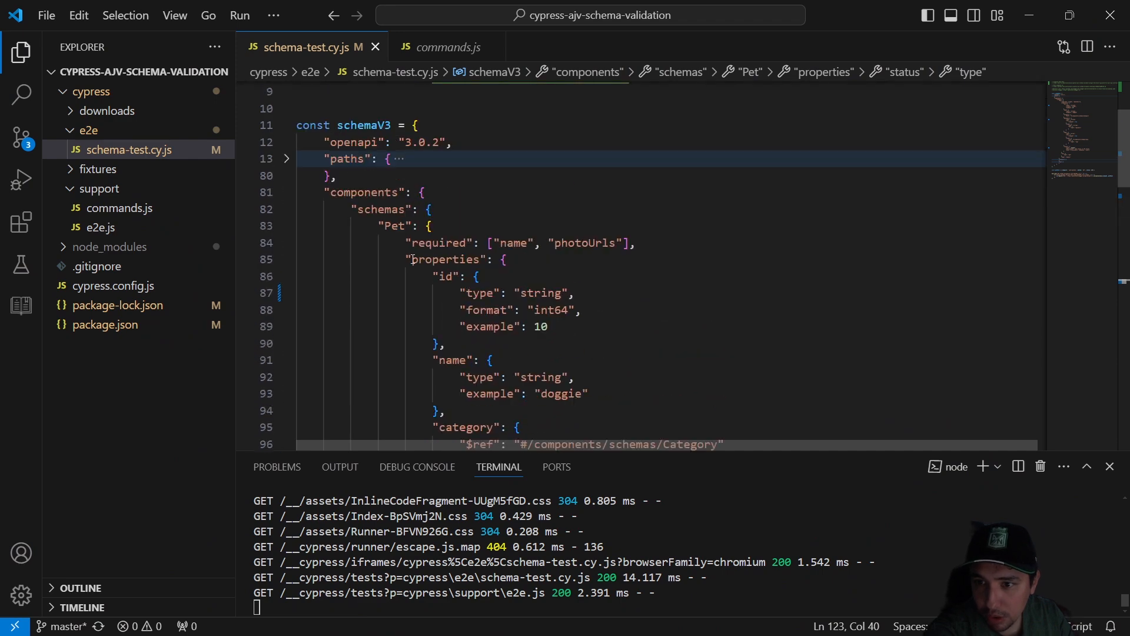
{"action": "left_click", "coordinate": [429, 225]}
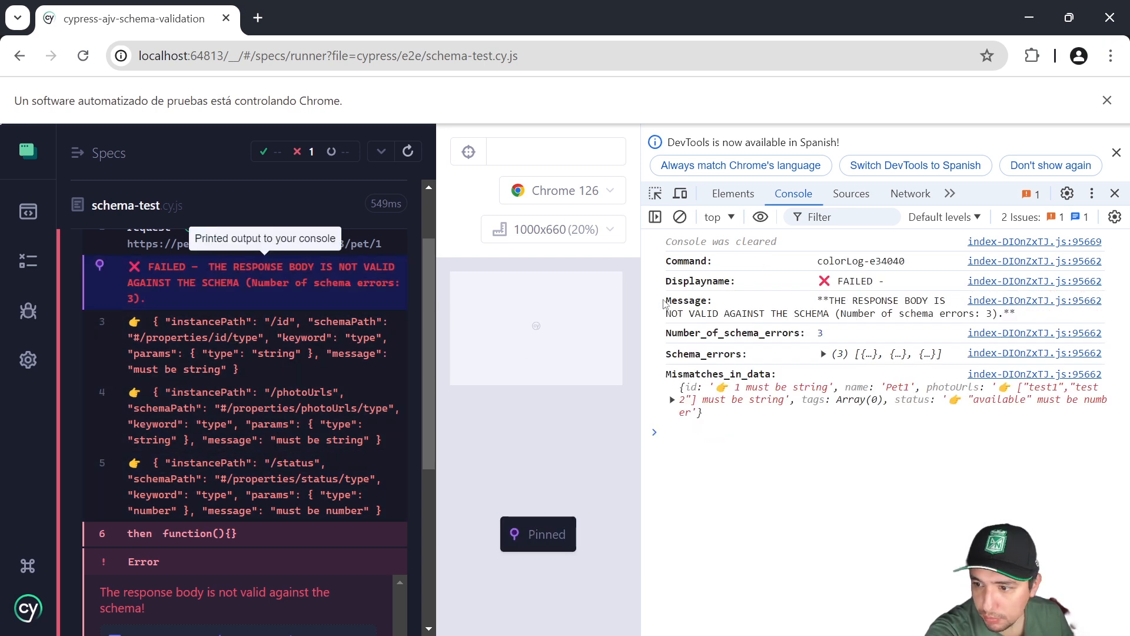
{"action": "mouse_move", "coordinate": [681, 387]}
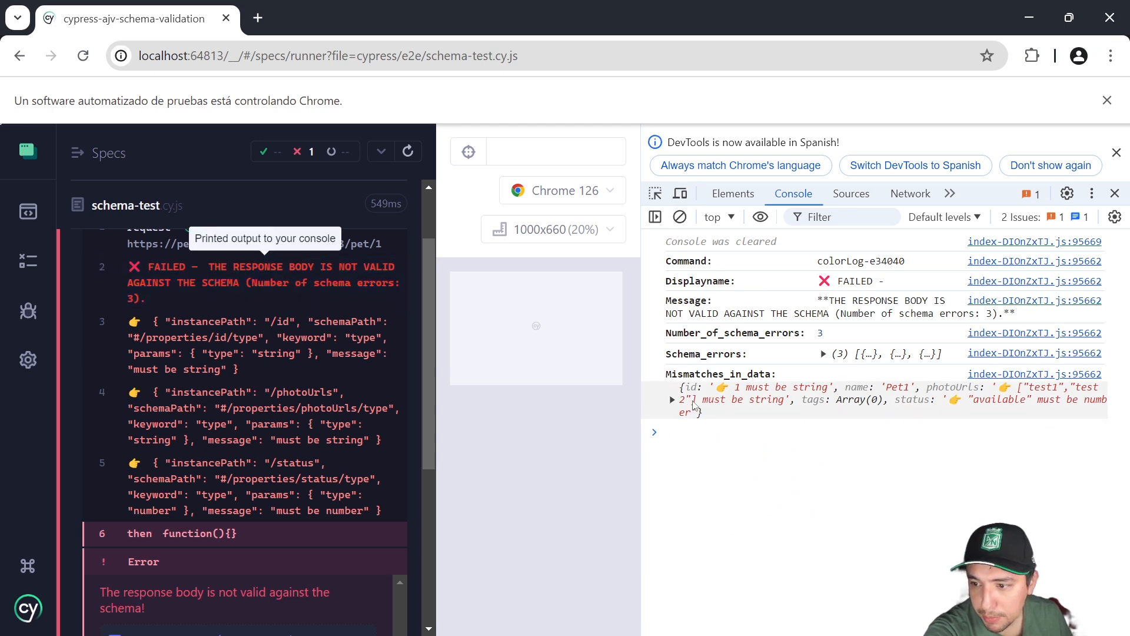
Step: Expand Mismatches_in_data to list id, photoUrls and status type errors, then scroll up
{"action": "left_click", "coordinate": [671, 399]}
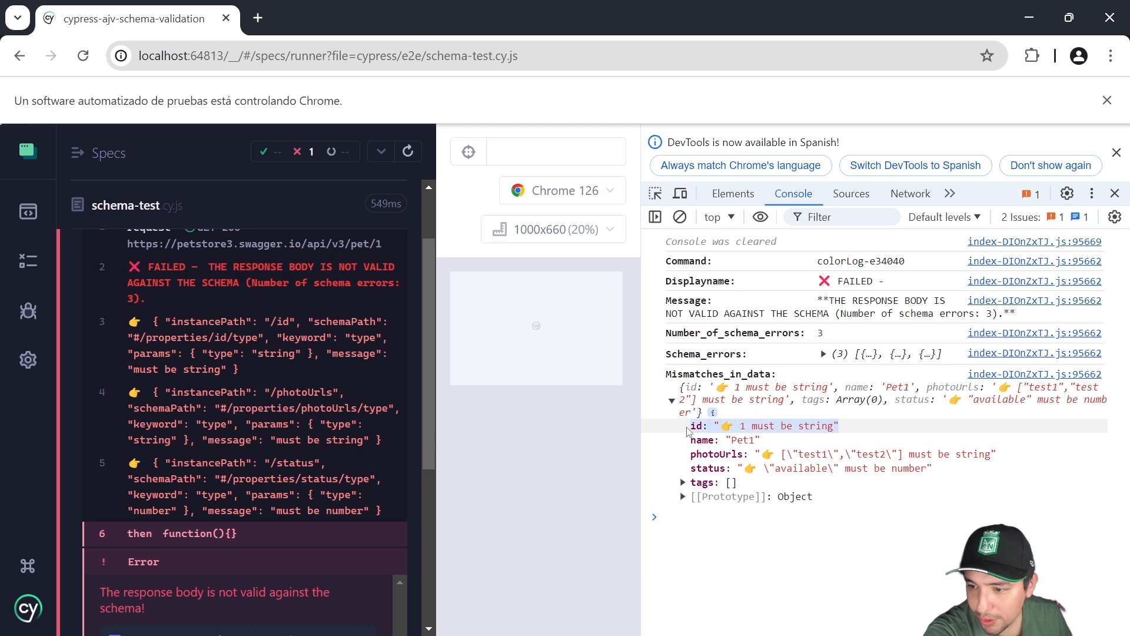
{"action": "mouse_move", "coordinate": [632, 442]}
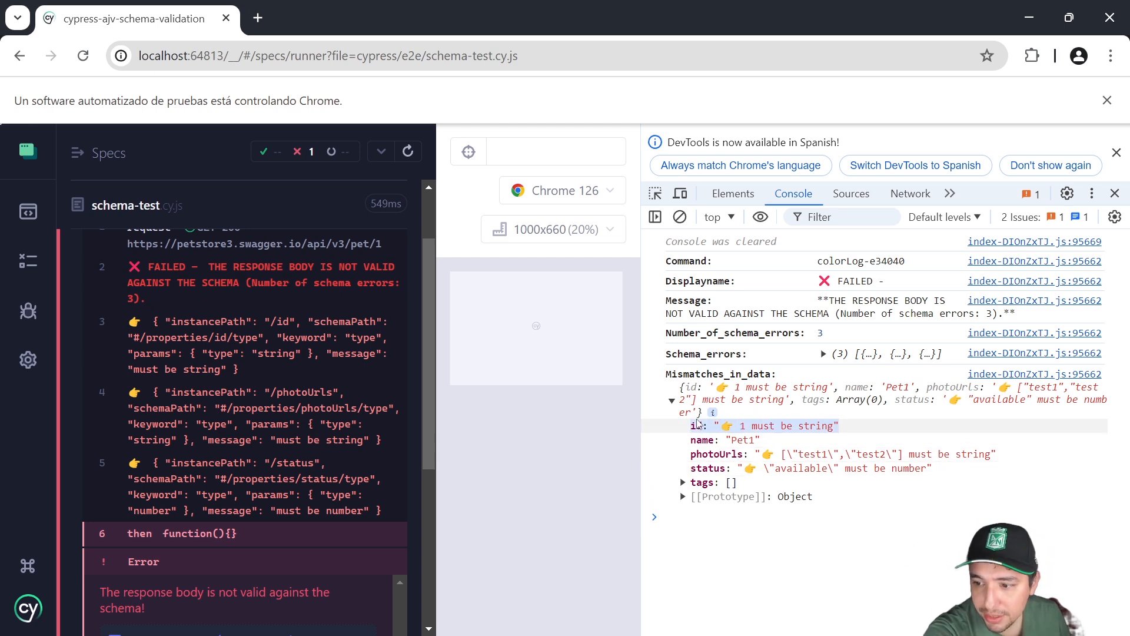
{"action": "mouse_move", "coordinate": [732, 427]}
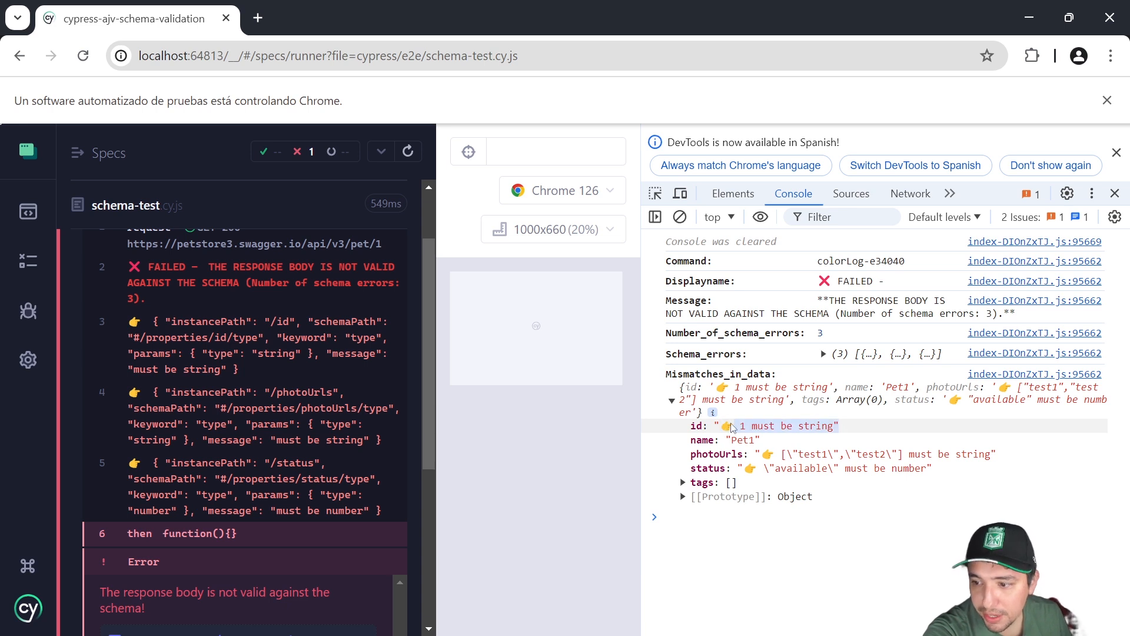
{"action": "mouse_move", "coordinate": [735, 429]}
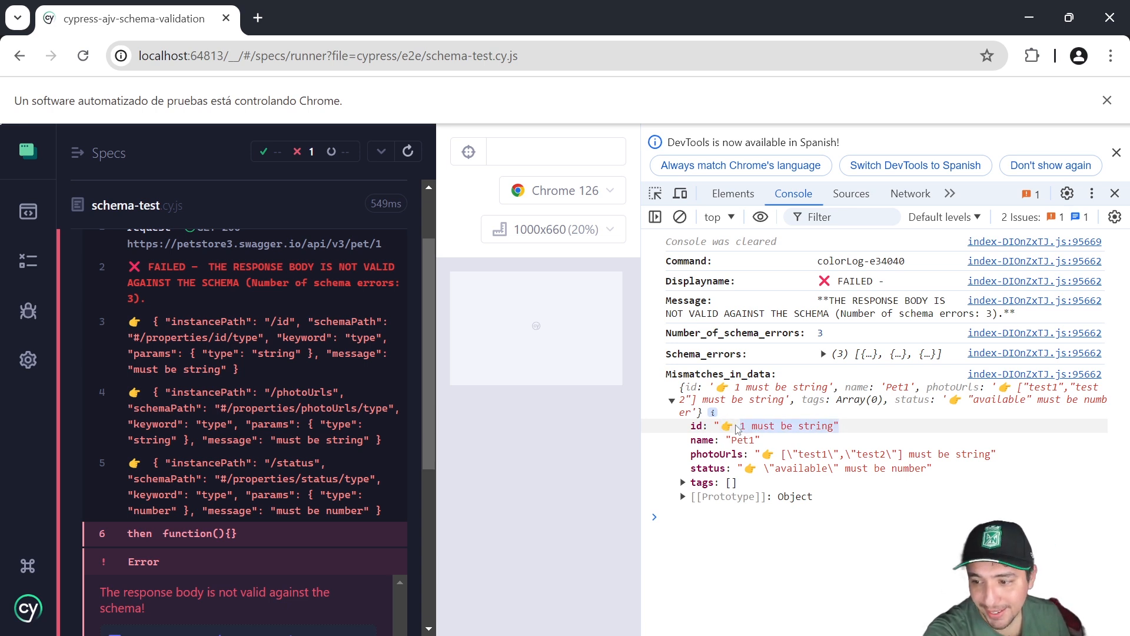
{"action": "mouse_move", "coordinate": [907, 454]}
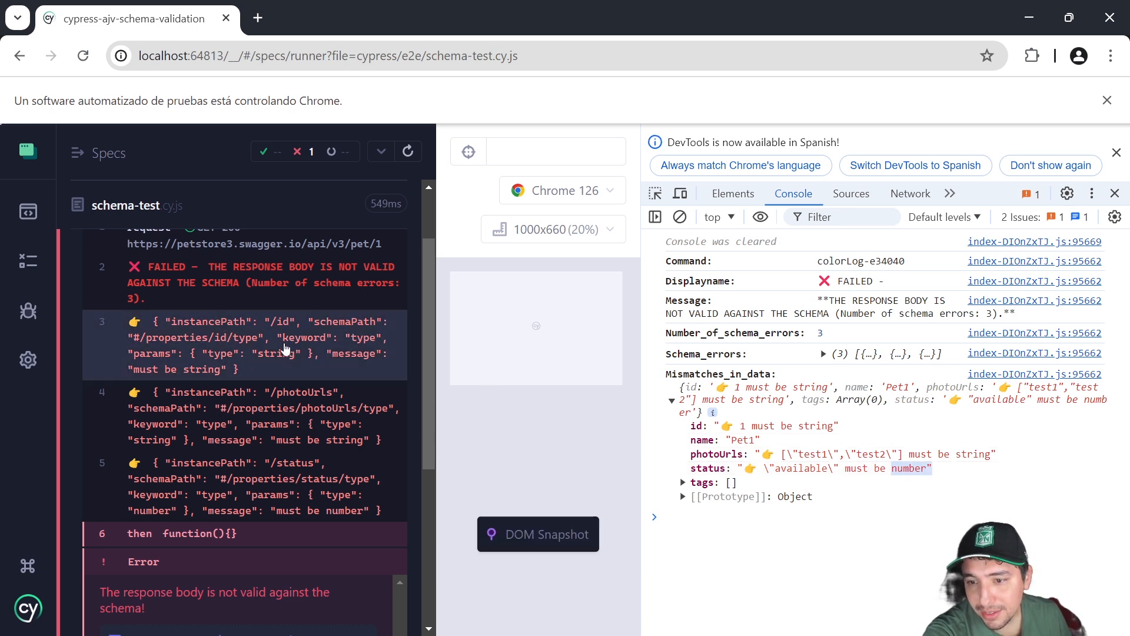
{"action": "scroll", "scroll_direction": "up", "scroll_amount": 3}
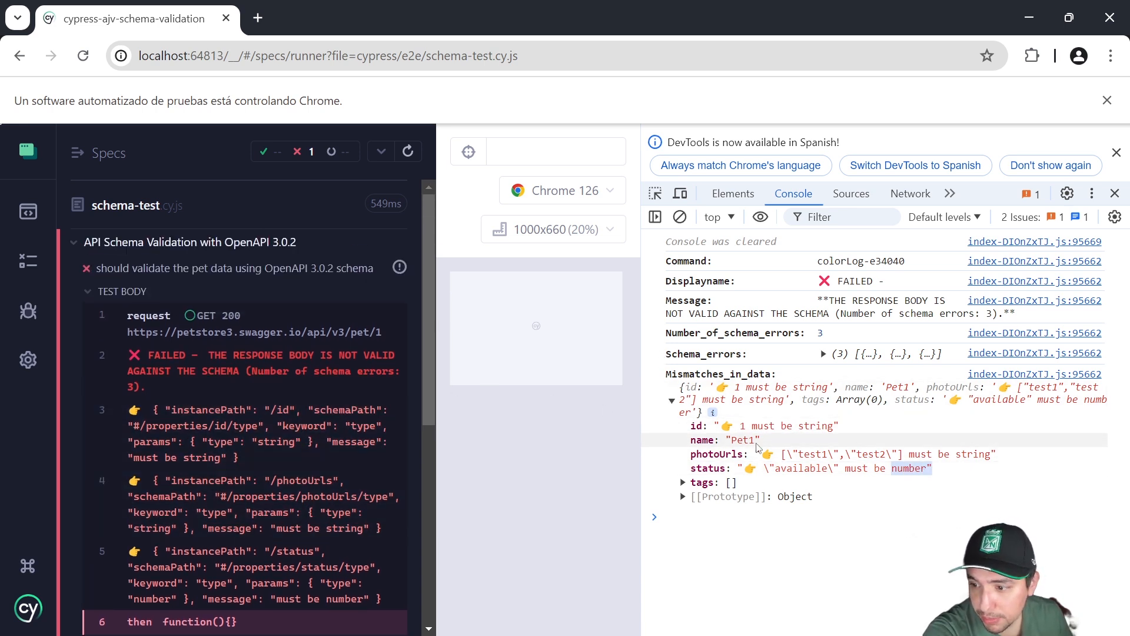
{"action": "mouse_move", "coordinate": [741, 425]}
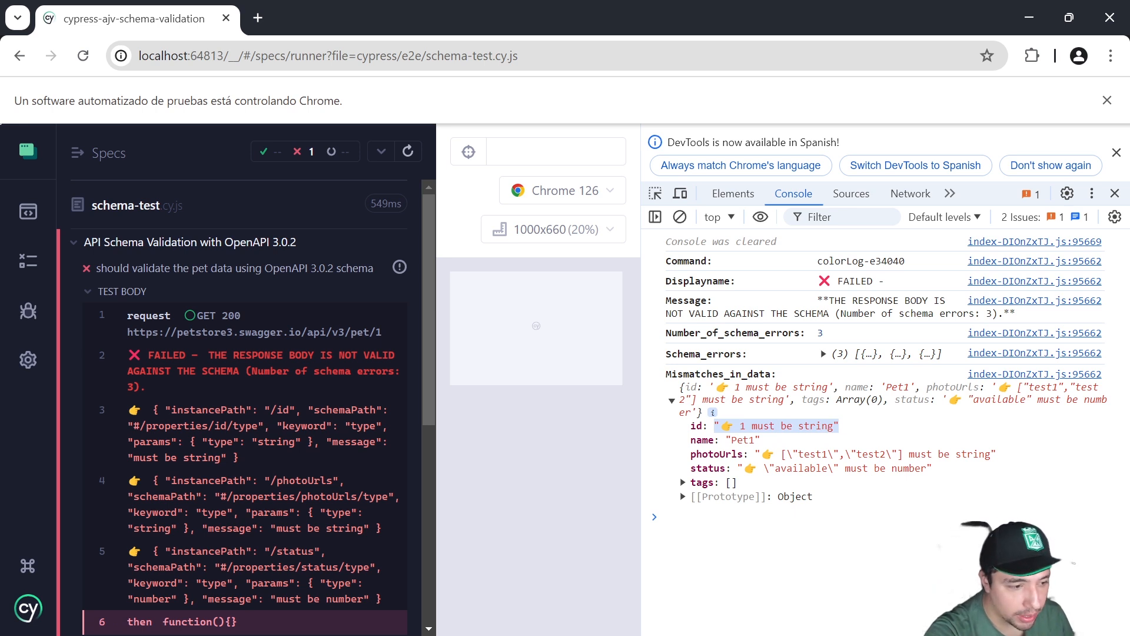
Step: Open the CYPRESS-AJV-SCHEMA-VALIDATOR article on DEV and search it for 'examples'
{"action": "left_click", "coordinate": [527, 14]}
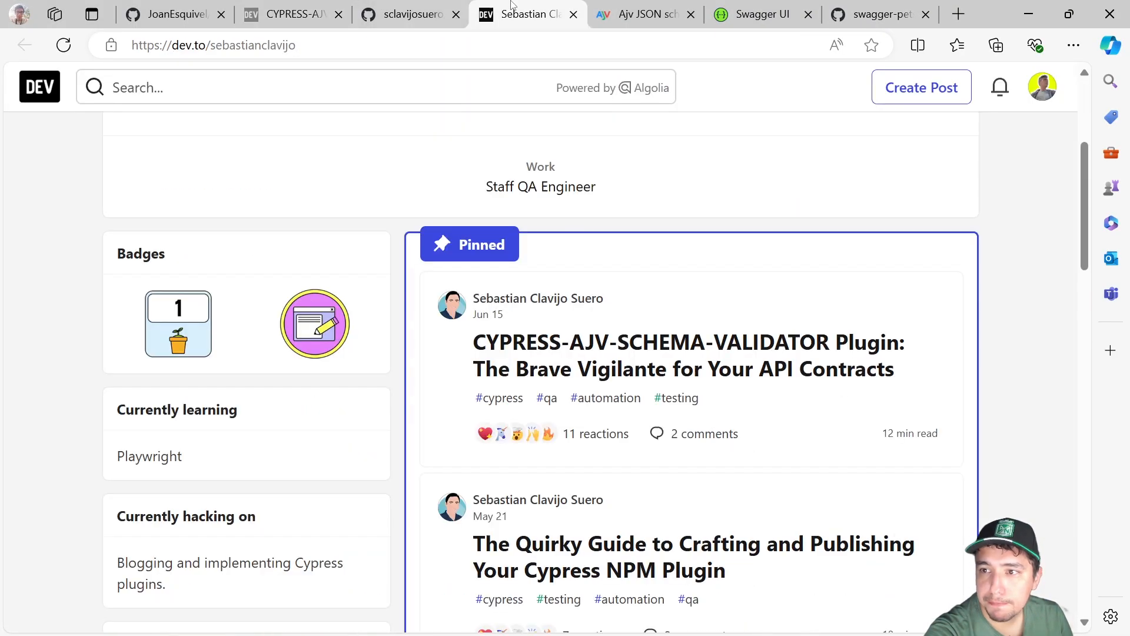
{"action": "left_click", "coordinate": [688, 356]}
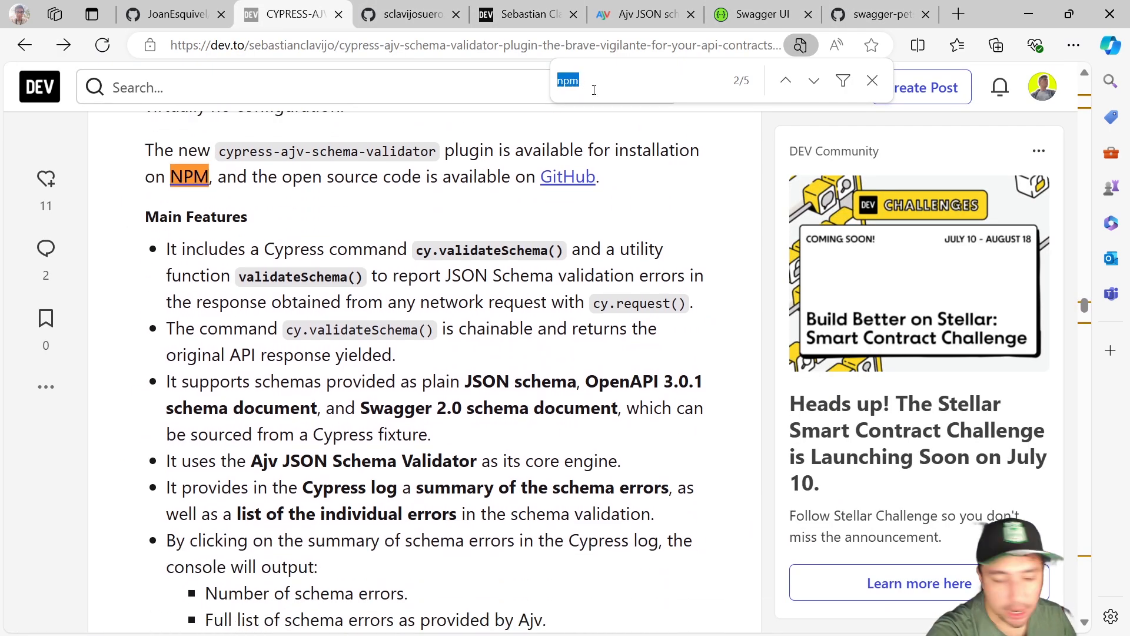
{"action": "type", "text": "examples"}
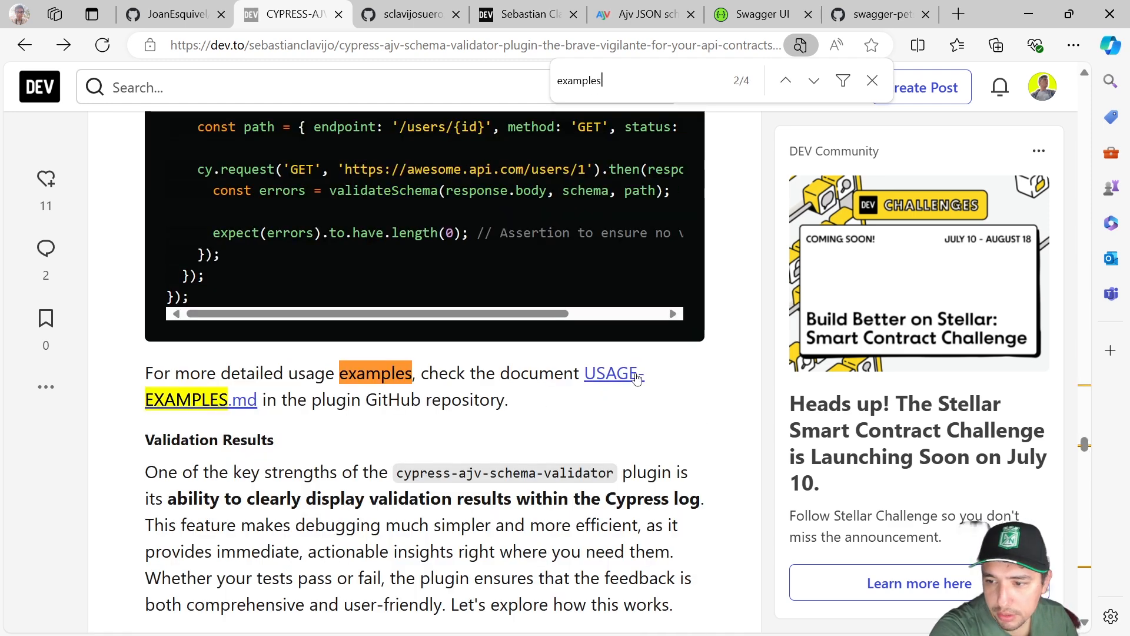
Step: Open USAGE-EXAMPLES.md and highlight the Plain JSON Schema and OpenAPI 3.0.1 headings
{"action": "left_click", "coordinate": [186, 399]}
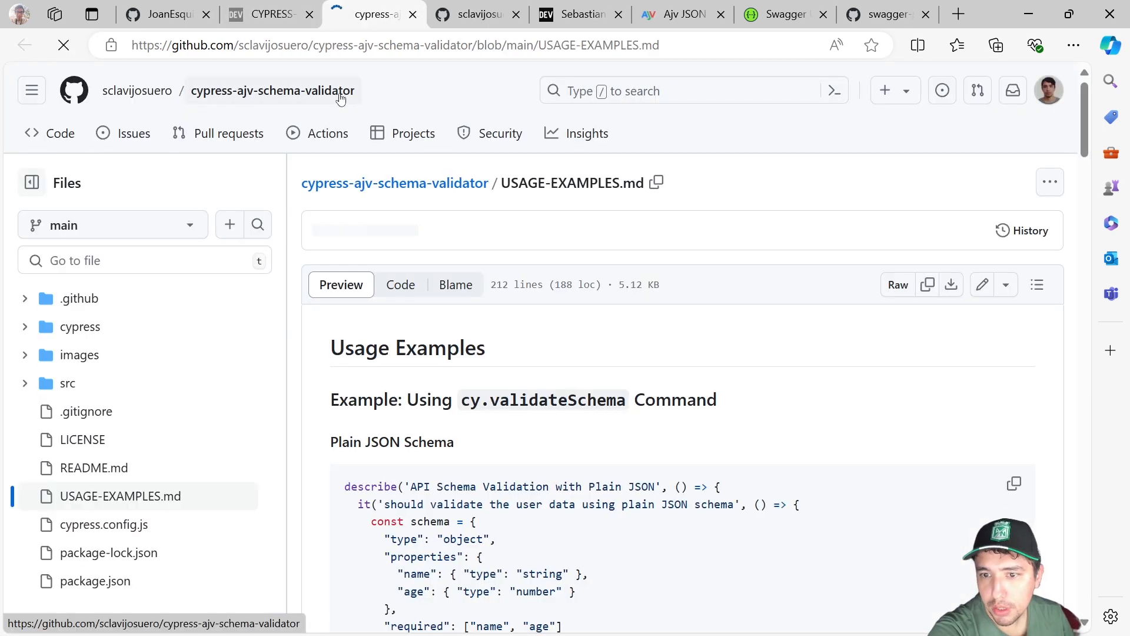
{"action": "scroll", "scroll_direction": "down", "scroll_amount": 3}
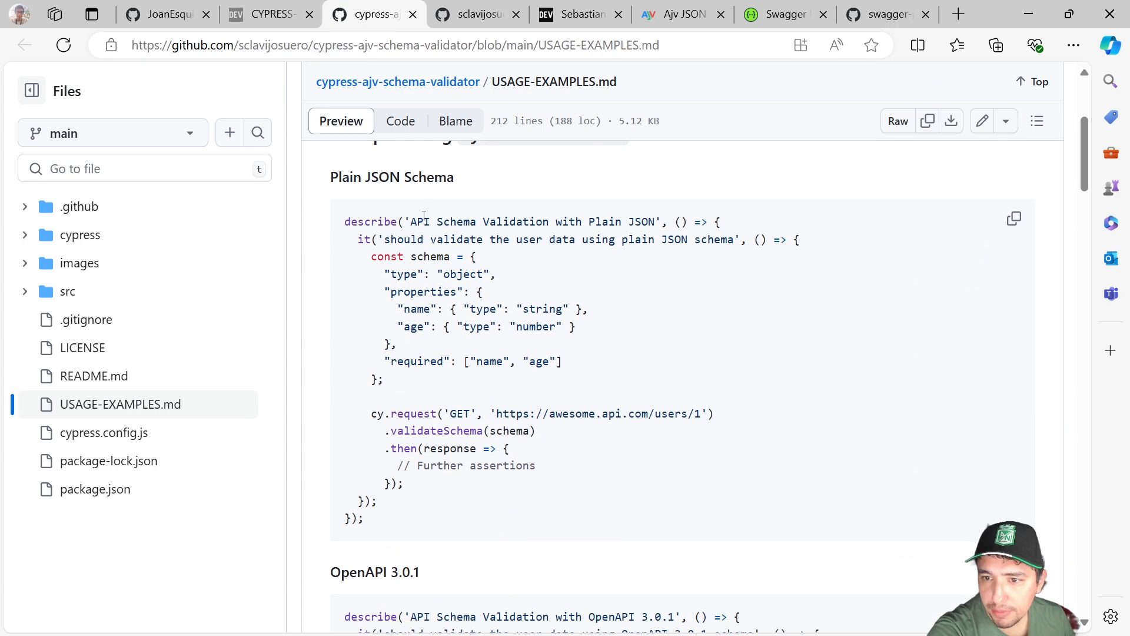
{"action": "double_click", "coordinate": [392, 177]}
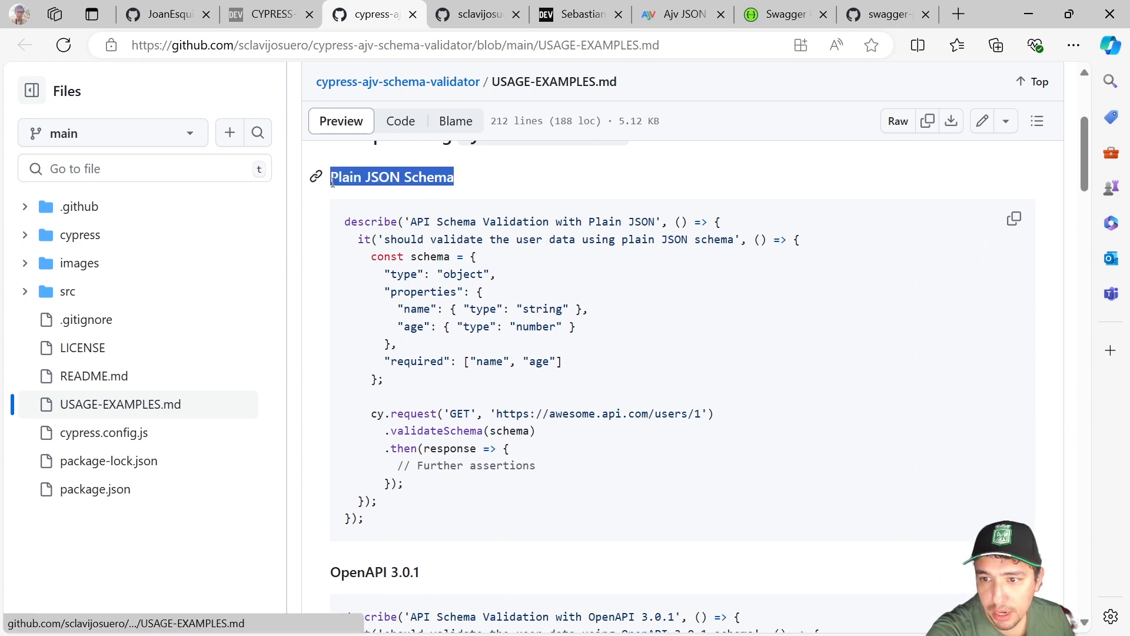
{"action": "scroll", "scroll_direction": "down", "scroll_amount": 3}
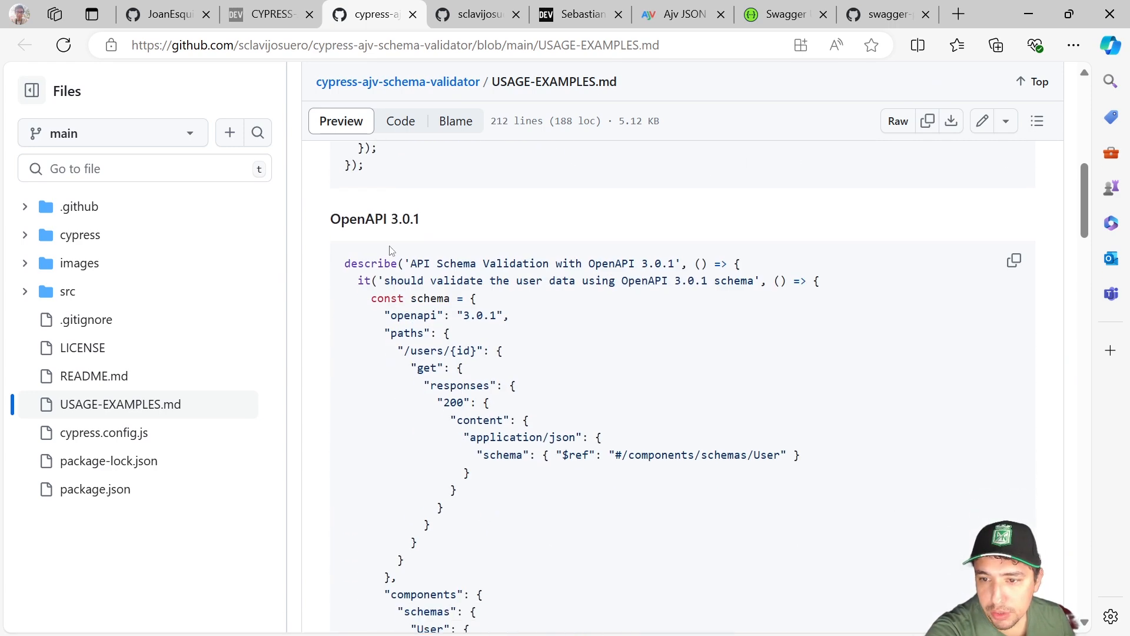
{"action": "double_click", "coordinate": [389, 219]}
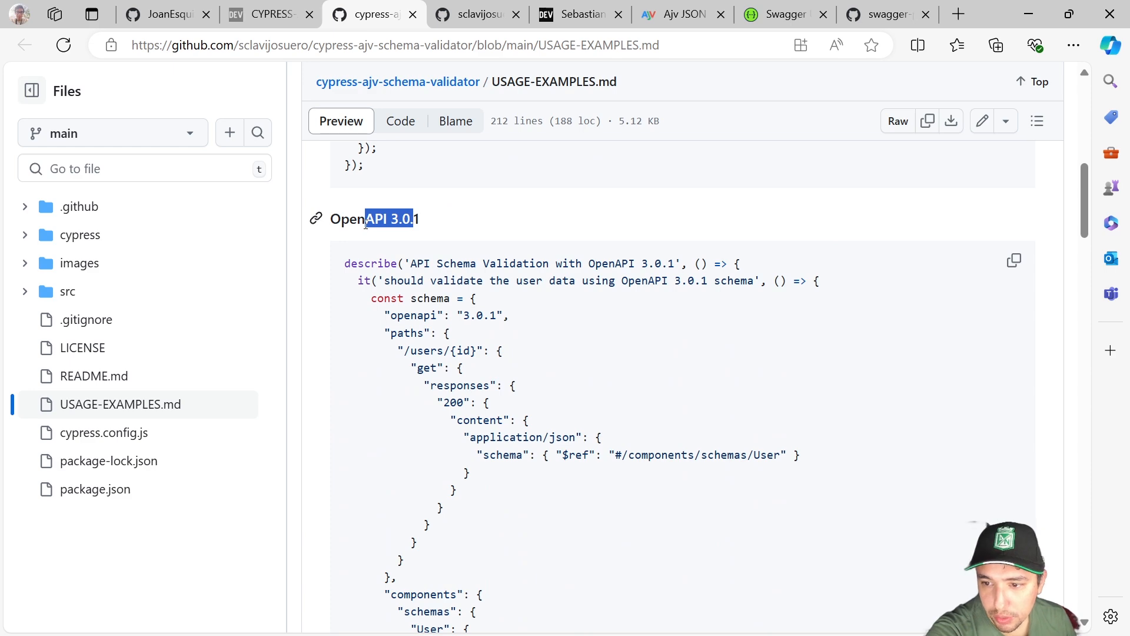
Step: Scroll to the cypress-plugin-api example and highlight its cy.api() heading
{"action": "scroll", "scroll_direction": "down", "scroll_amount": 3}
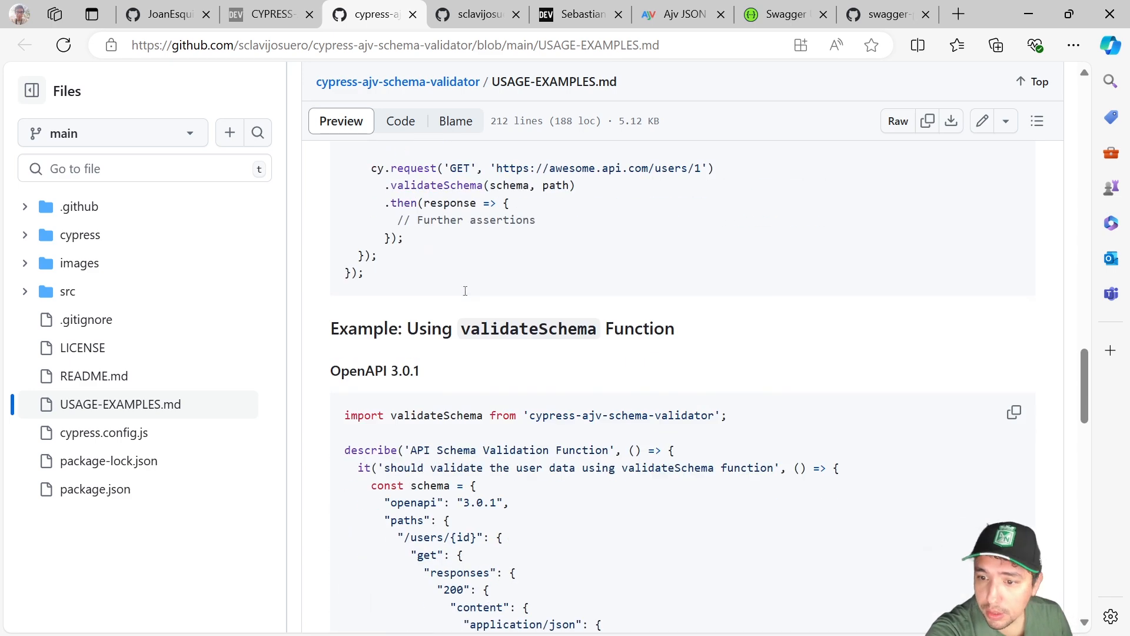
{"action": "scroll", "scroll_direction": "down", "scroll_amount": 3}
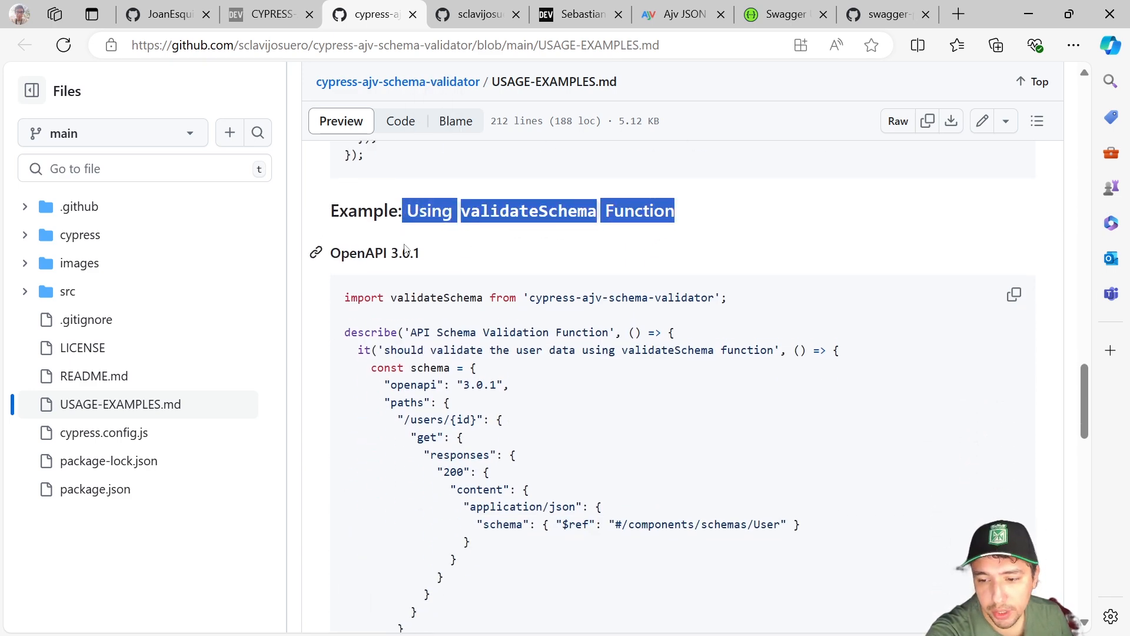
{"action": "scroll", "scroll_direction": "down", "scroll_amount": 3}
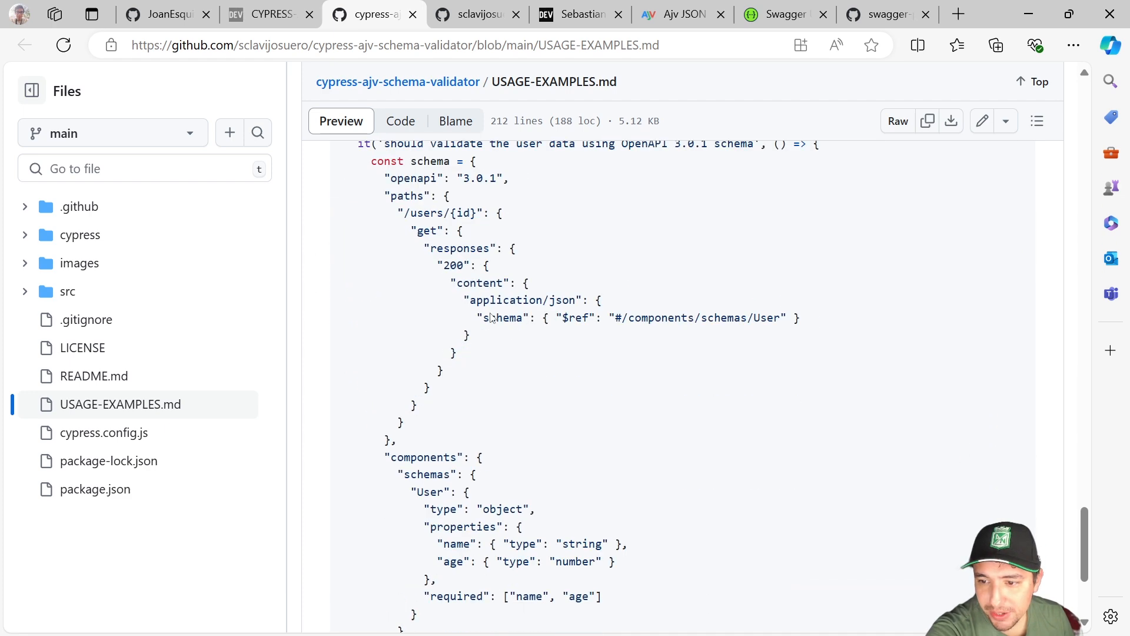
{"action": "scroll", "scroll_direction": "down", "scroll_amount": 3}
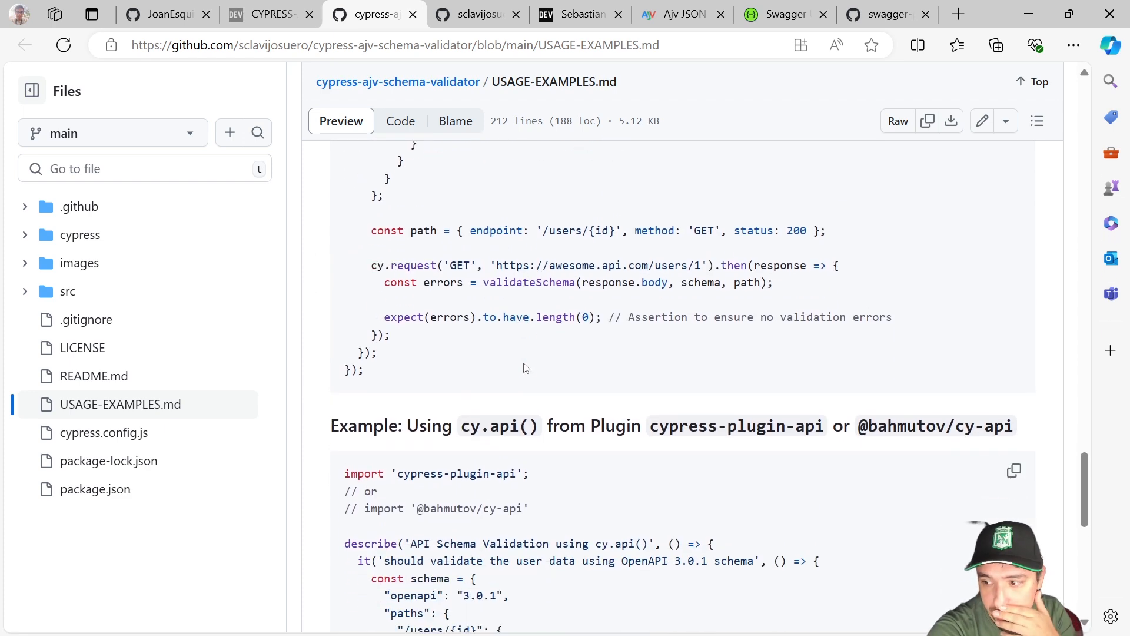
{"action": "scroll", "scroll_direction": "down", "scroll_amount": 3}
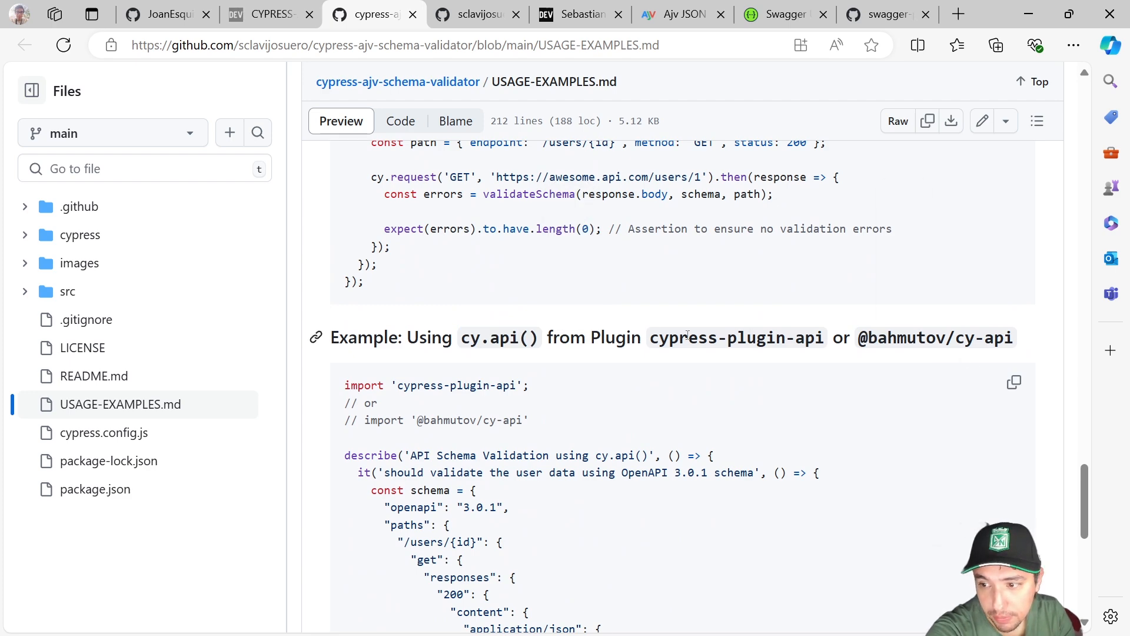
{"action": "double_click", "coordinate": [736, 336]}
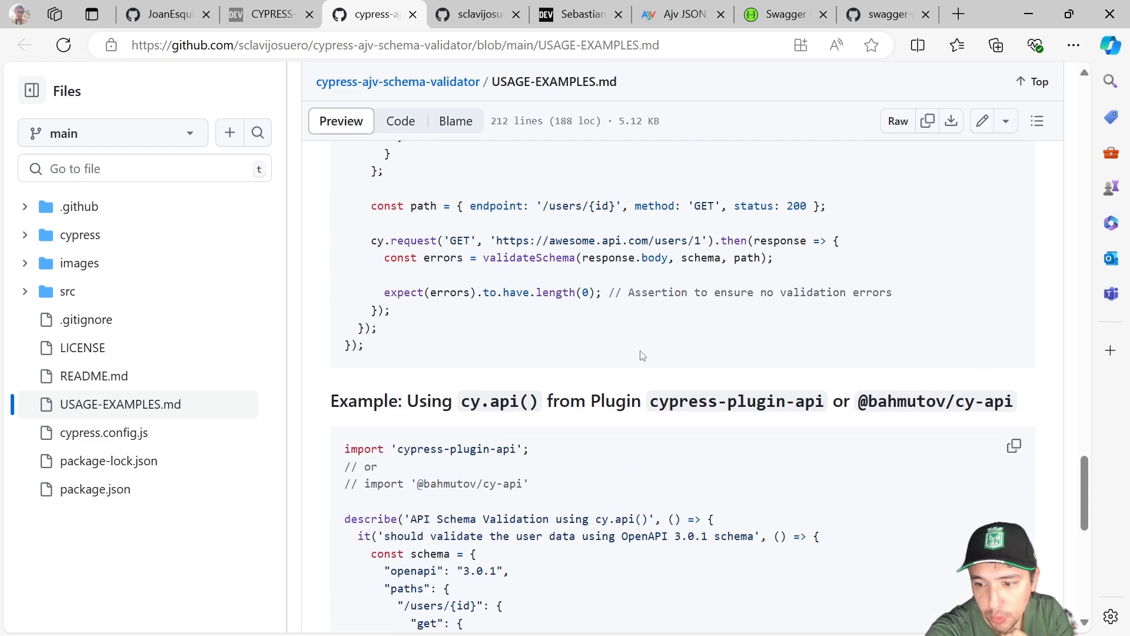
{"action": "mouse_move", "coordinate": [665, 383]}
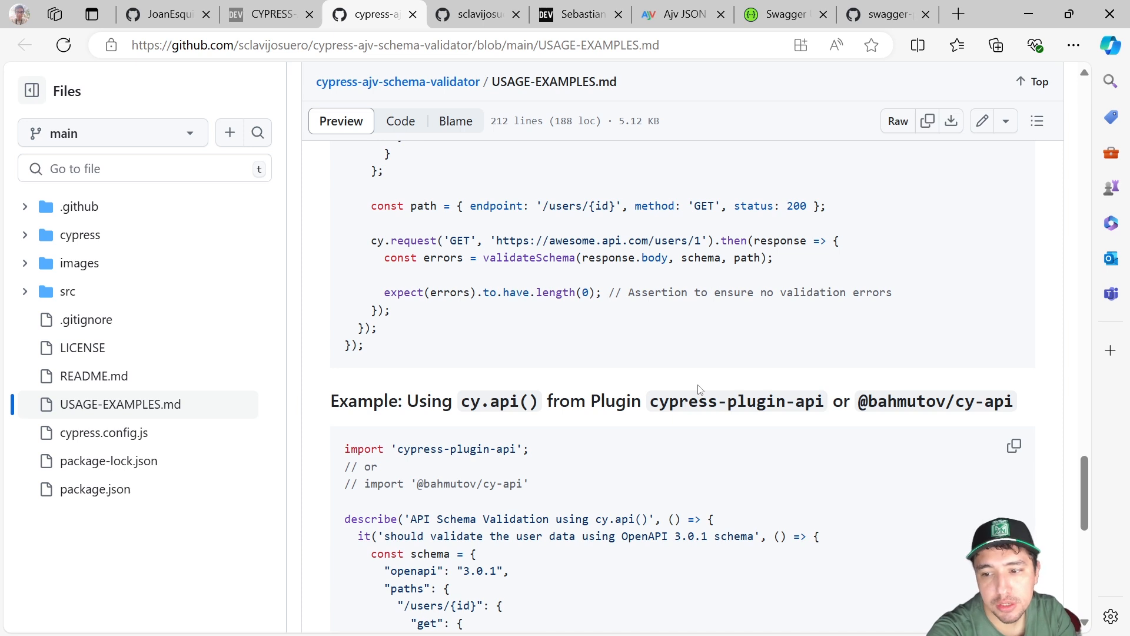
{"action": "double_click", "coordinate": [500, 401]}
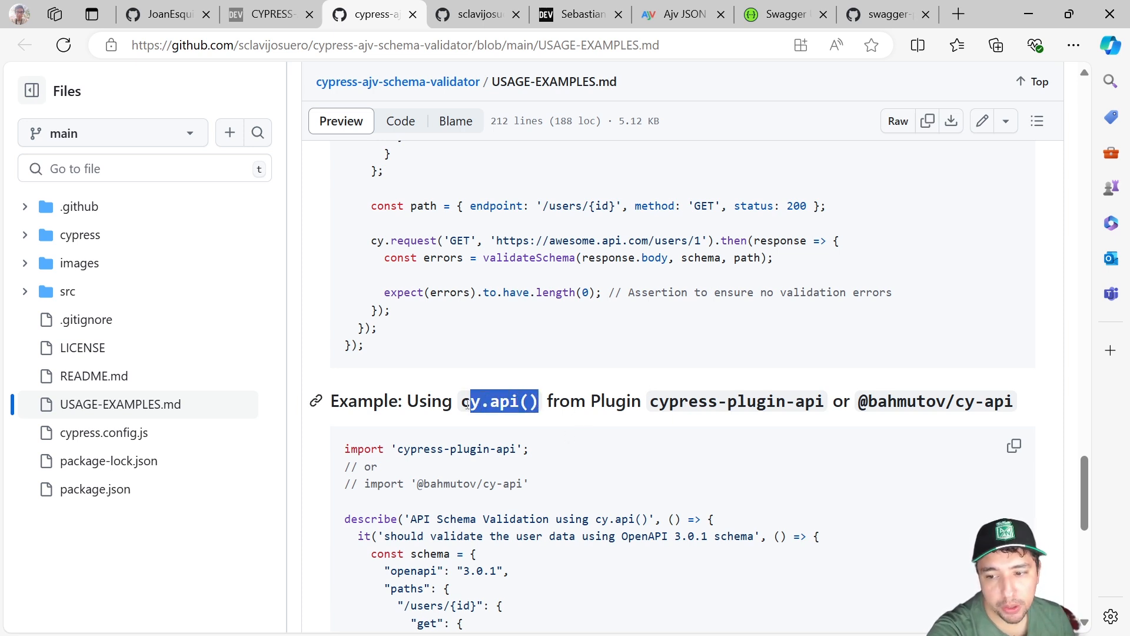
{"action": "right_click", "coordinate": [500, 401]}
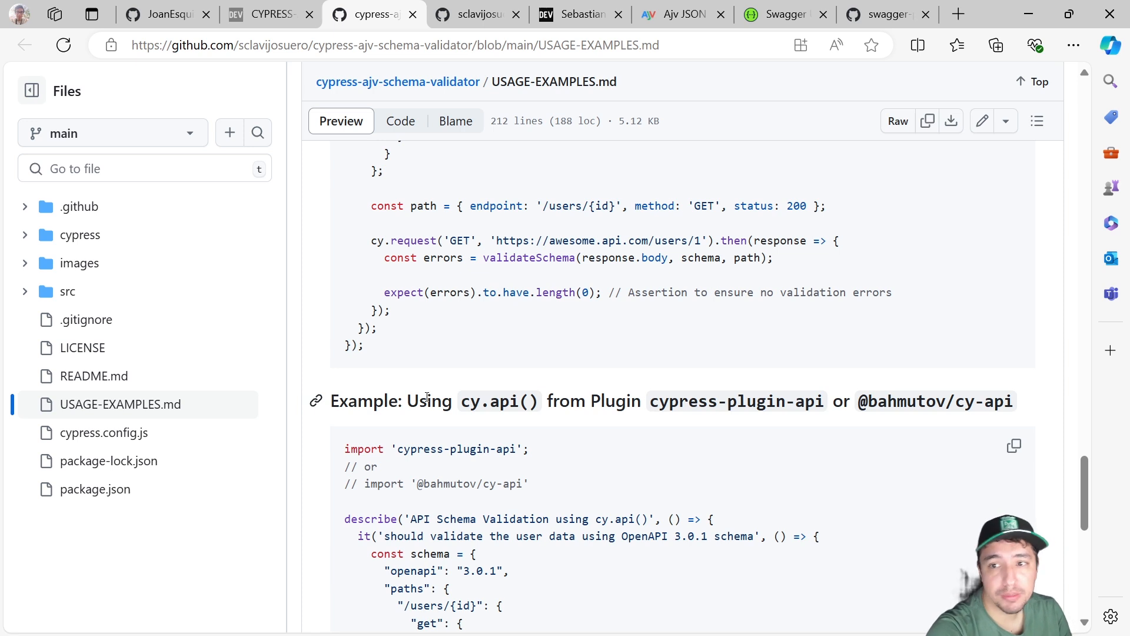
{"action": "double_click", "coordinate": [496, 401]}
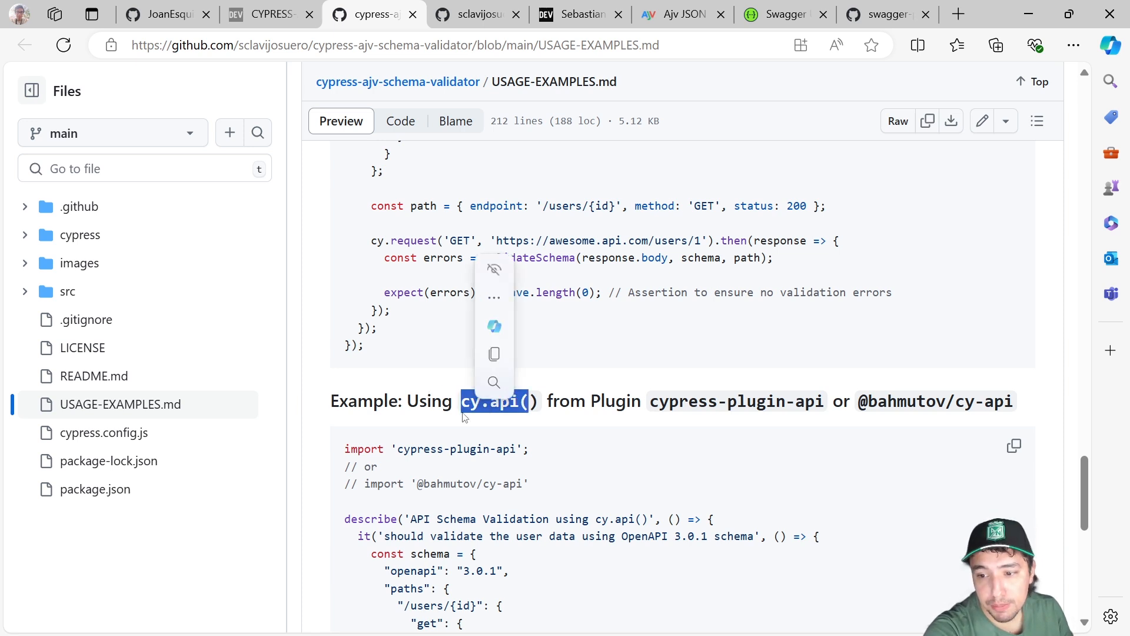